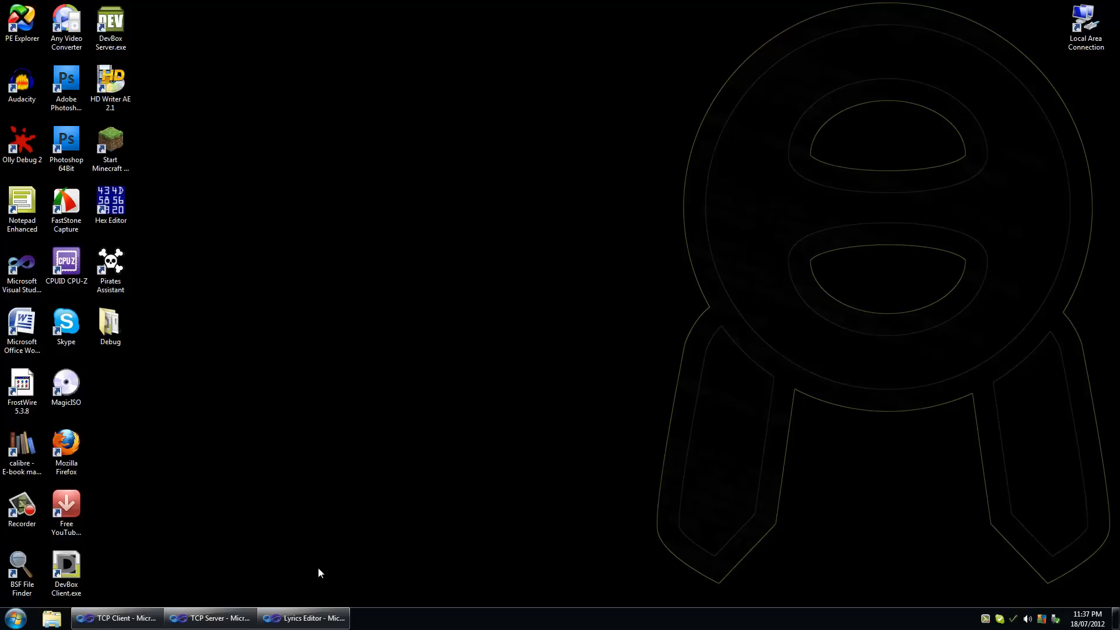
mouse_move(328, 431)
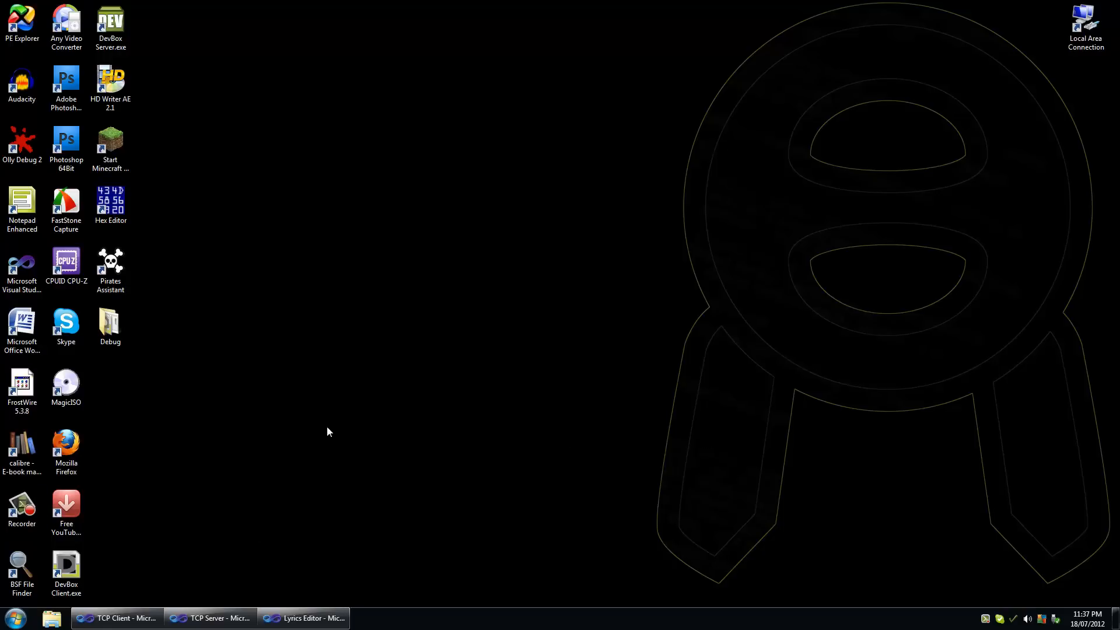
Drop the IWshRuntimeLibrary import, rebuild, and rearrange the MainForm textbox, label and Submit button
click(303, 618)
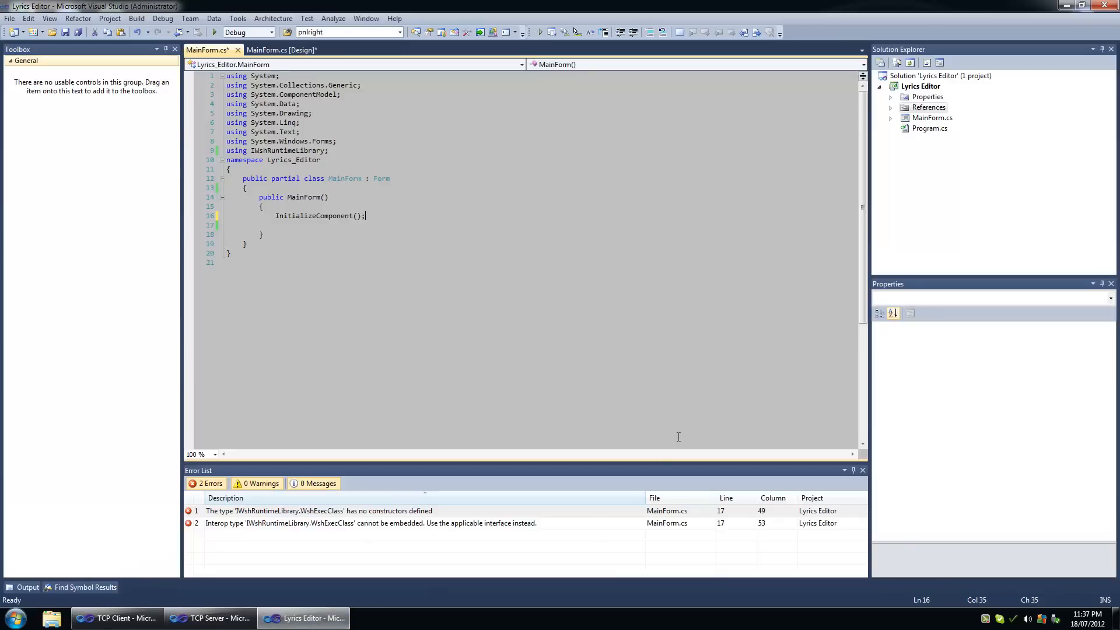
mouse_move(266, 76)
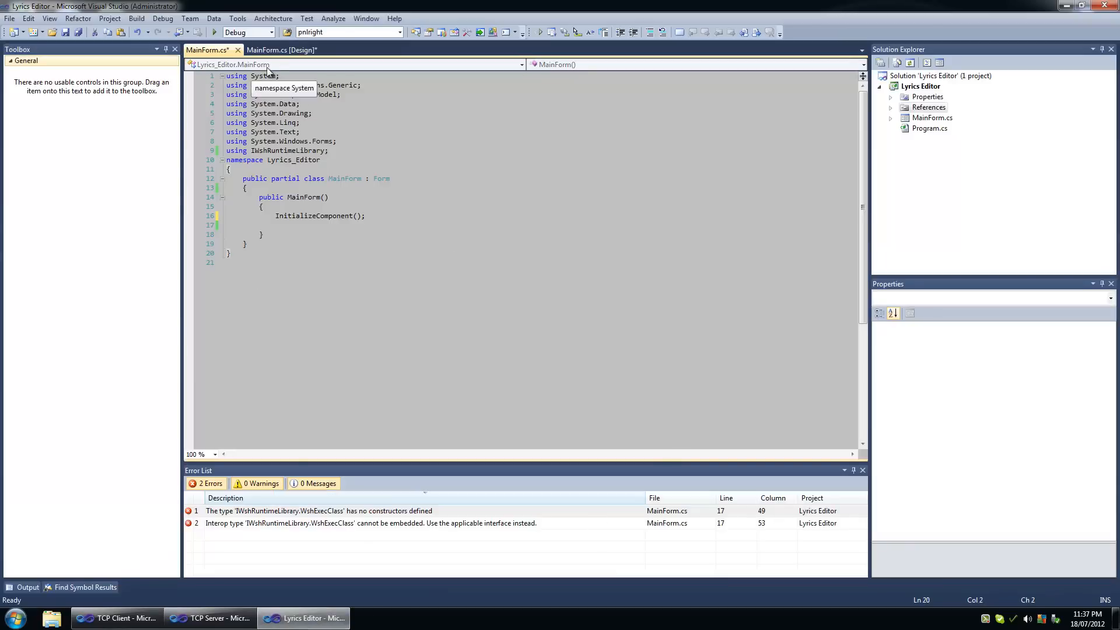
click(891, 107)
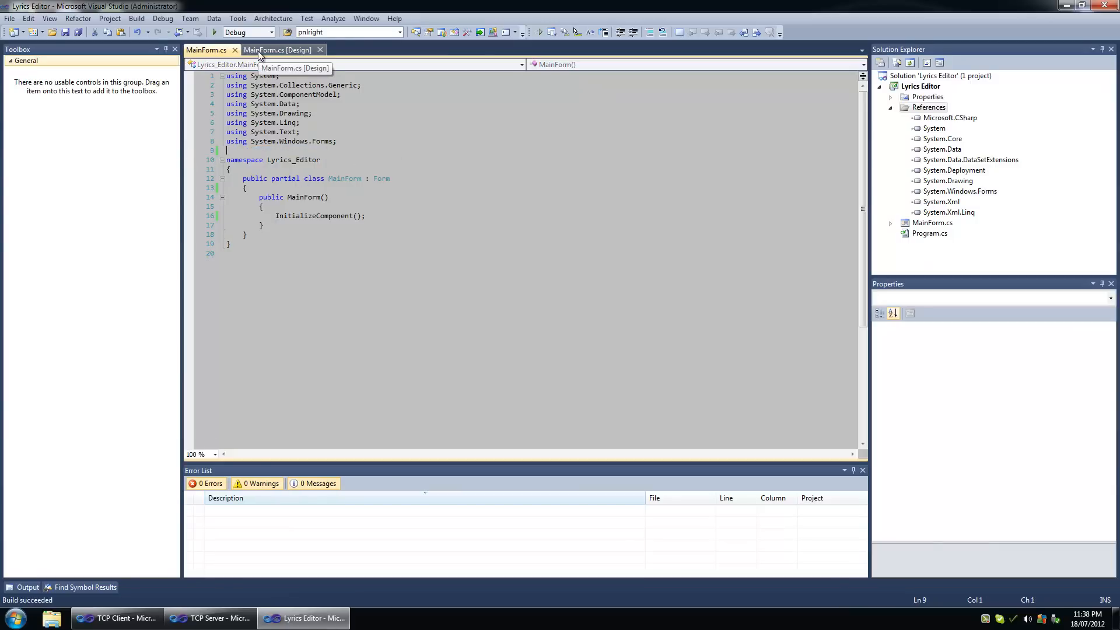
click(277, 51)
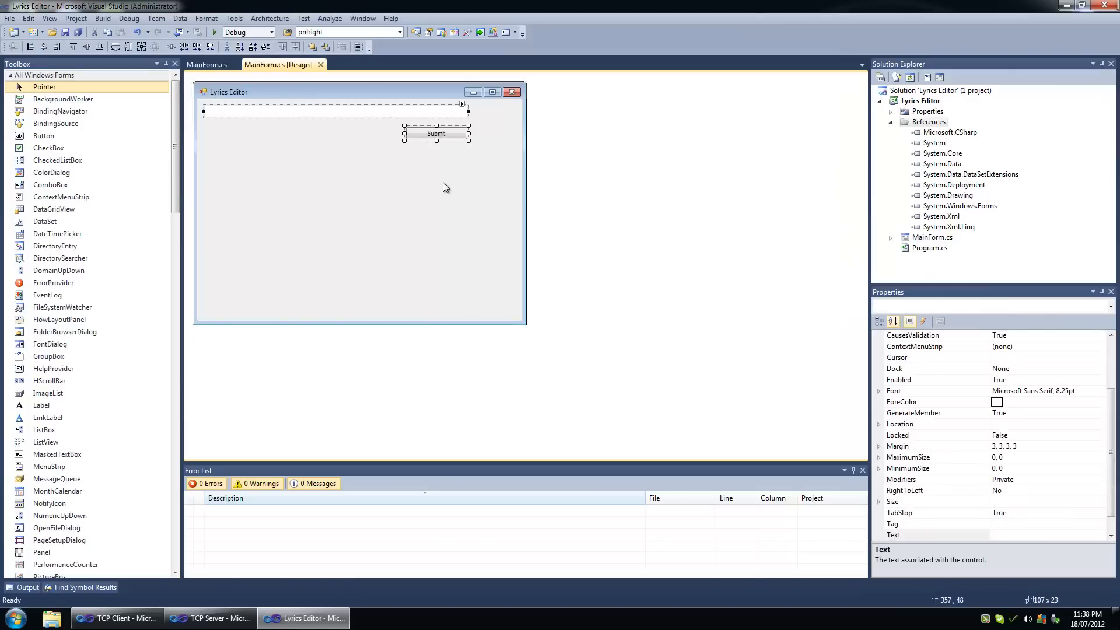
click(357, 214)
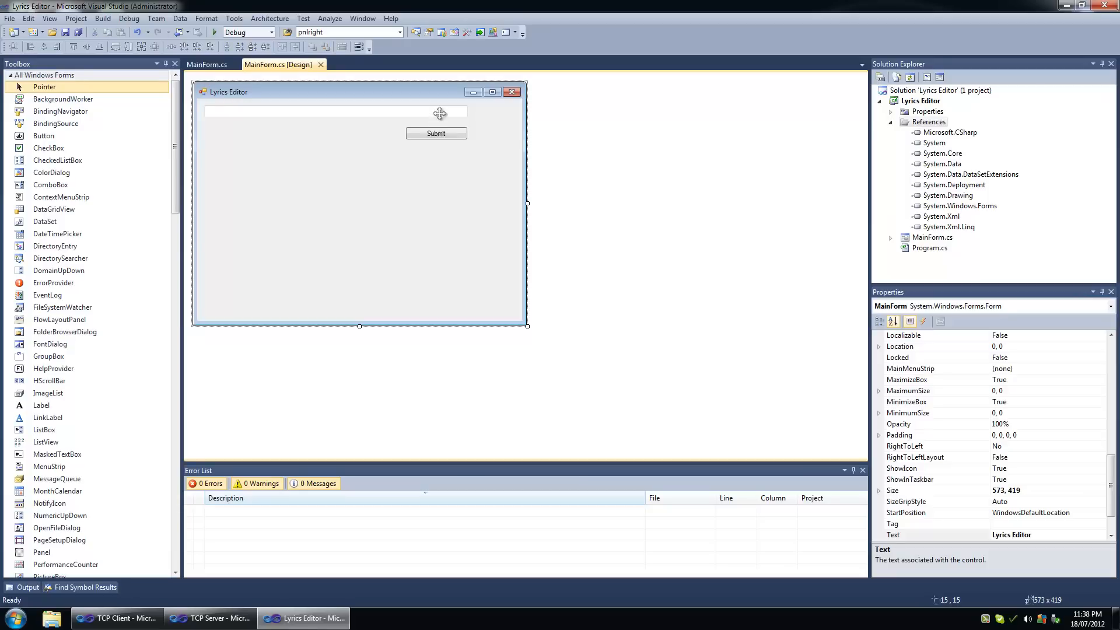
click(332, 112)
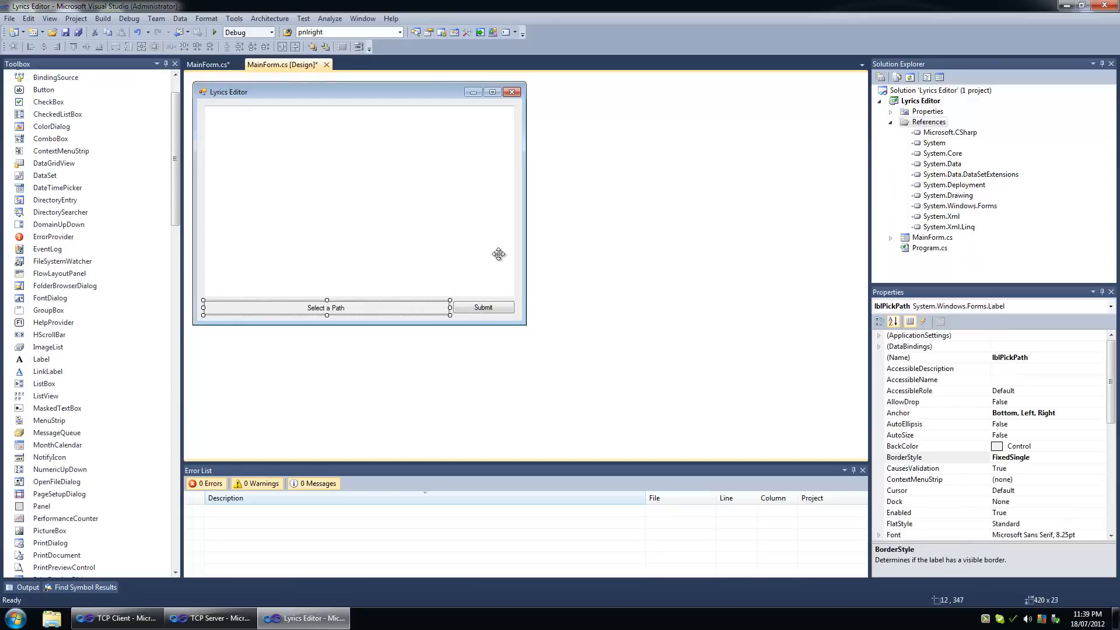
mouse_move(449, 346)
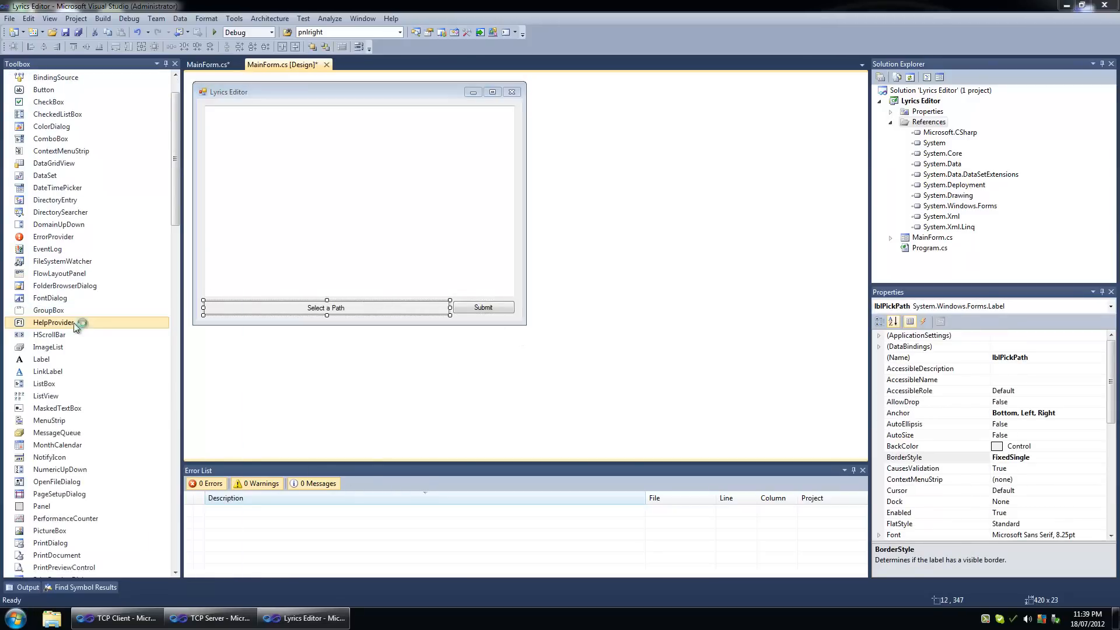
Search Google in Firefox for 'C# id3 tag editor'
click(397, 618)
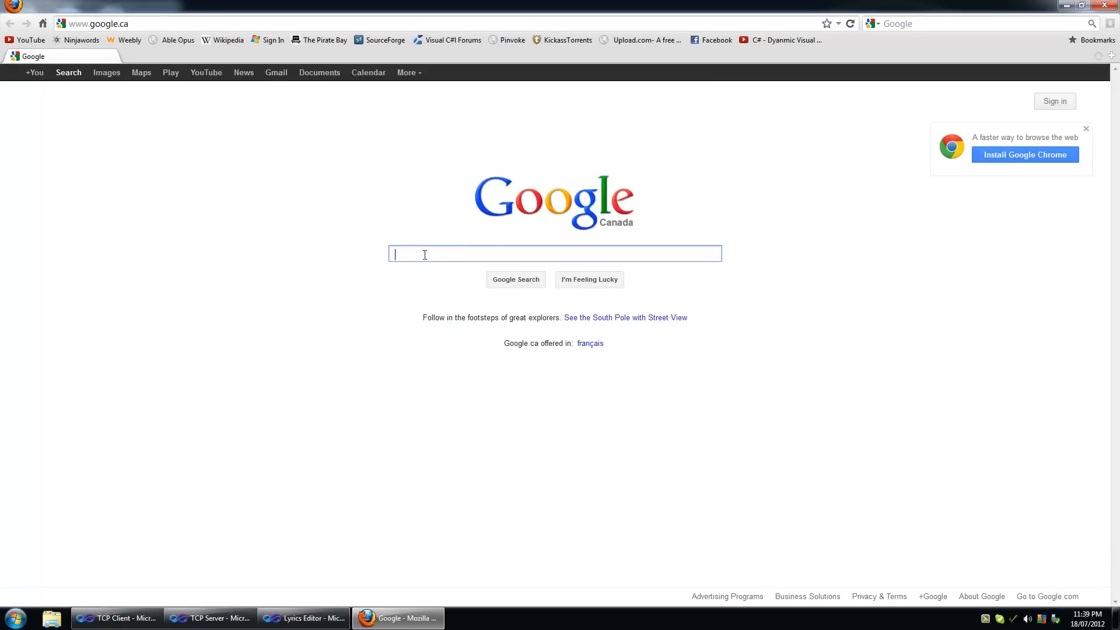
mouse_move(676, 205)
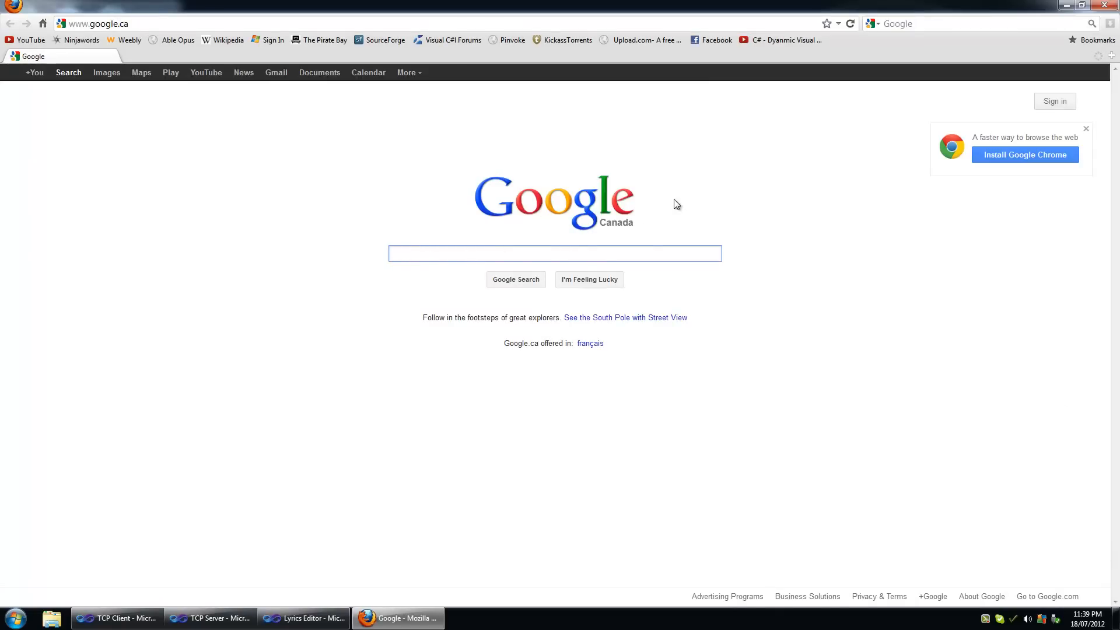
text(C#)
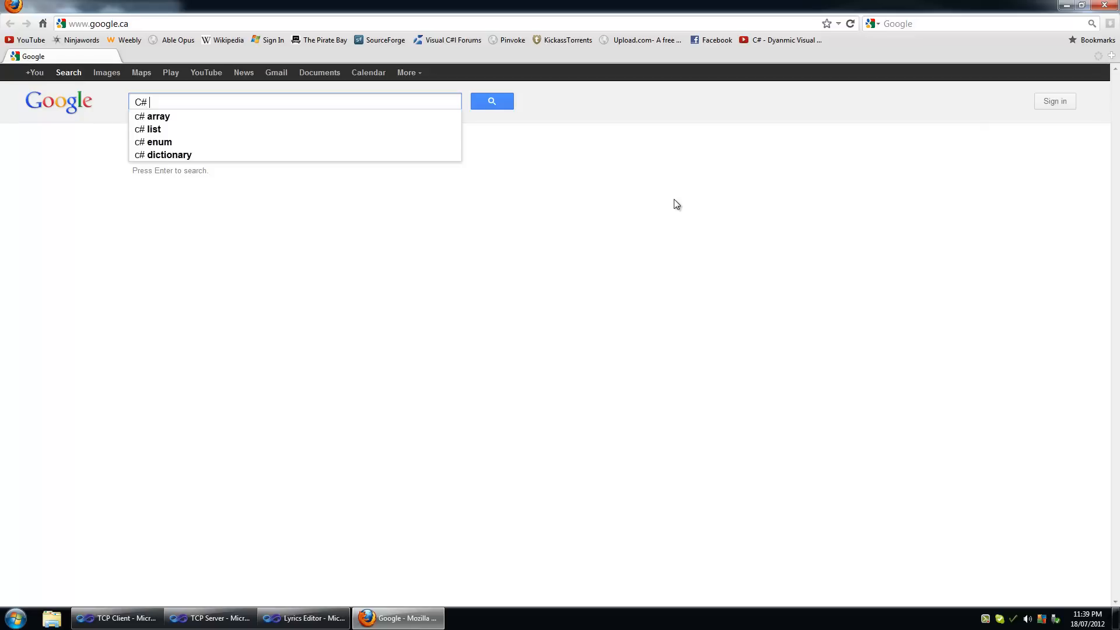
text(id3 tag)
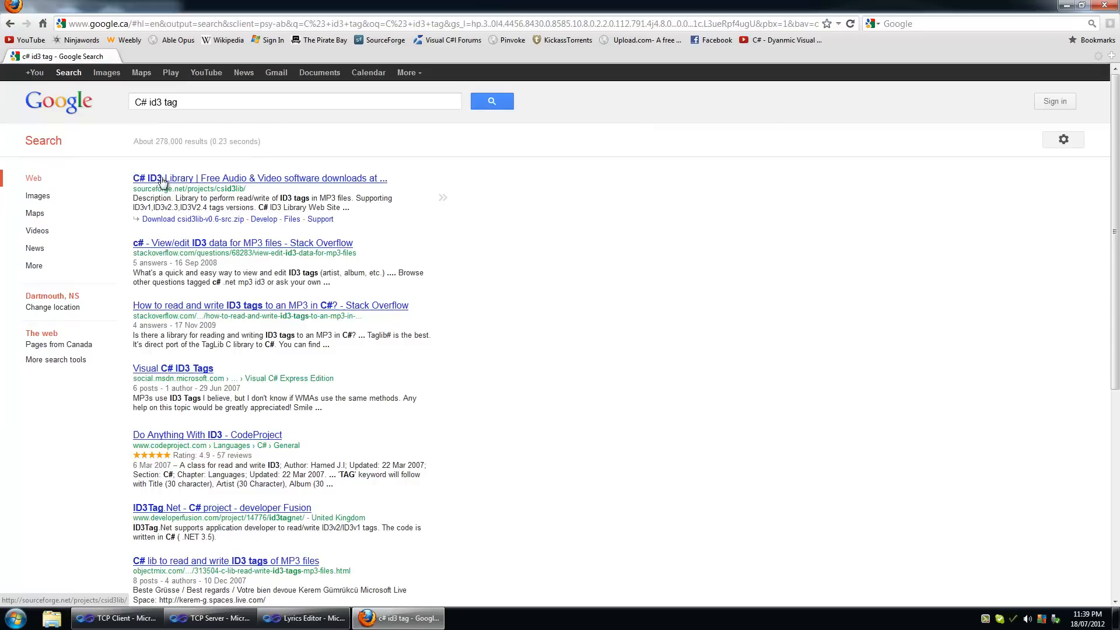
mouse_move(187, 247)
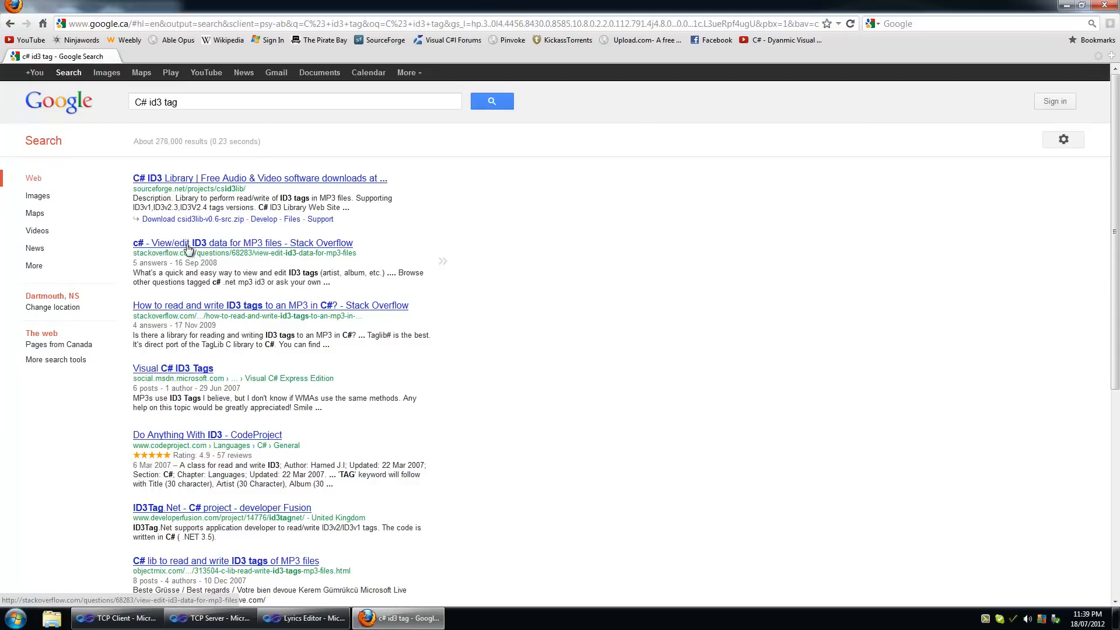
mouse_move(238, 290)
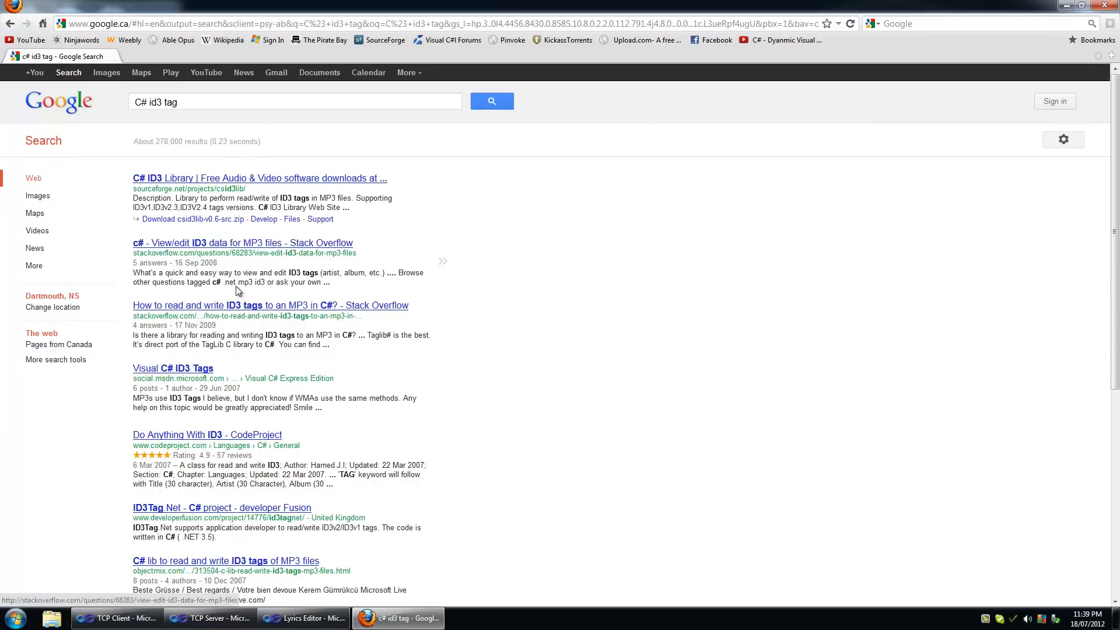
text(ed)
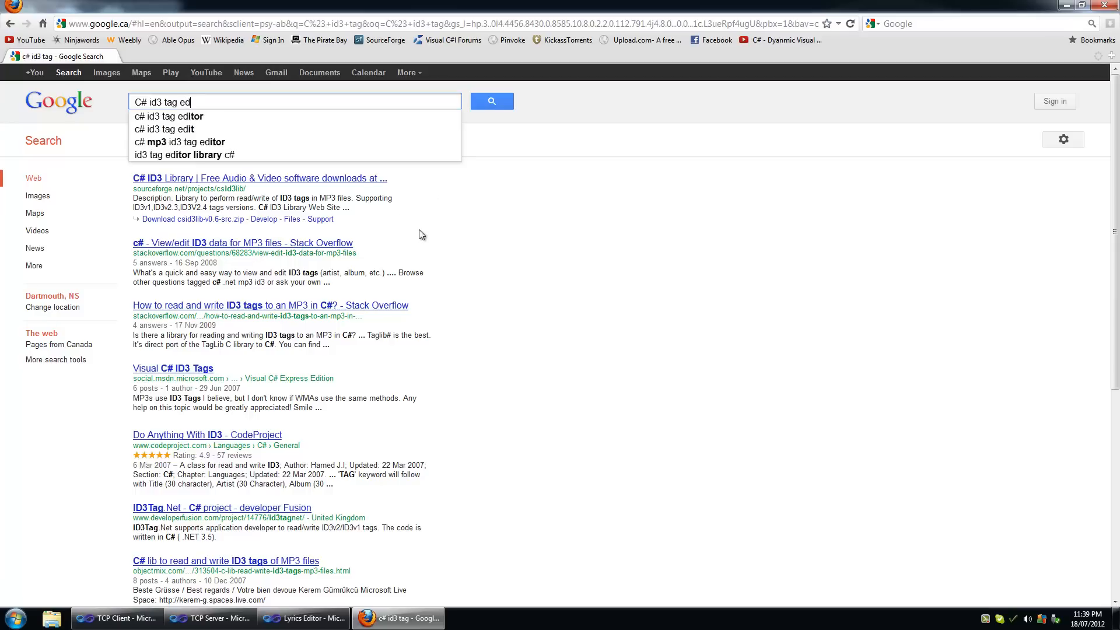
click(169, 116)
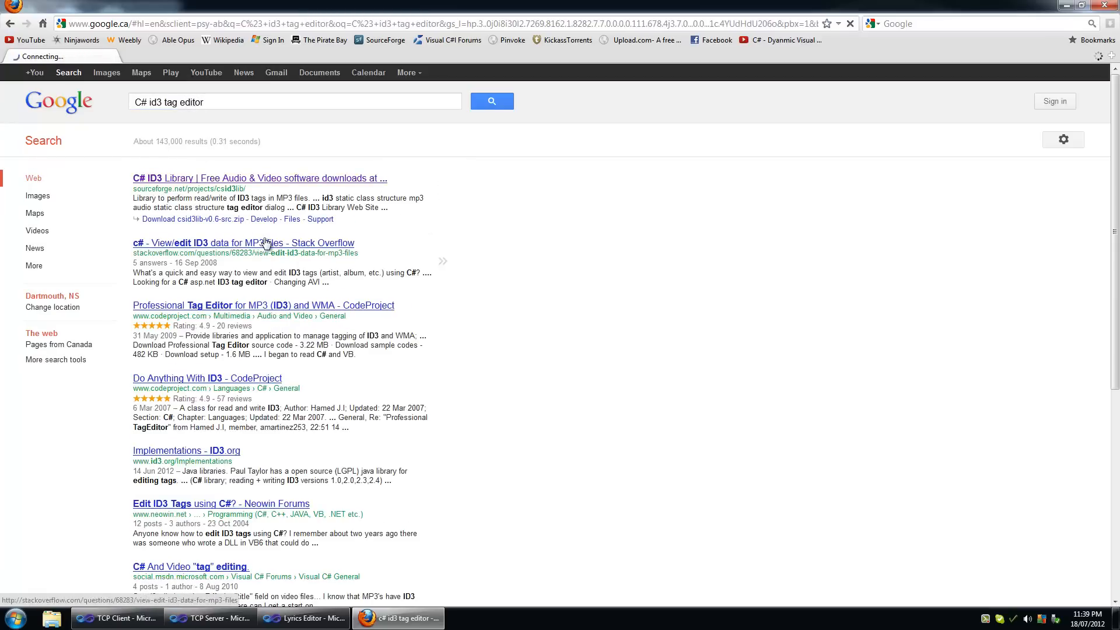
Browse the C# ID3 Library SourceForge files into the csid3lib CSID3Lib v0.5 folder
click(259, 177)
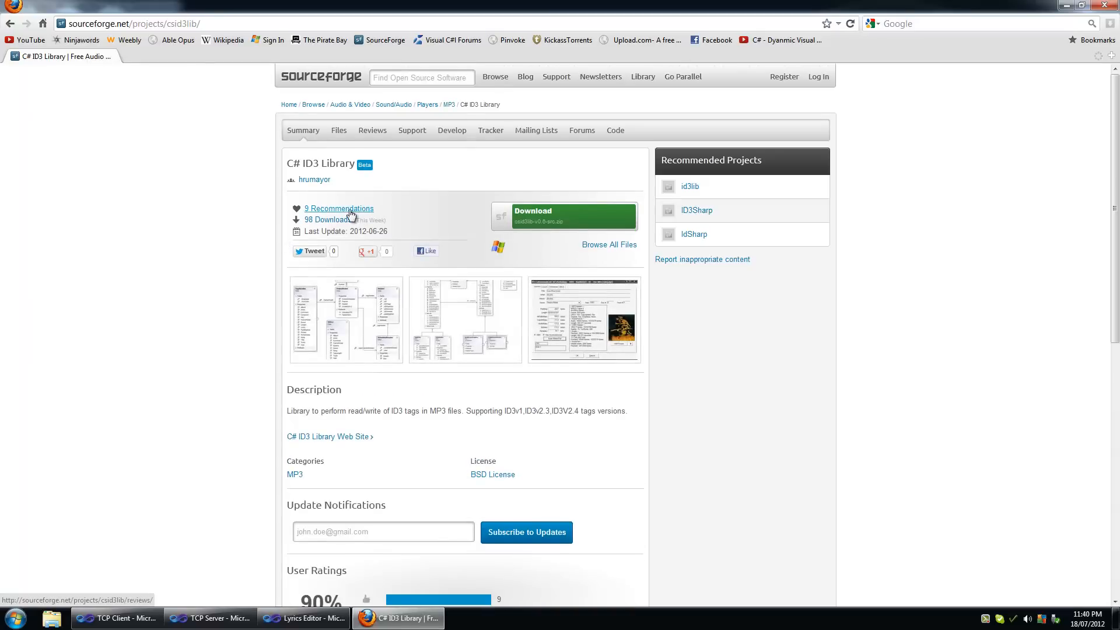
scroll(down, 3)
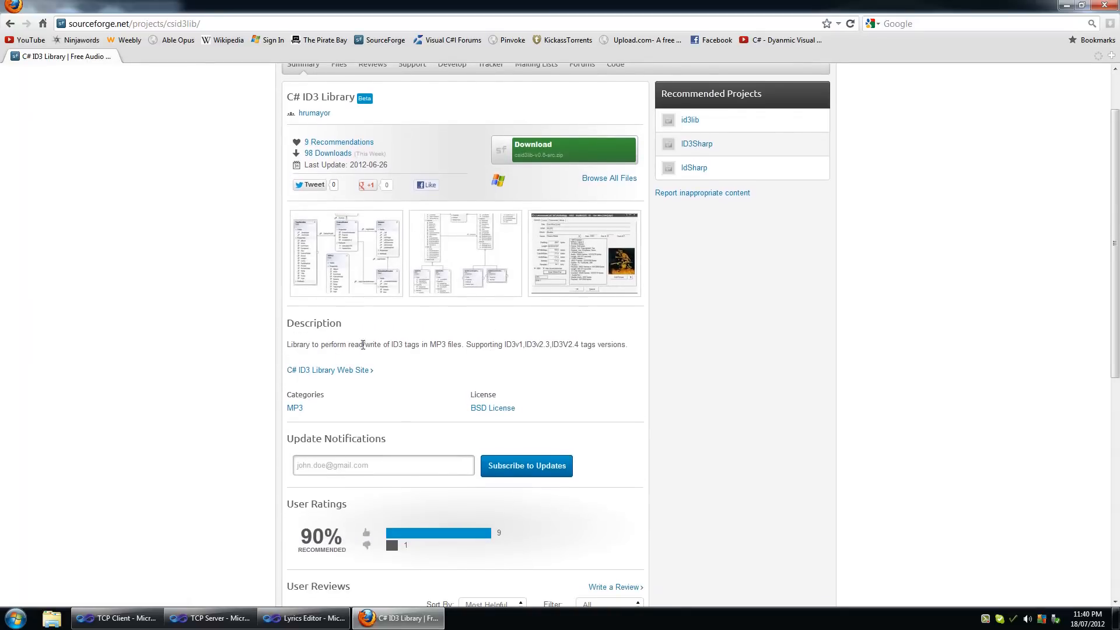
mouse_move(318, 339)
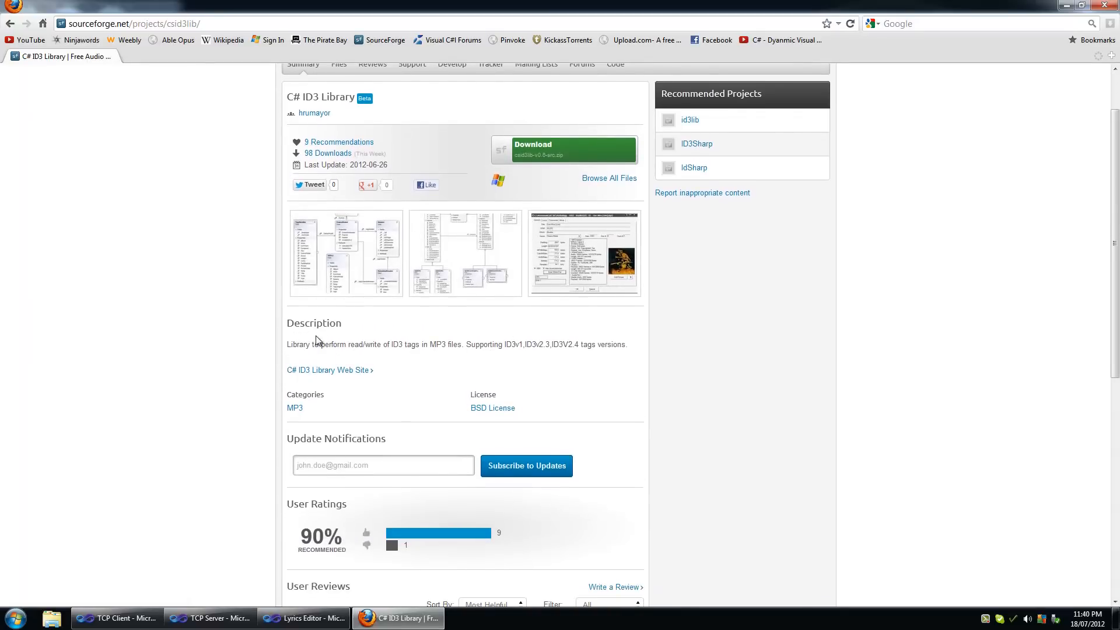
scroll(up, 3)
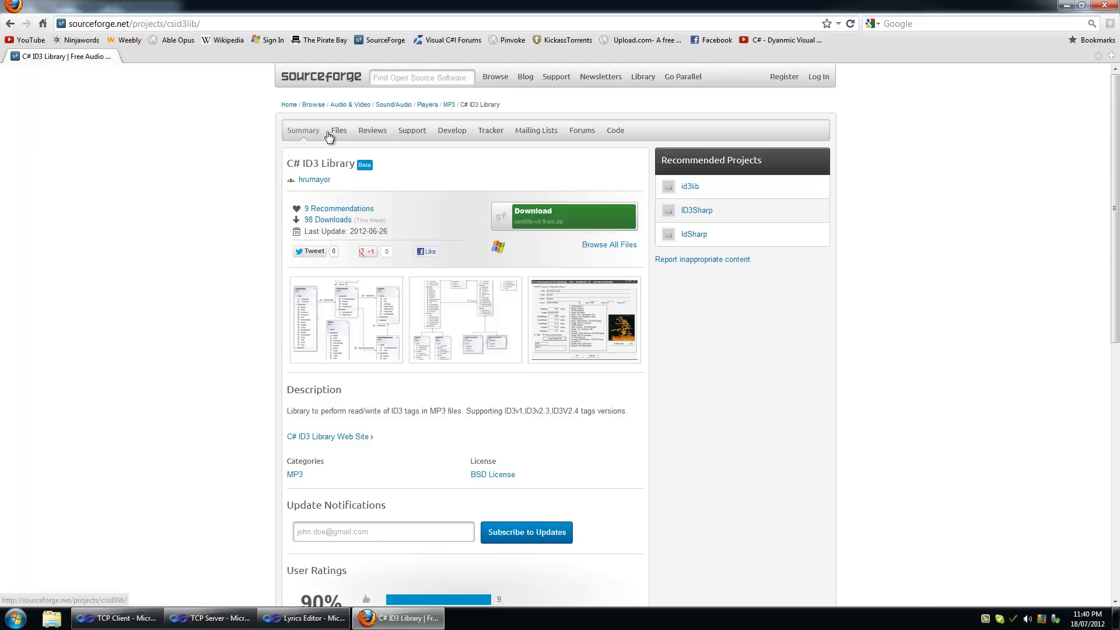
mouse_move(529, 207)
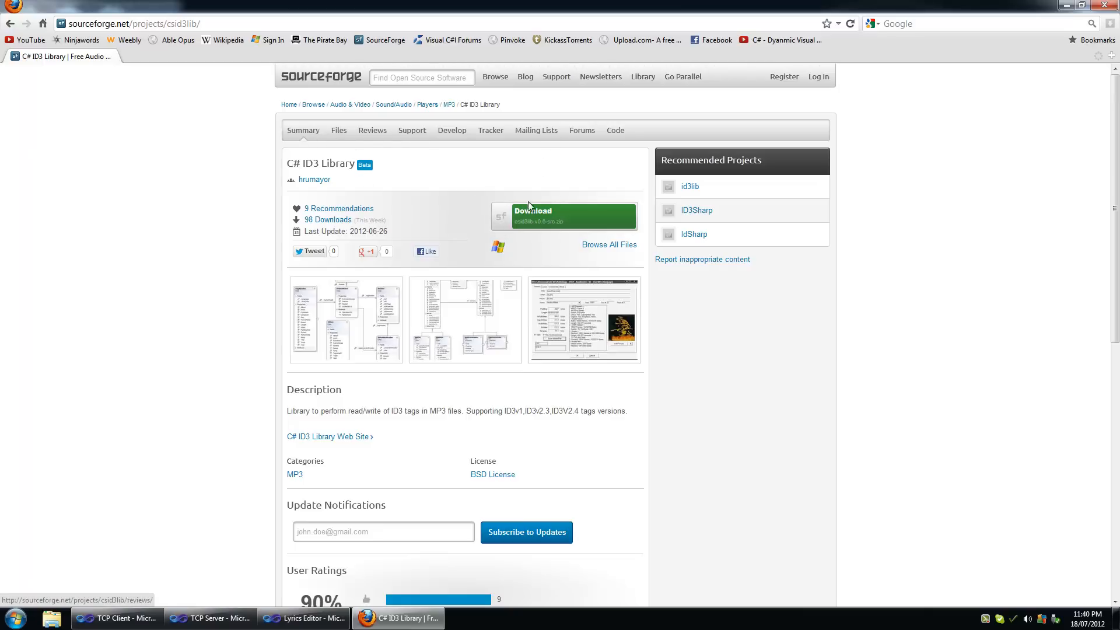
click(338, 130)
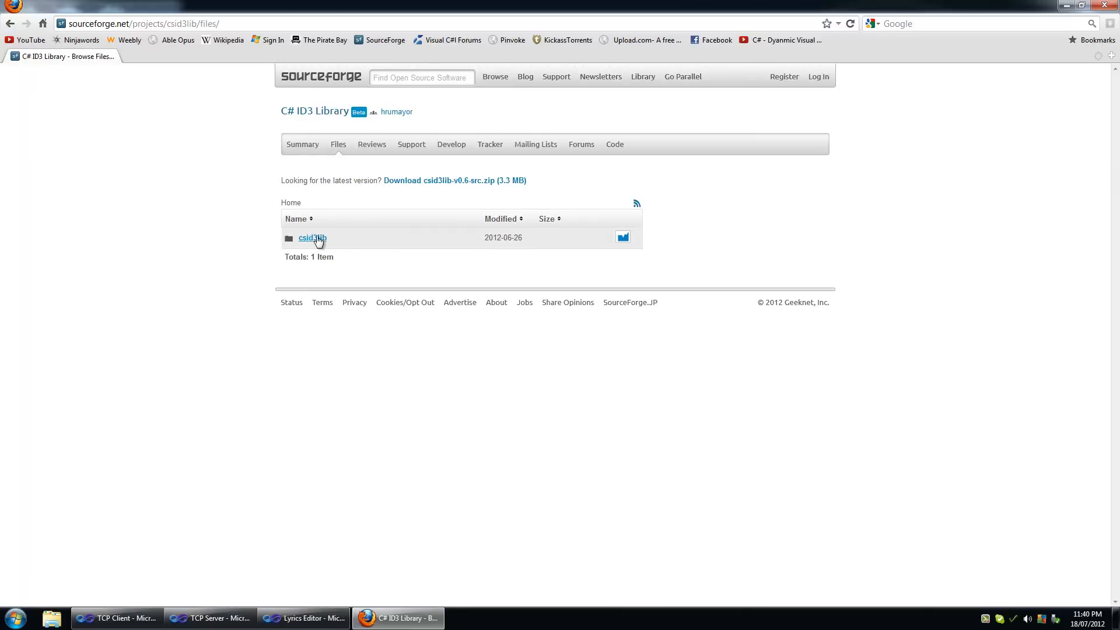
click(312, 238)
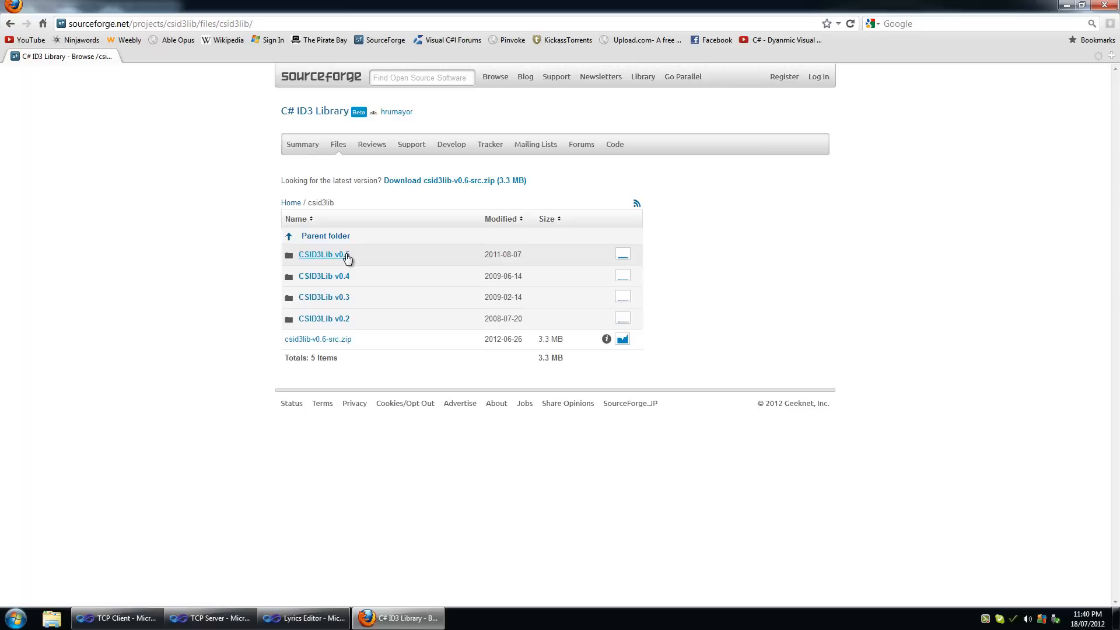
mouse_move(323, 254)
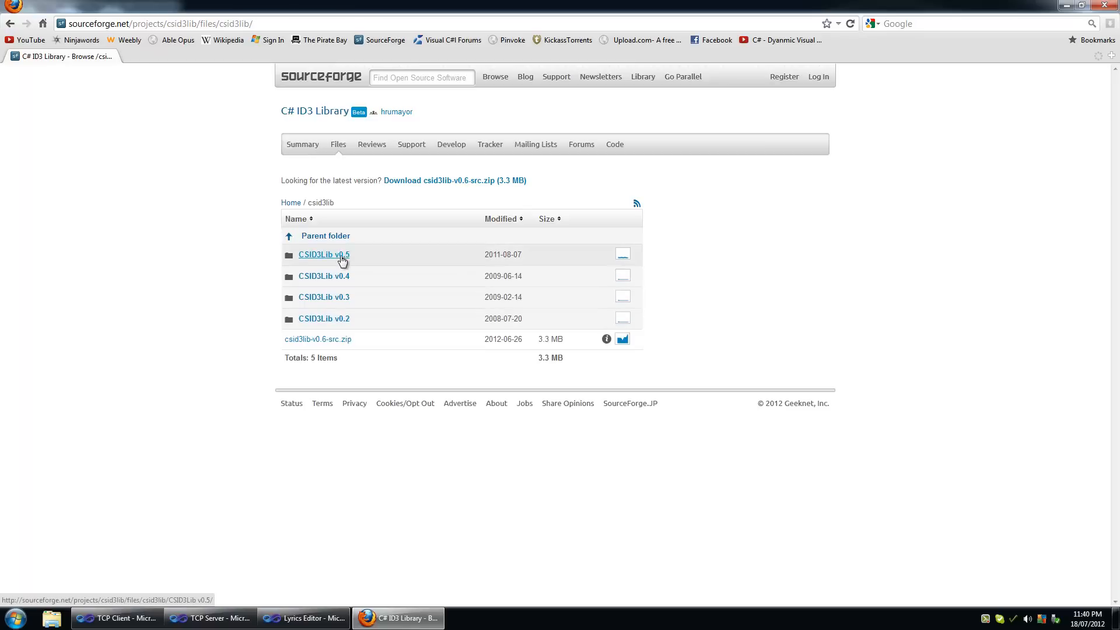
click(324, 254)
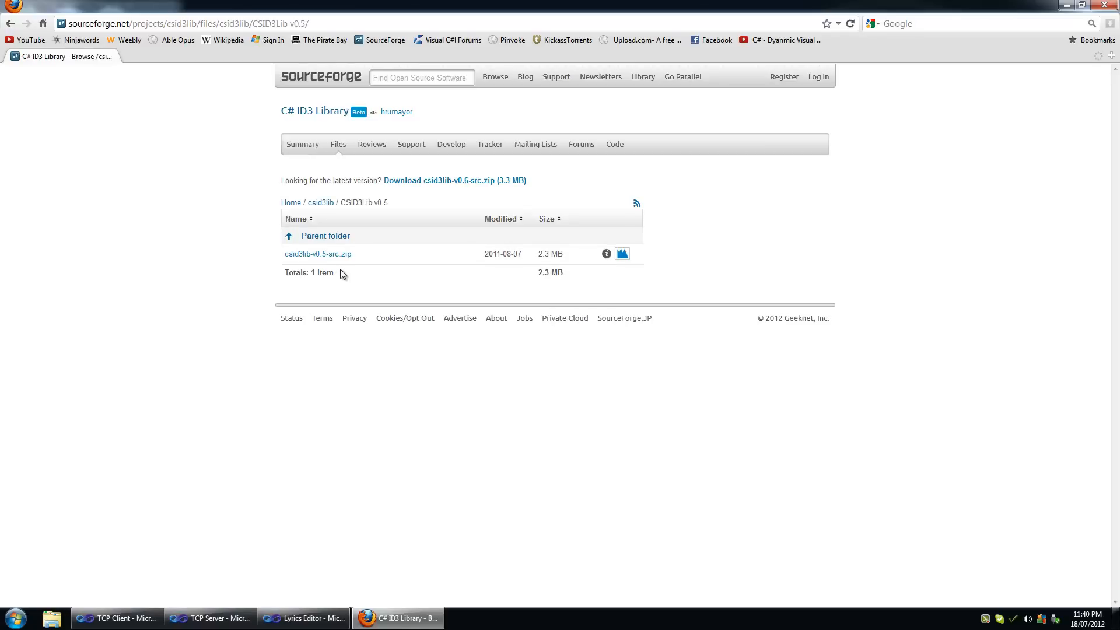
Download csid3lib-v0.5-src.zip and open the Downloads folder containing it
click(318, 253)
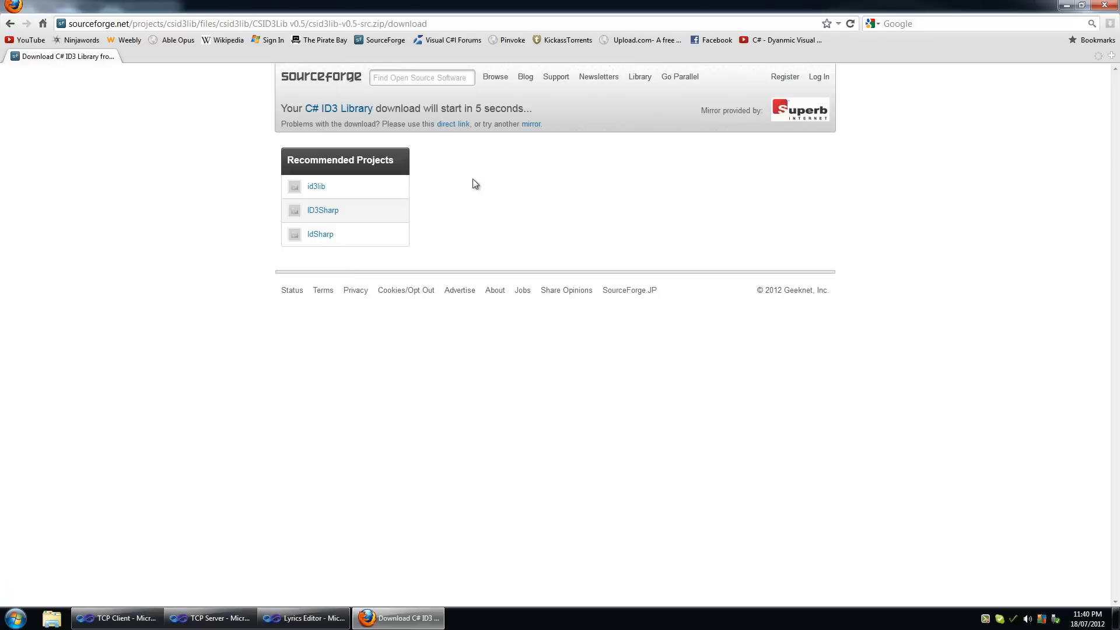
mouse_move(471, 133)
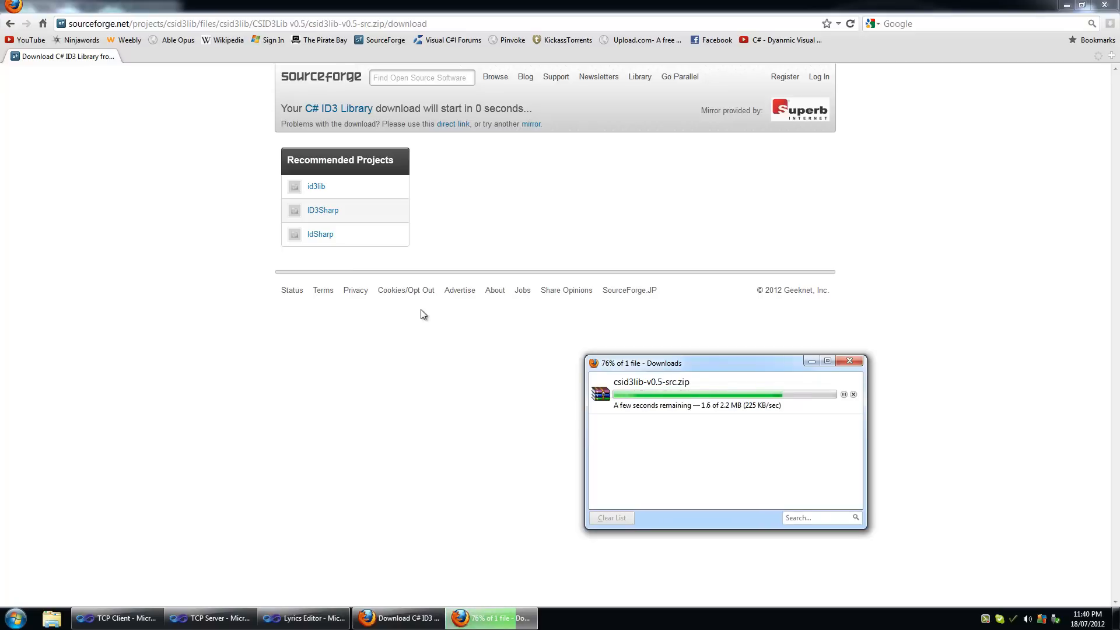
click(850, 360)
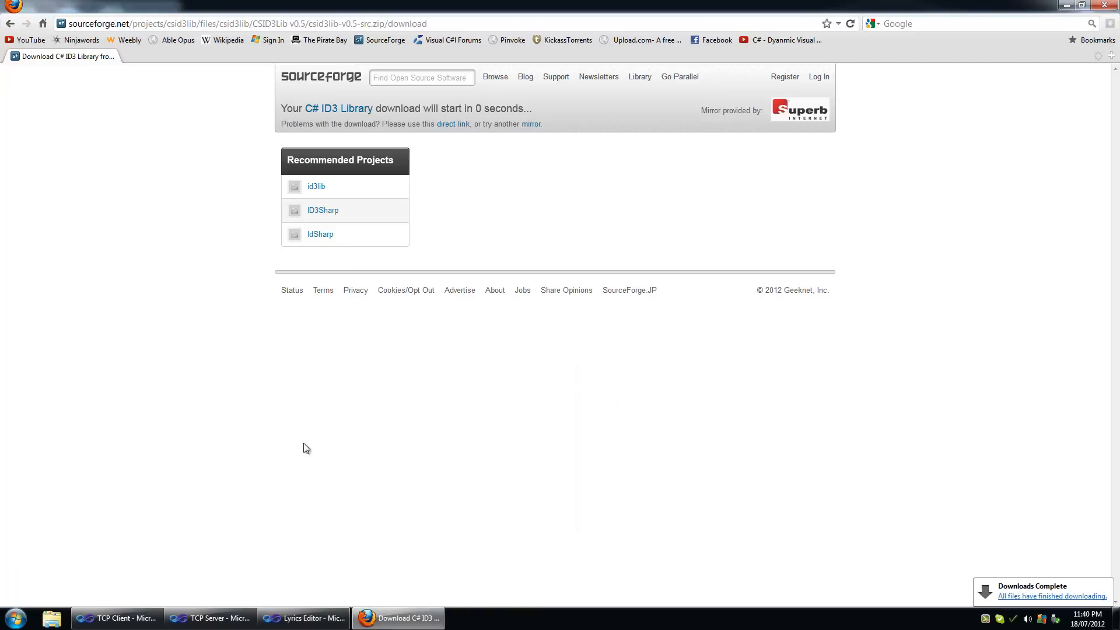
click(50, 617)
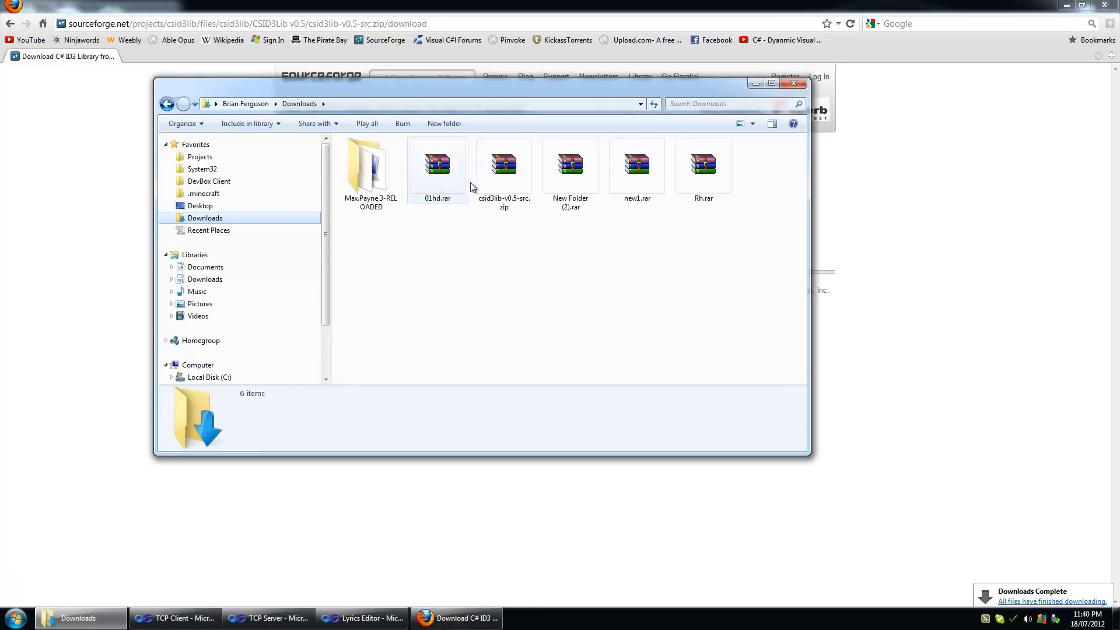
Extract csid3lib-v0.5-src.zip to its suggested folder
right_click(503, 165)
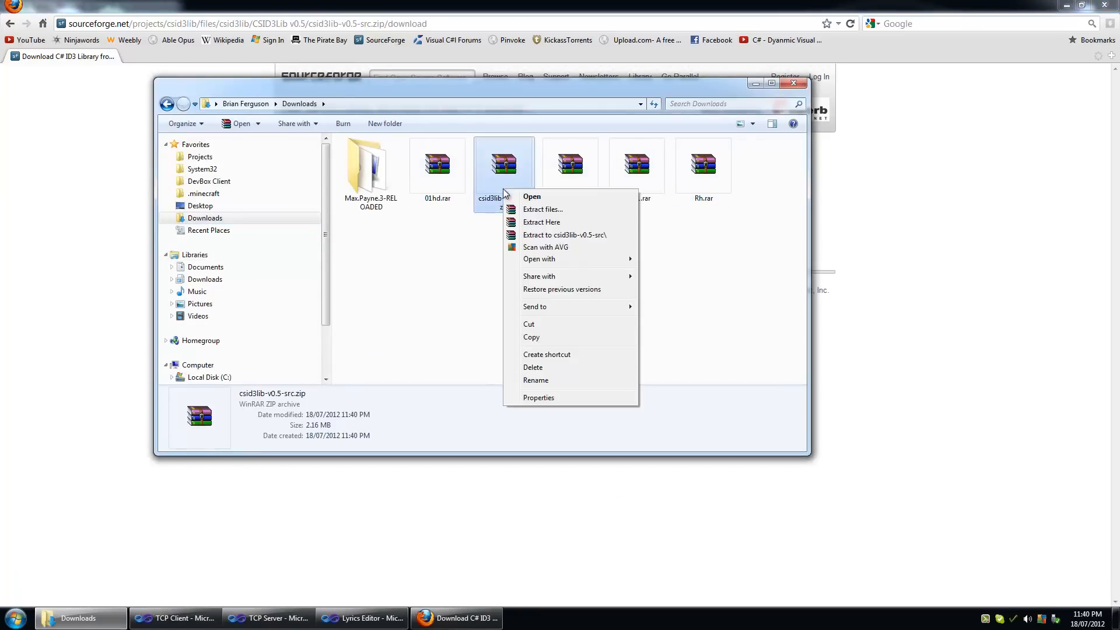
click(541, 209)
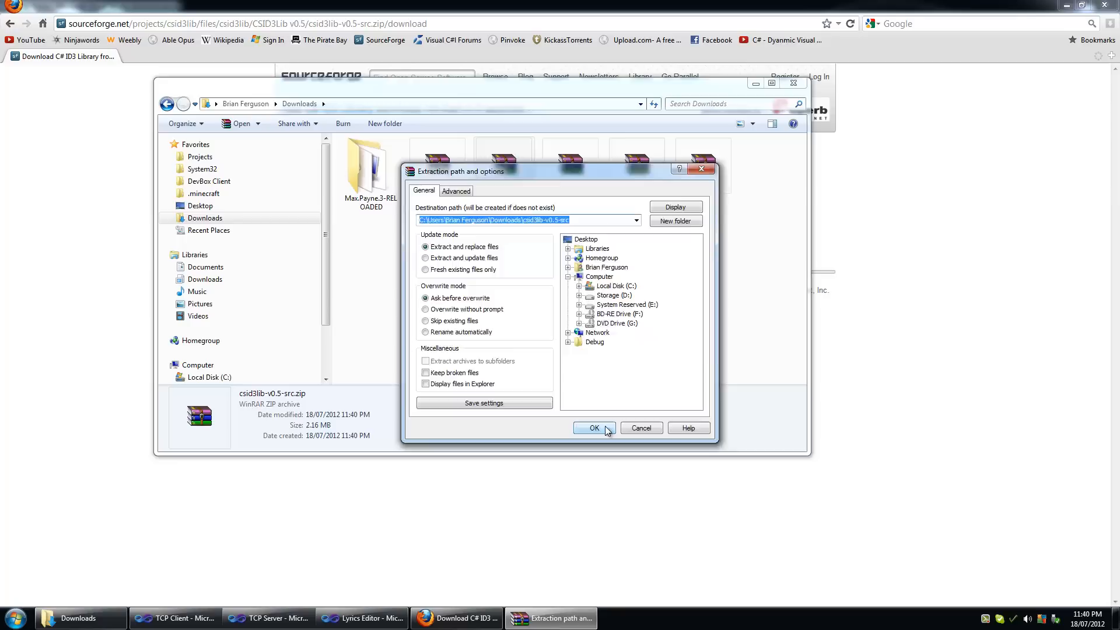
click(593, 428)
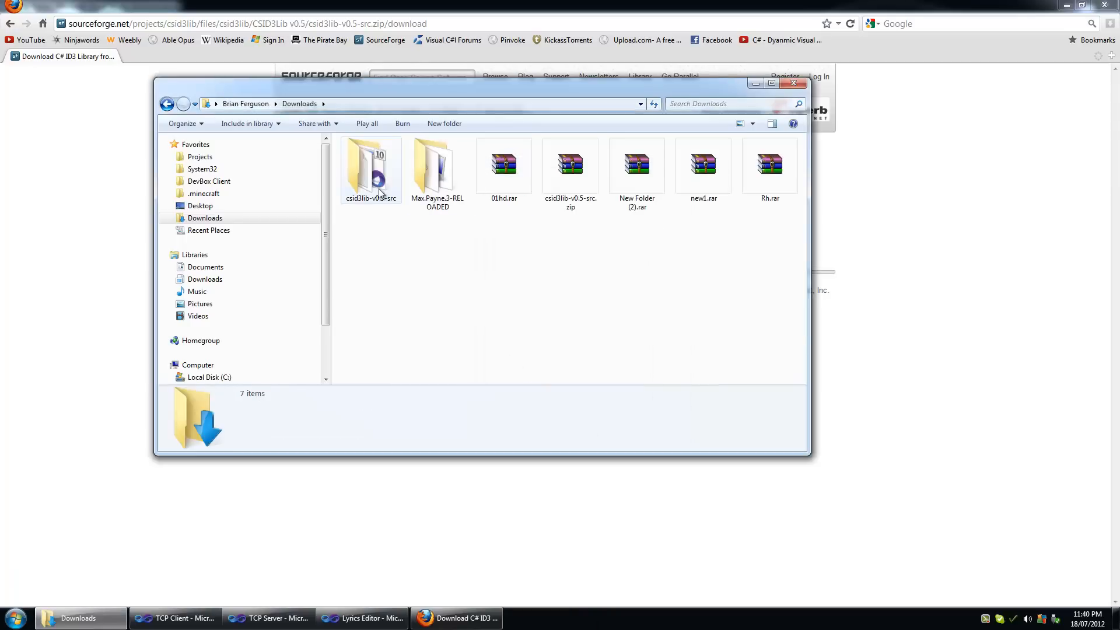
Open the extracted csid3lib-v0.5-src folder to view its contents
click(371, 168)
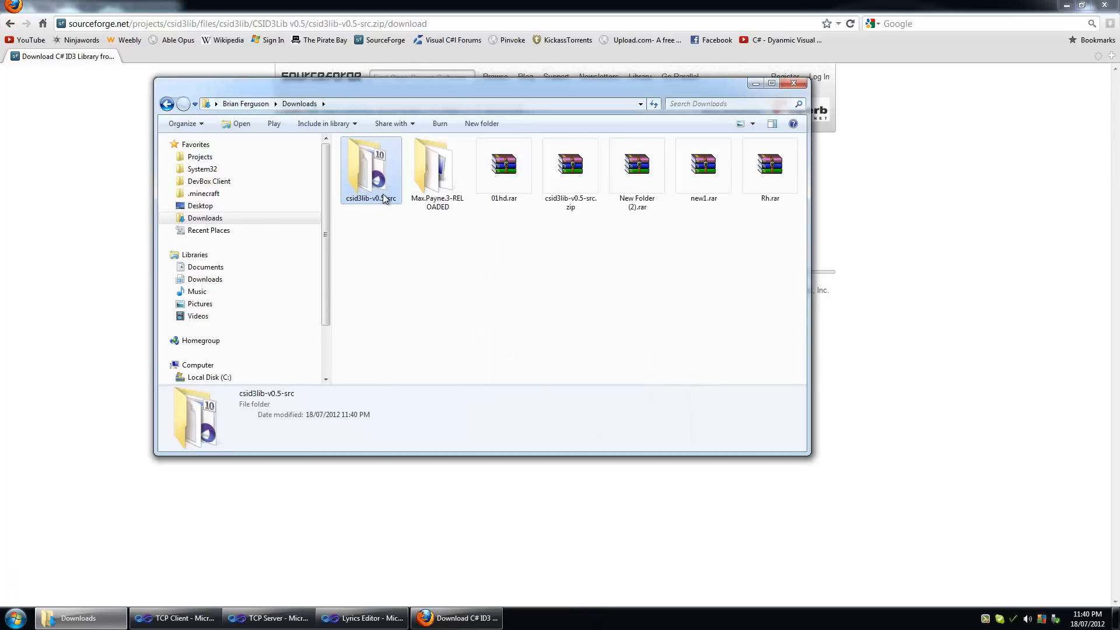
double_click(371, 169)
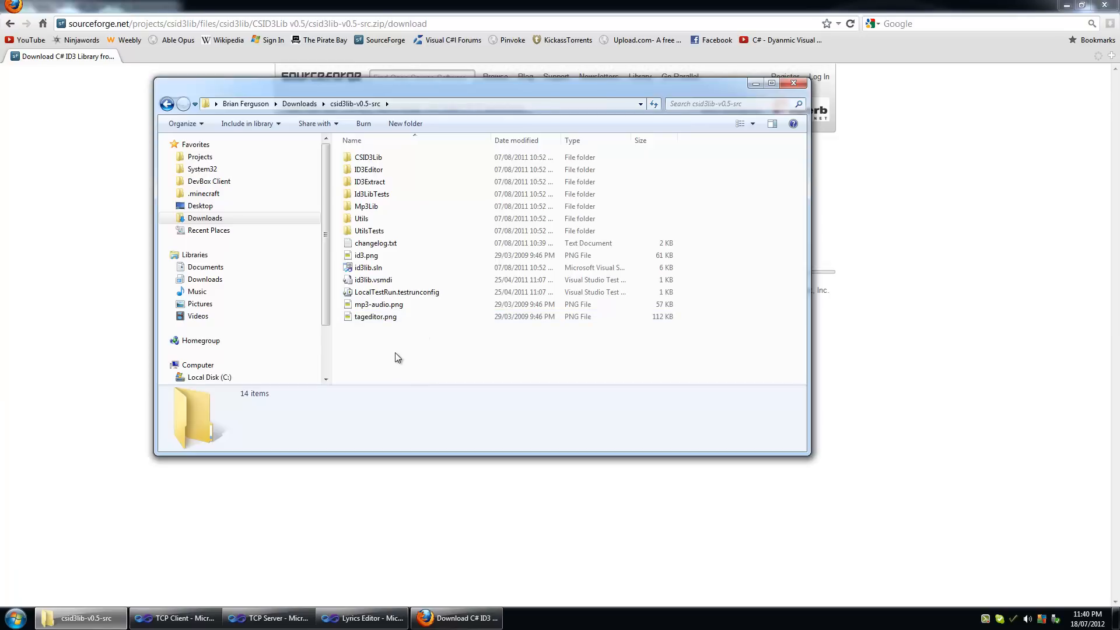
key(ctrl+a)
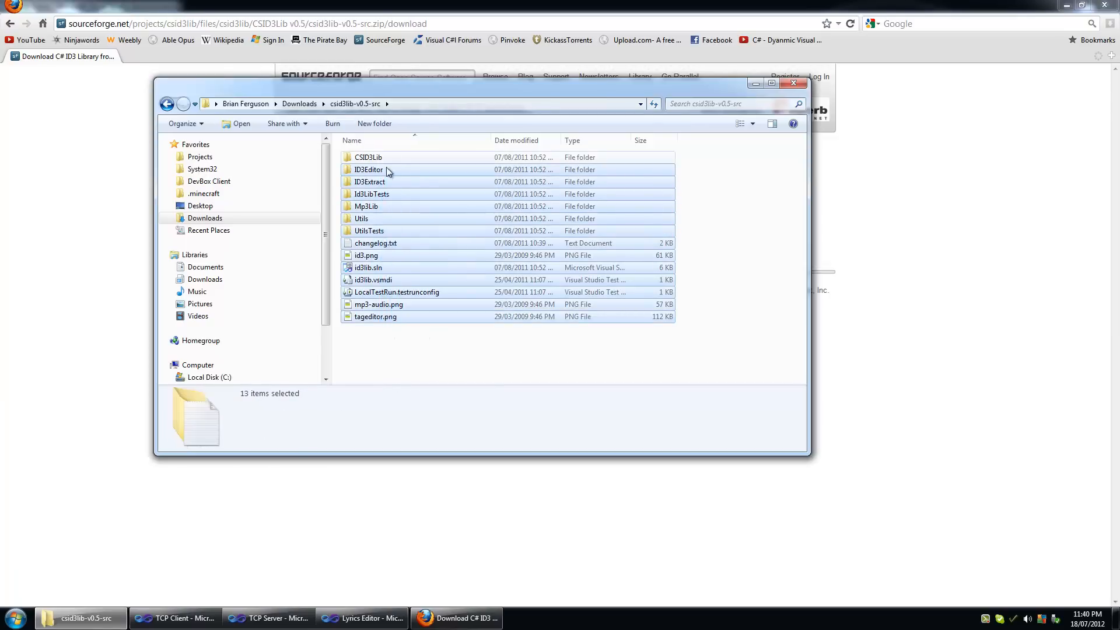
click(385, 336)
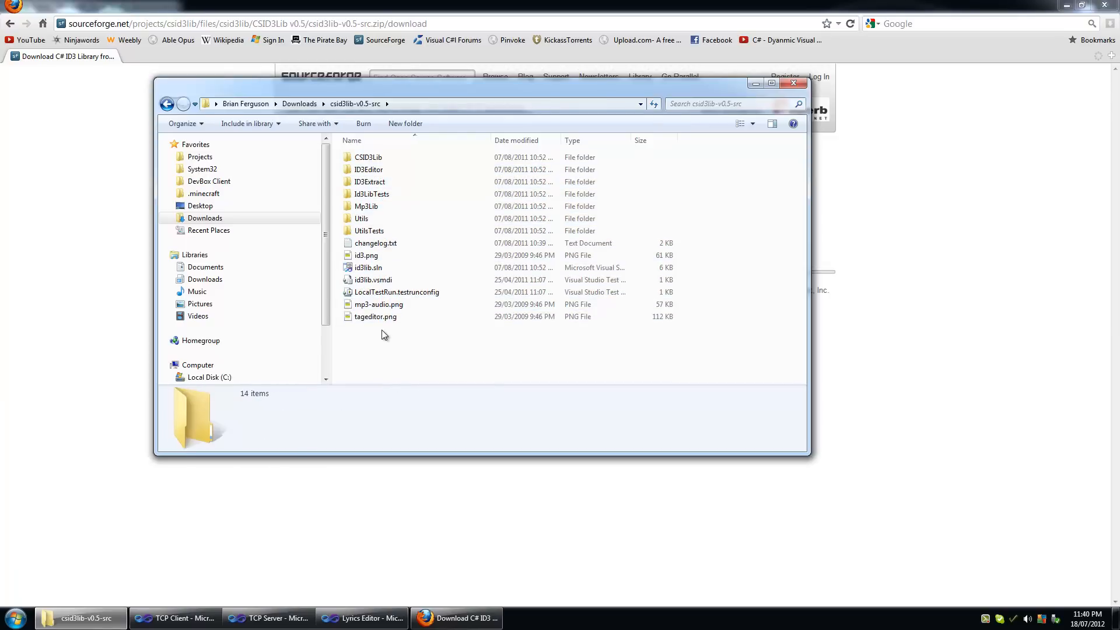
click(379, 304)
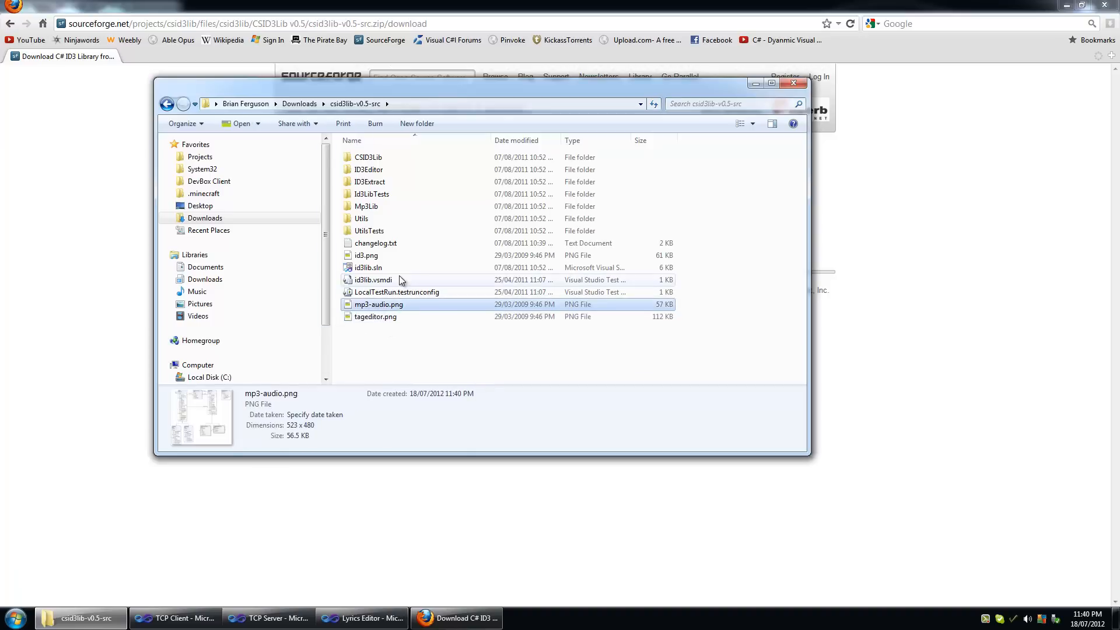
mouse_move(390, 224)
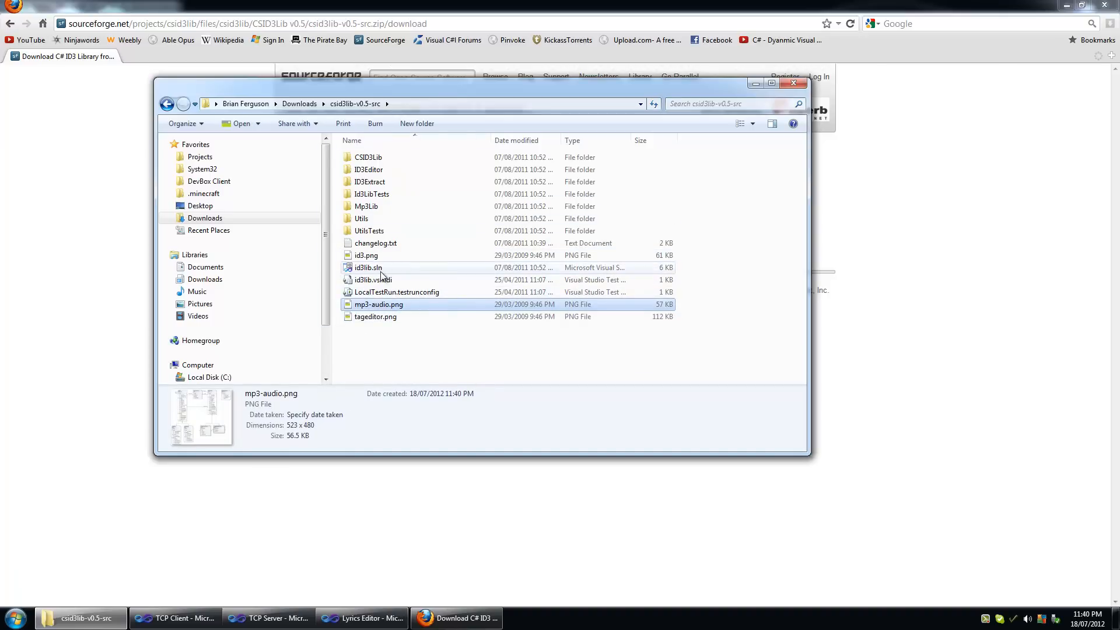
Open id3lib.sln, build it, then rebuild in the Release configuration
double_click(367, 267)
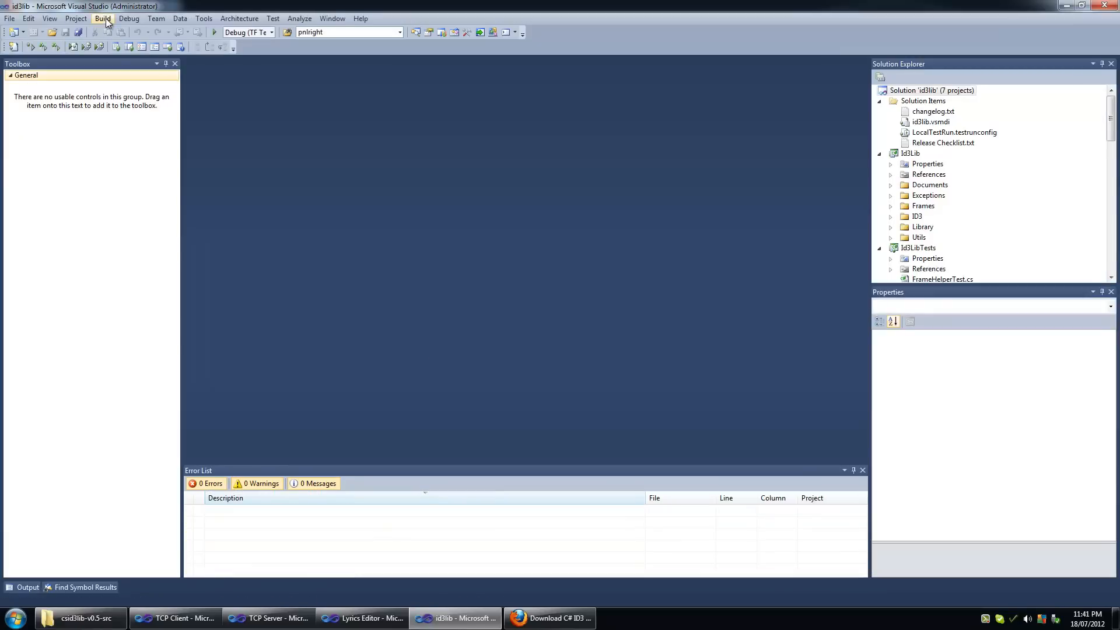
click(102, 18)
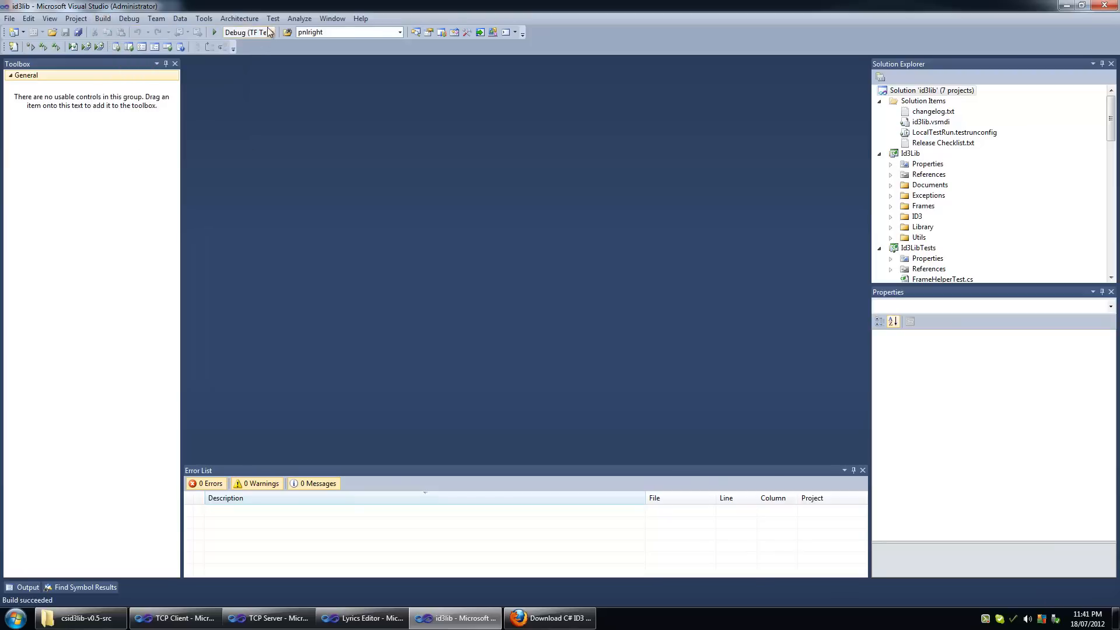
click(270, 33)
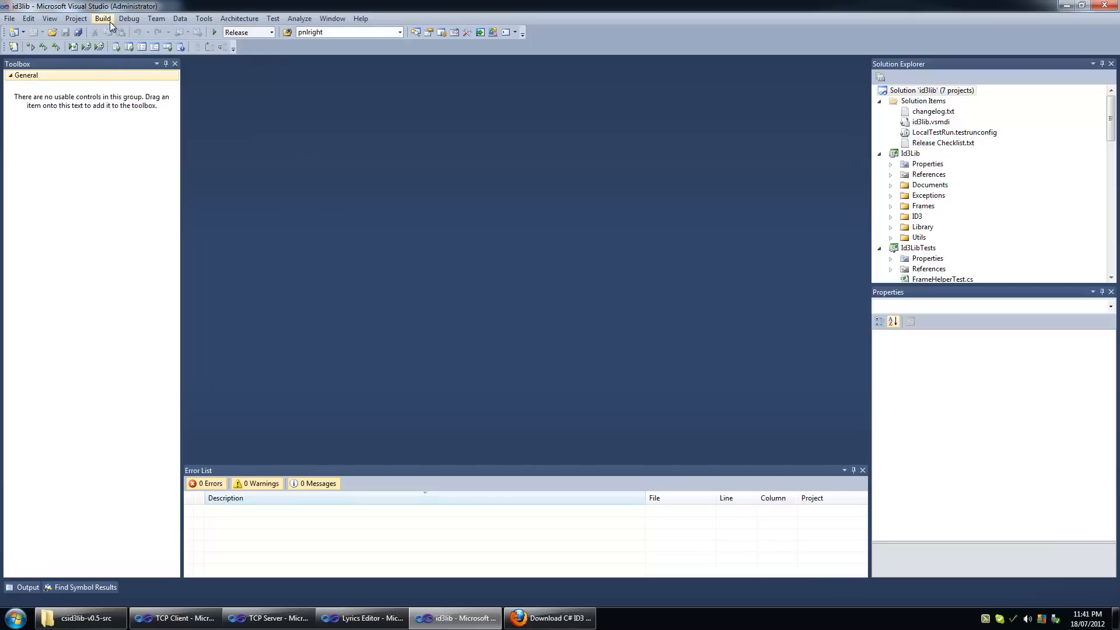
click(270, 32)
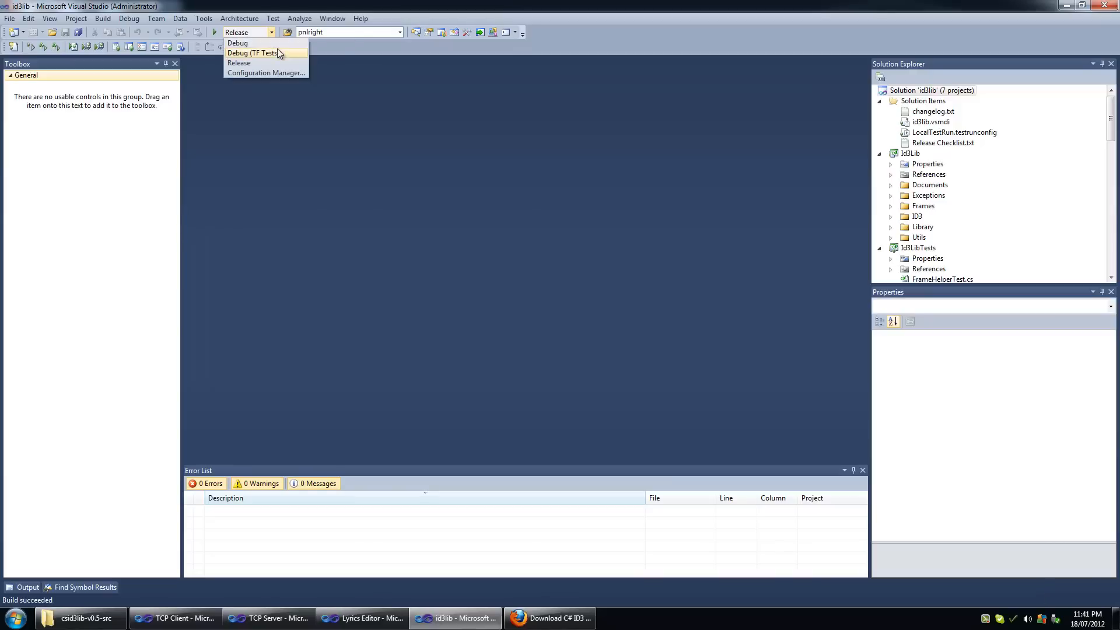
mouse_move(271, 61)
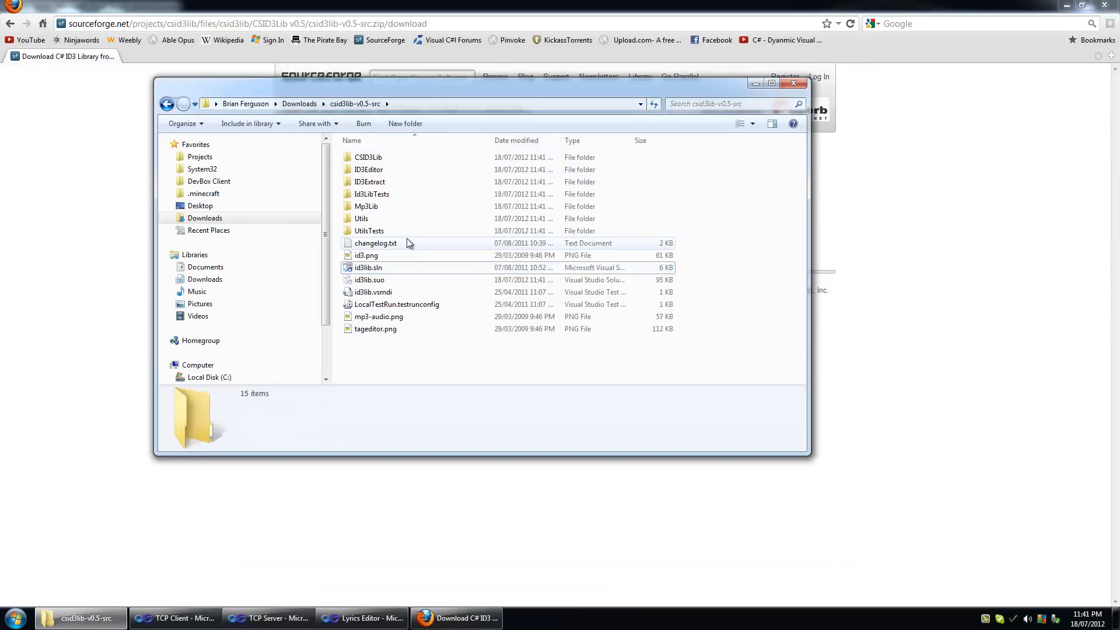
mouse_move(384, 210)
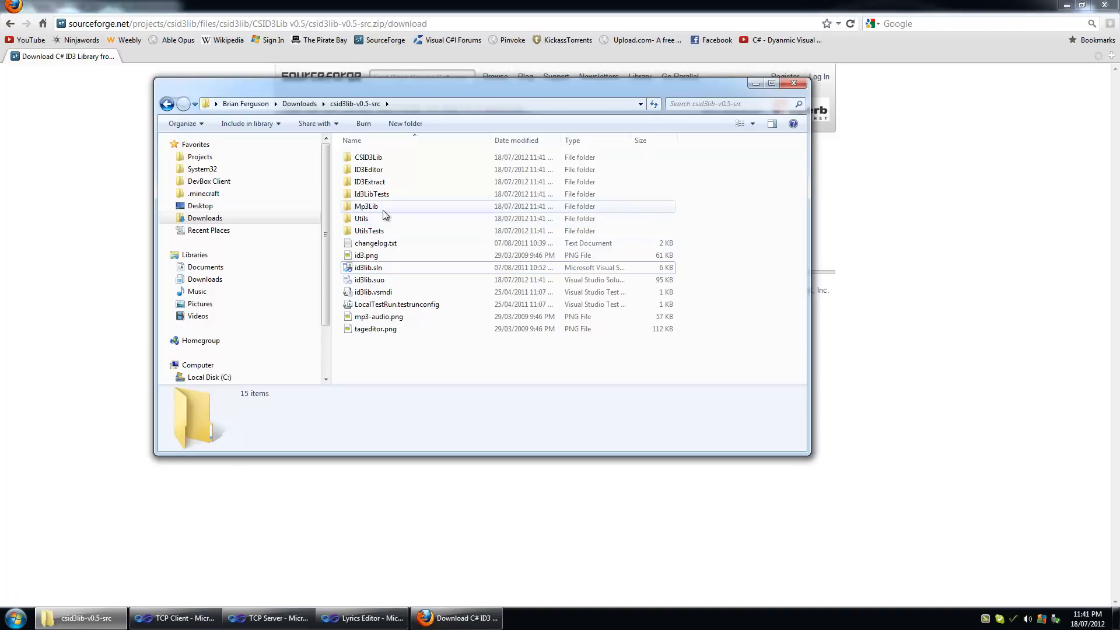
Browse into Mp3Lib\bin\Release to view Id3Lib.dll, Mp3Lib.dll and SharpZipLib.dll, then return to Visual Studio
click(366, 207)
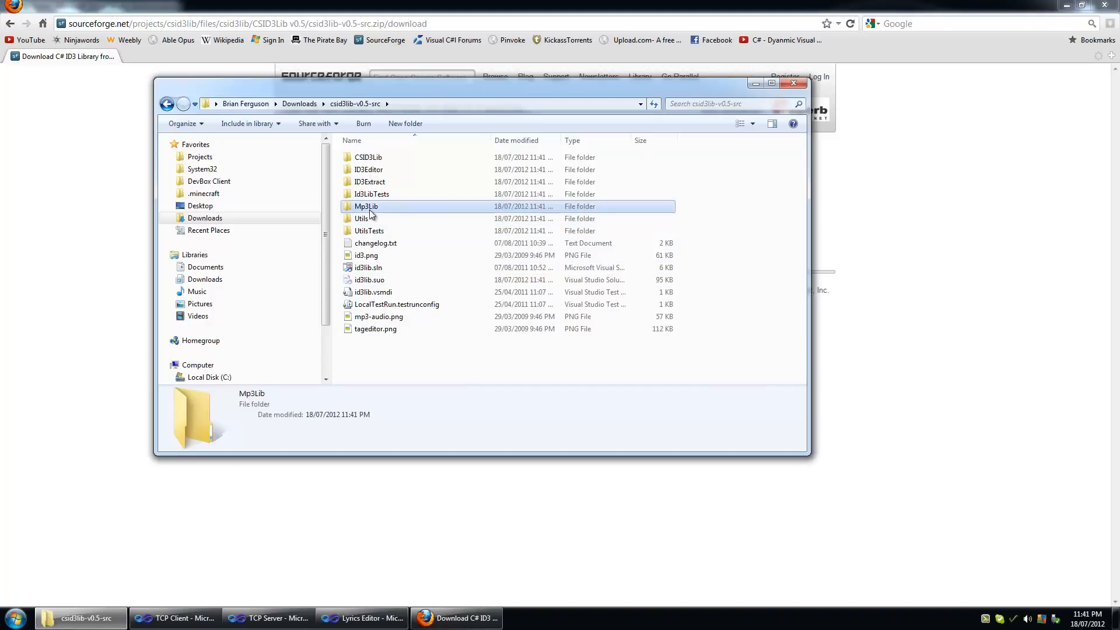
double_click(365, 207)
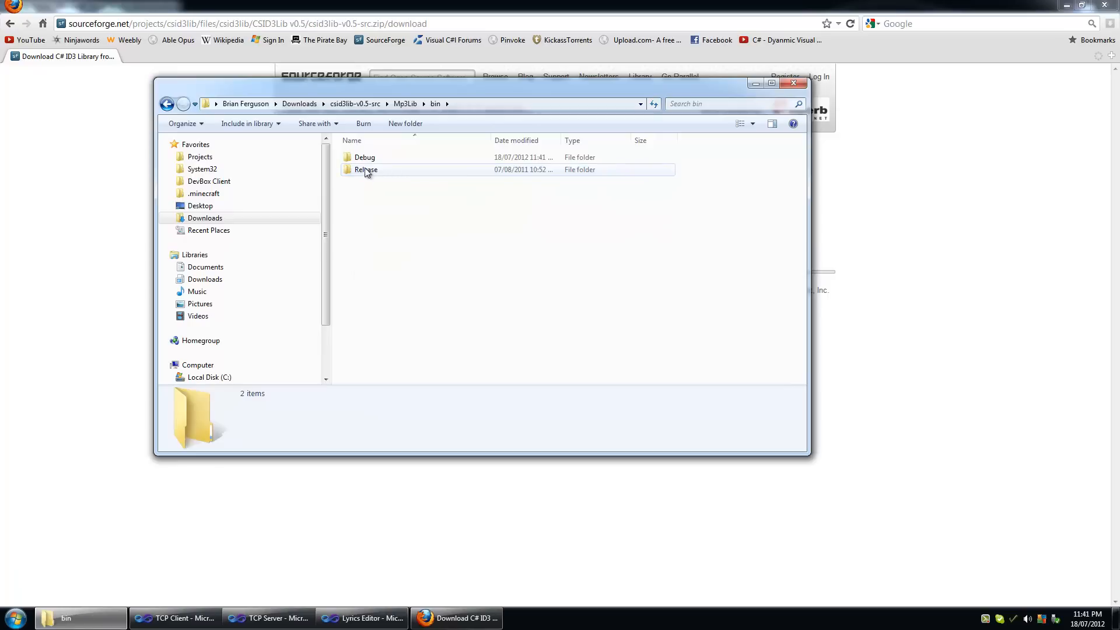
double_click(366, 169)
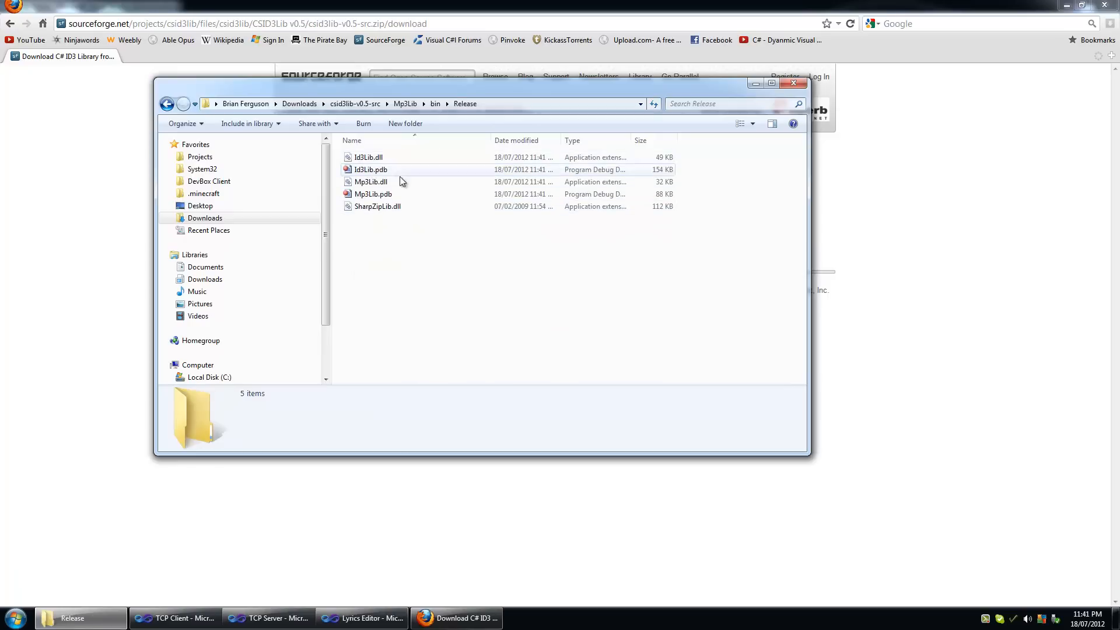
click(371, 181)
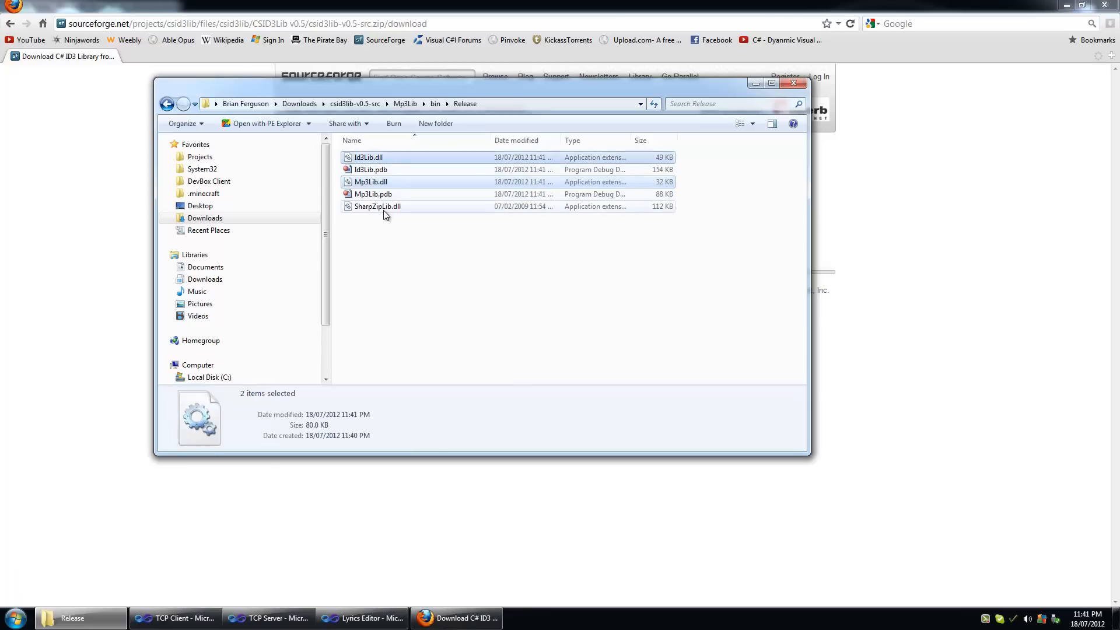
key(ctrl+a)
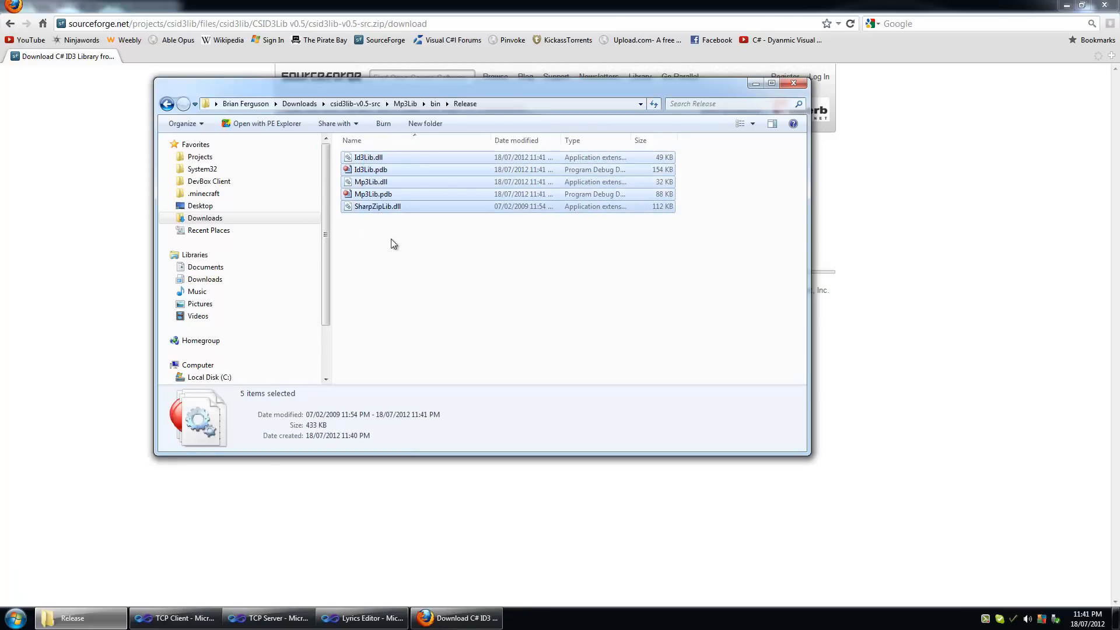
click(397, 255)
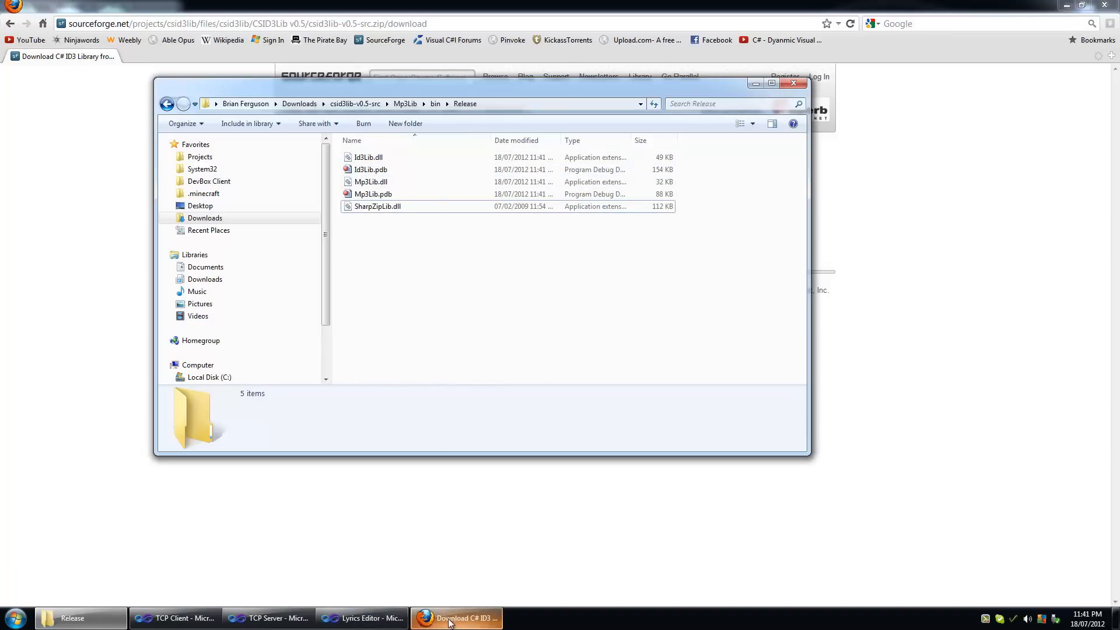
click(360, 618)
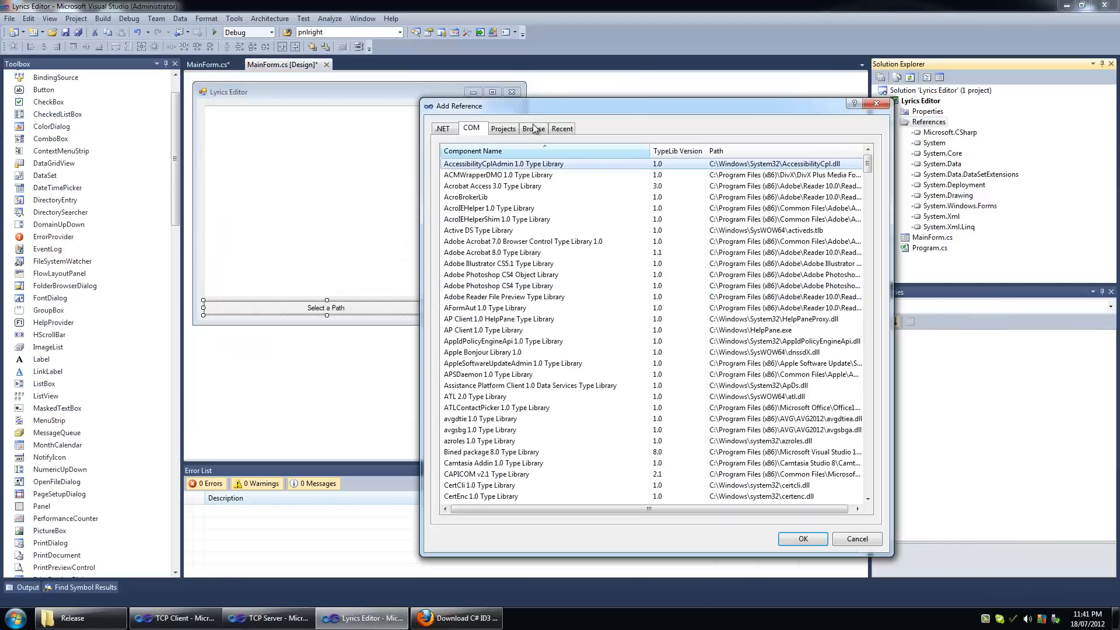
In Add Reference's Browse tab, navigate to Downloads\csid3lib-v0.5-src\ID3Editor\bin\Release
click(532, 128)
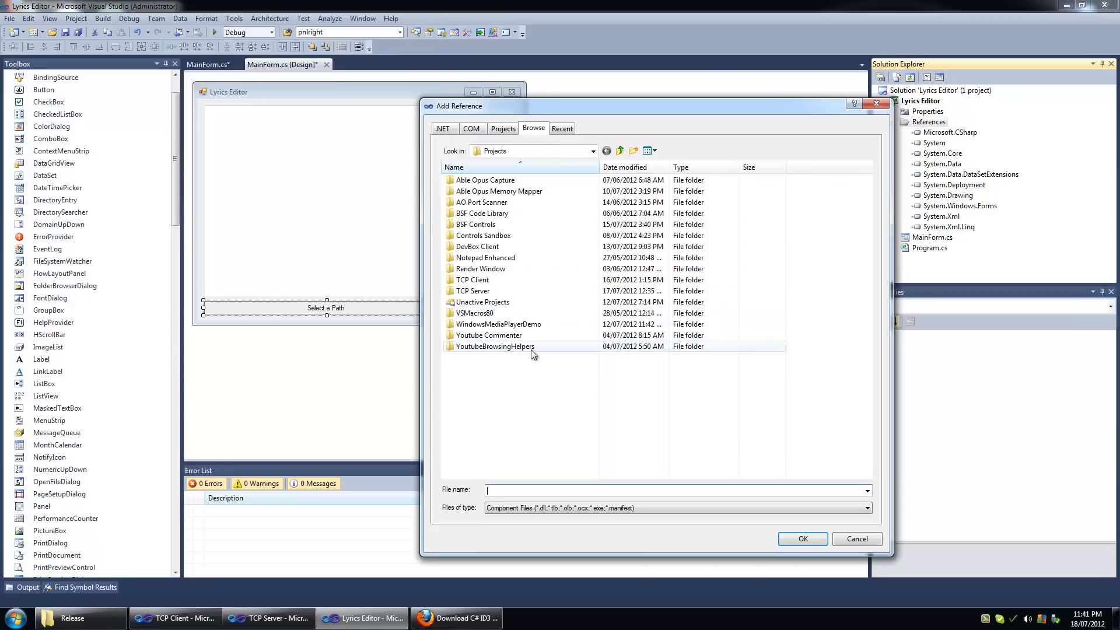
click(591, 151)
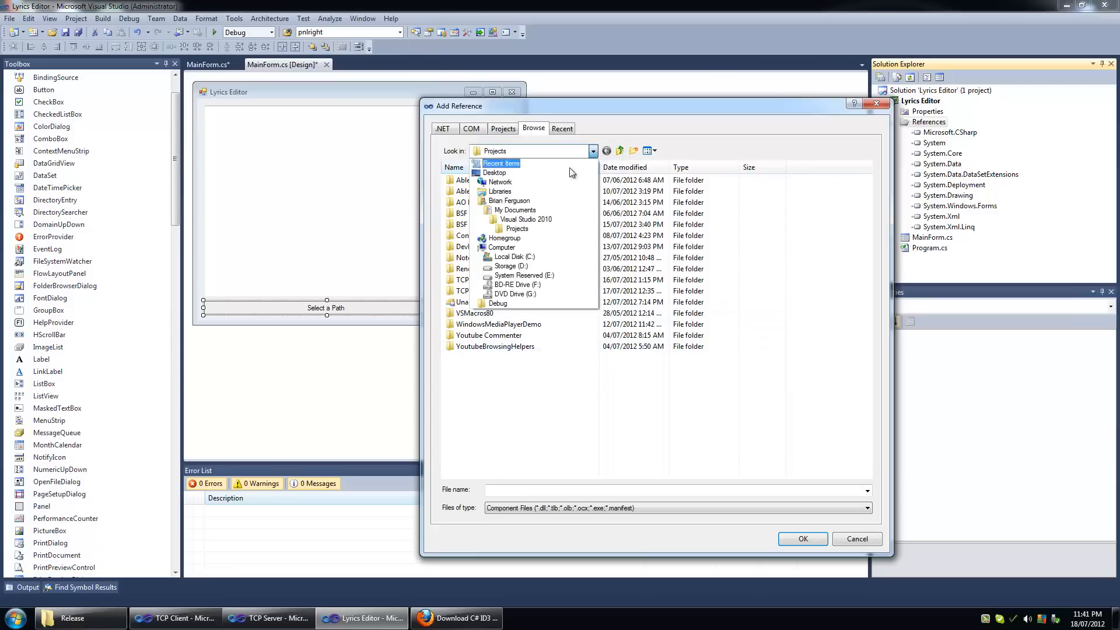
click(523, 220)
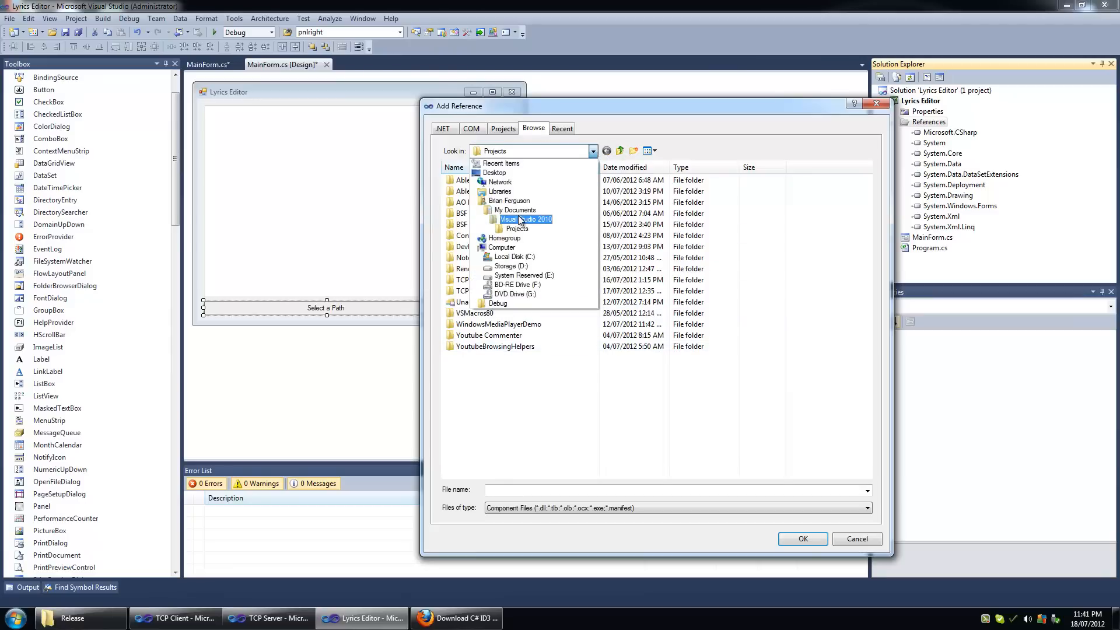
click(515, 210)
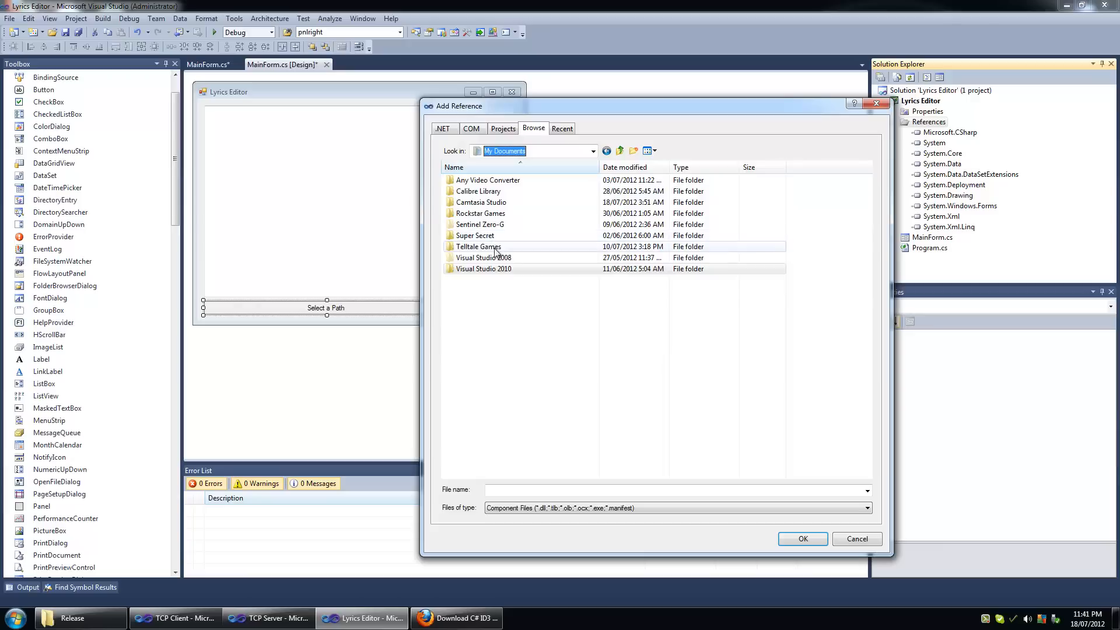
click(592, 150)
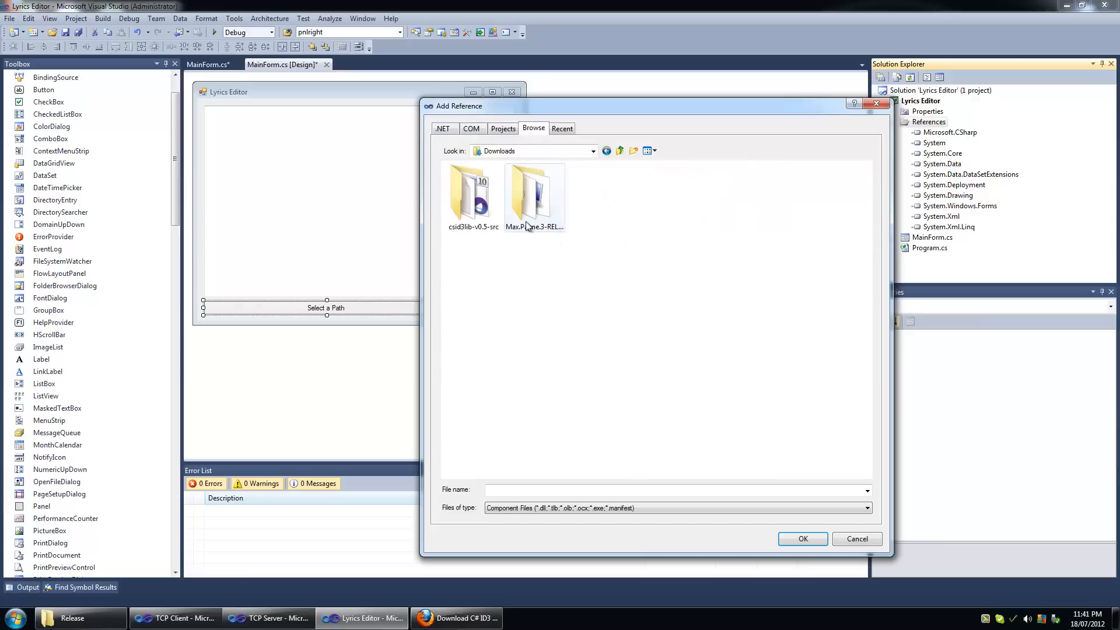
double_click(471, 198)
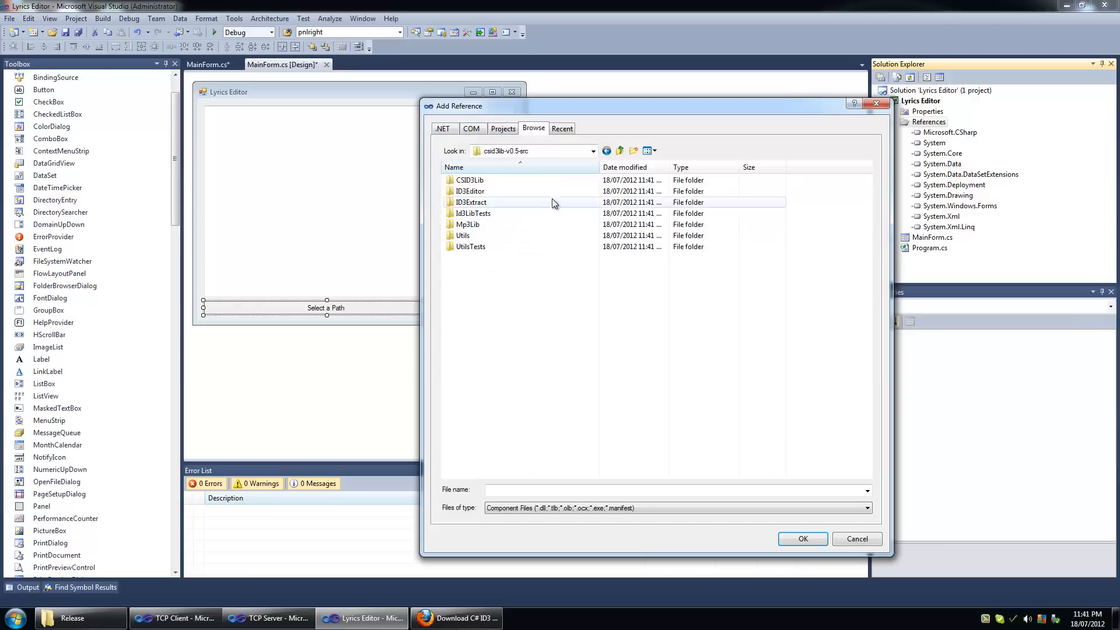
mouse_move(478, 191)
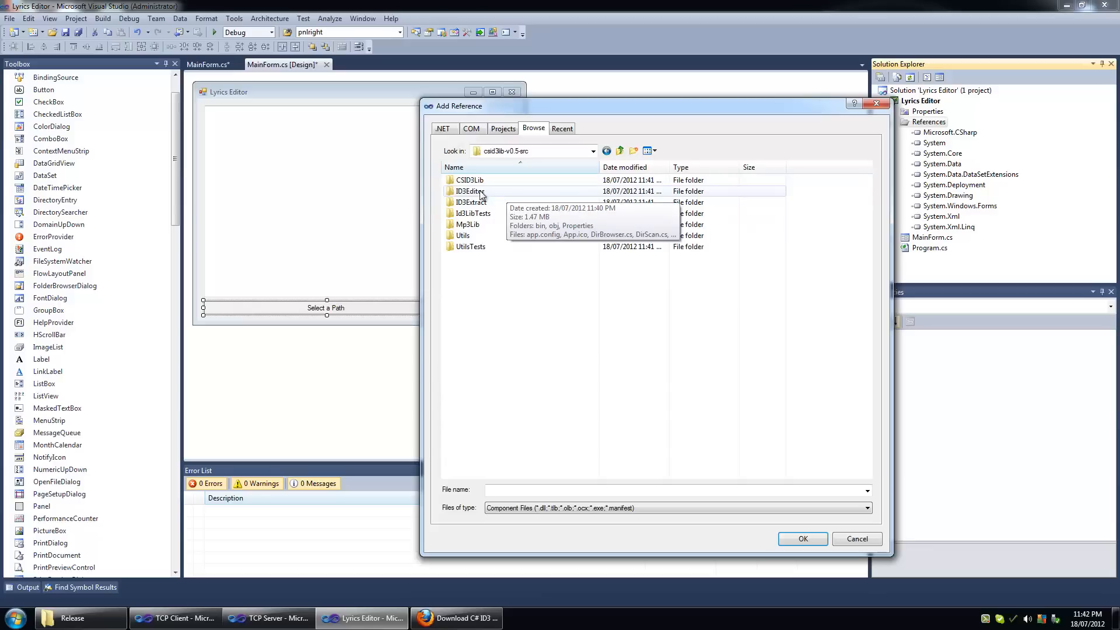
double_click(471, 190)
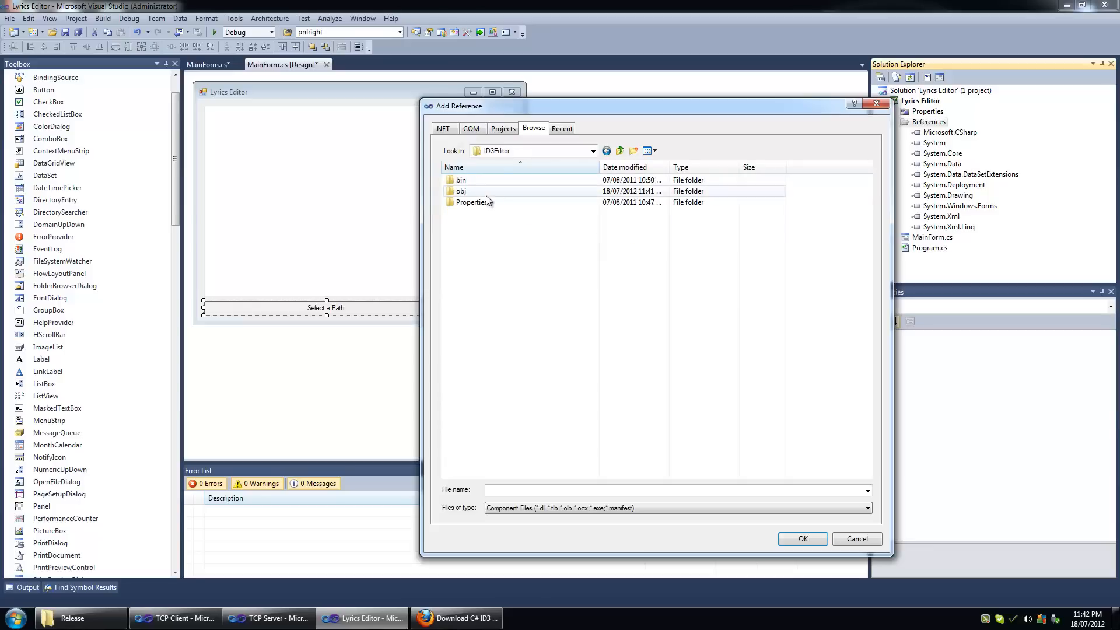
double_click(462, 191)
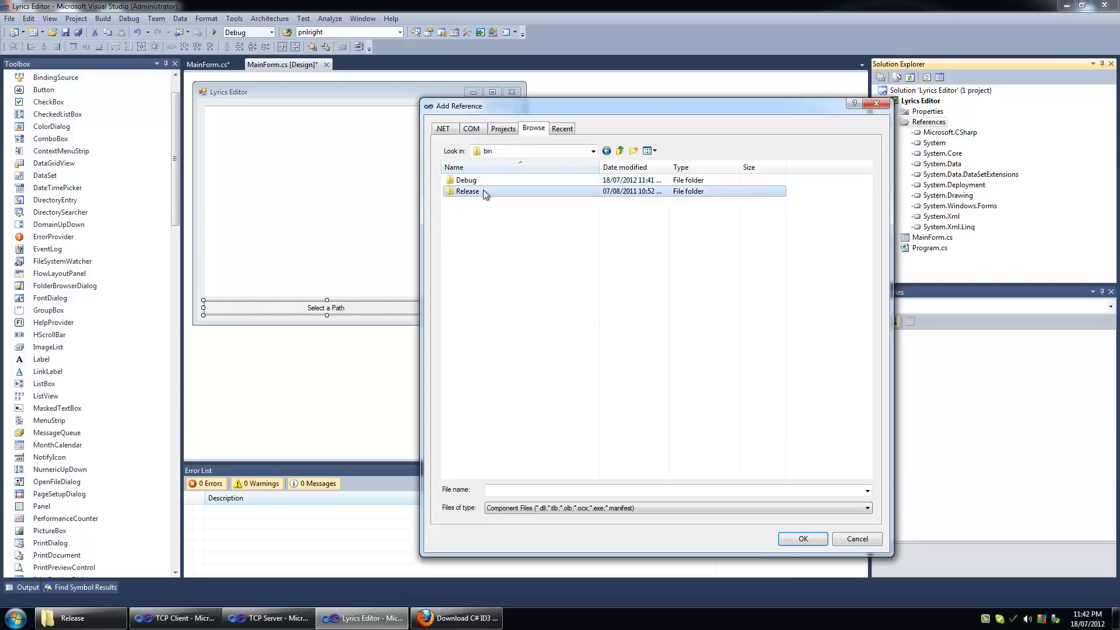
double_click(467, 191)
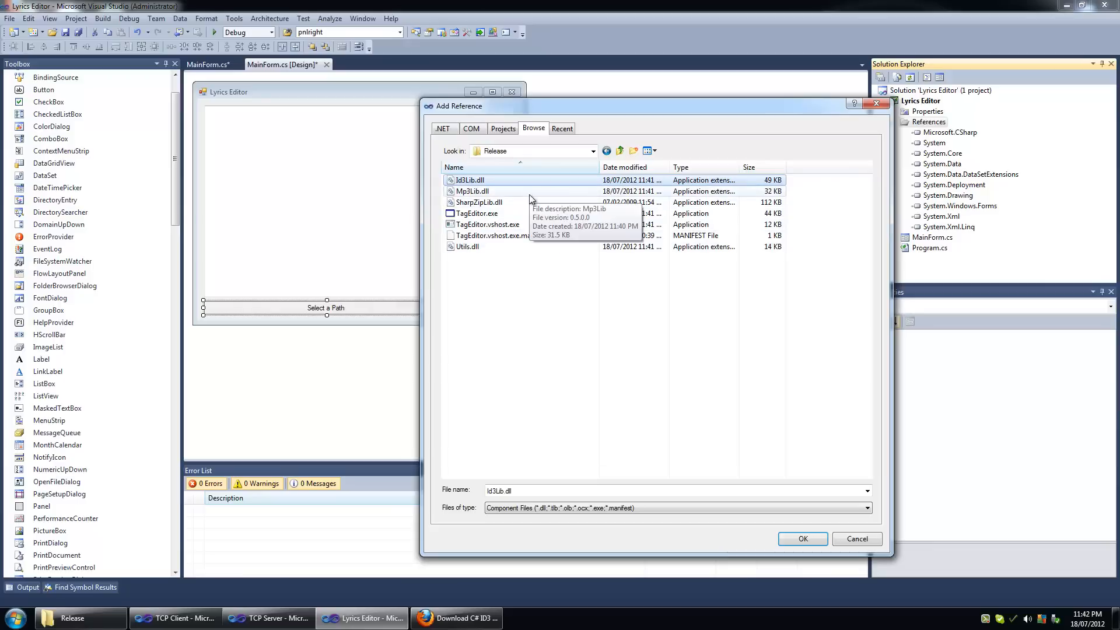
Select Id3Lib.dll, Mp3Lib.dll and SharpZipLib.dll and add them as references
click(479, 202)
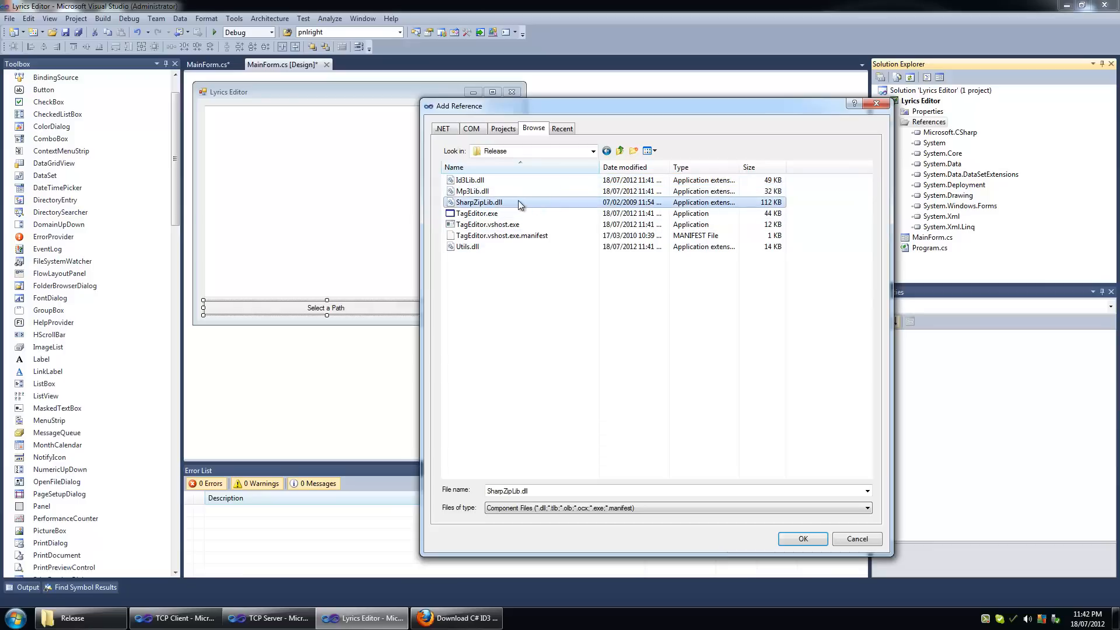
click(473, 191)
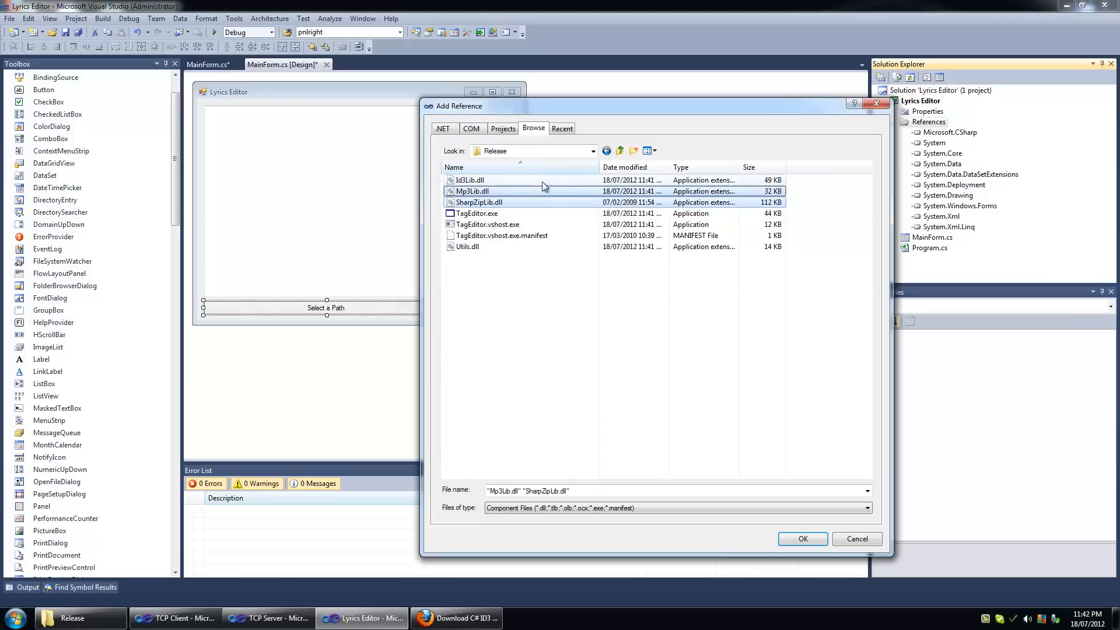
click(619, 151)
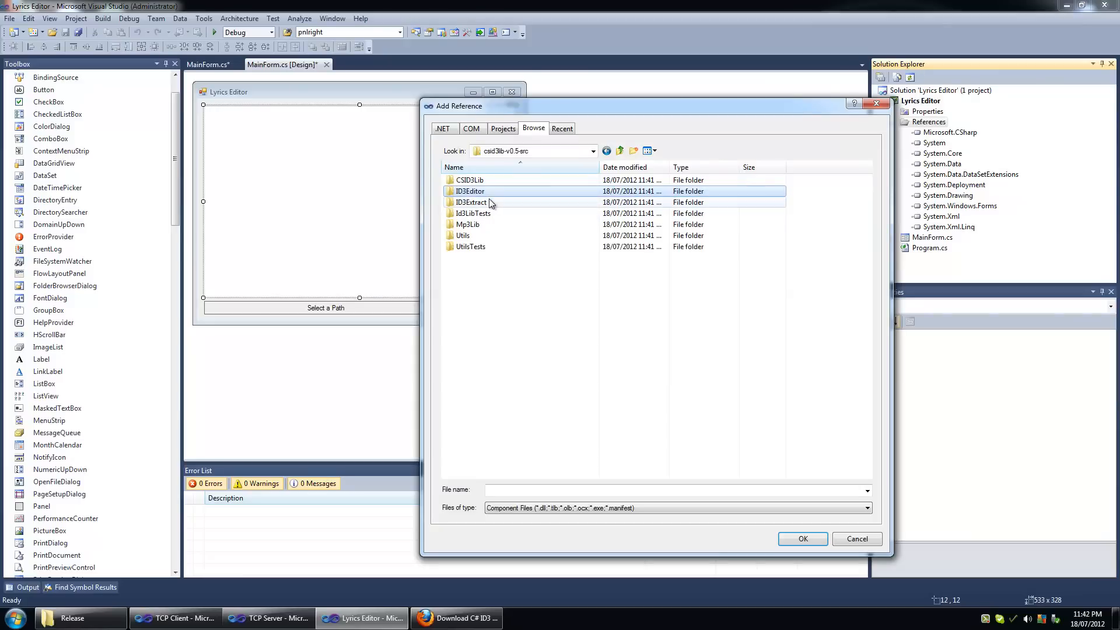
double_click(469, 191)
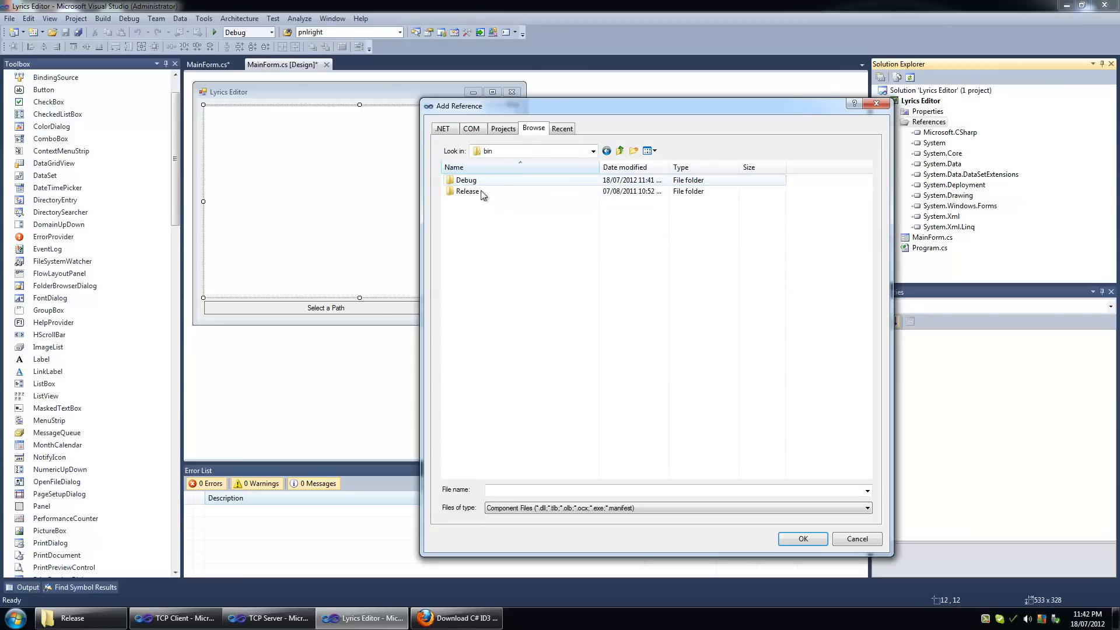
double_click(467, 190)
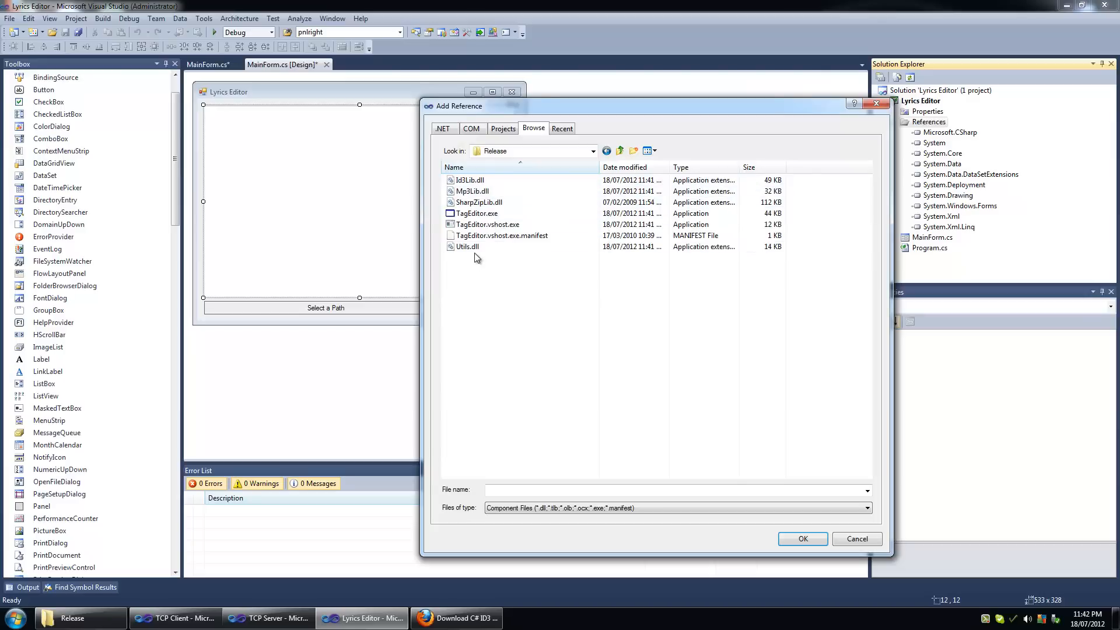
mouse_move(477, 213)
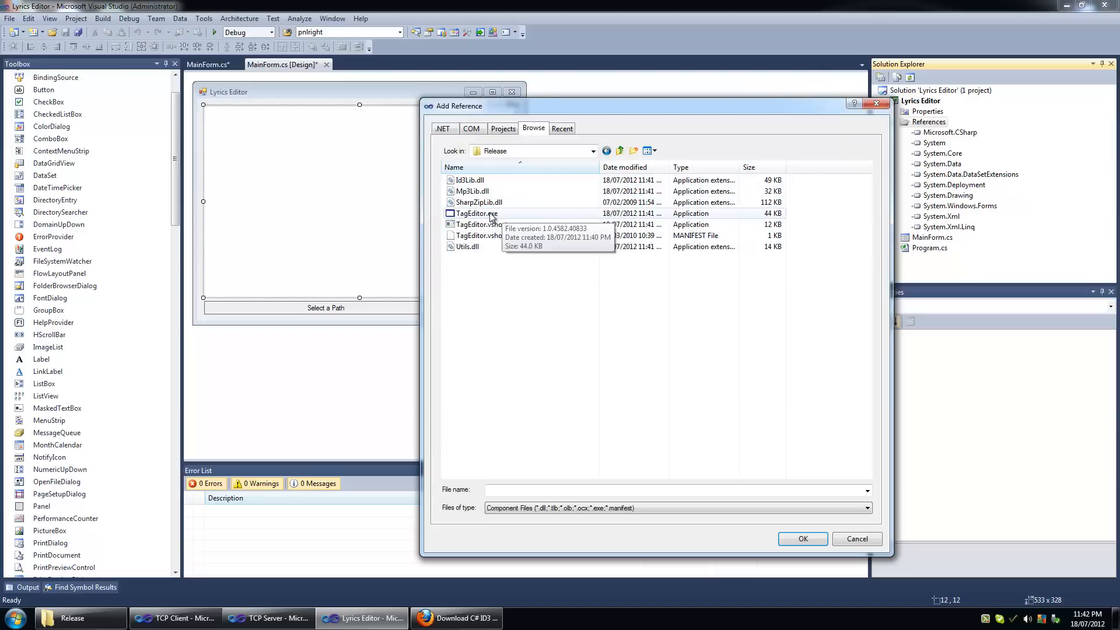
mouse_move(504, 224)
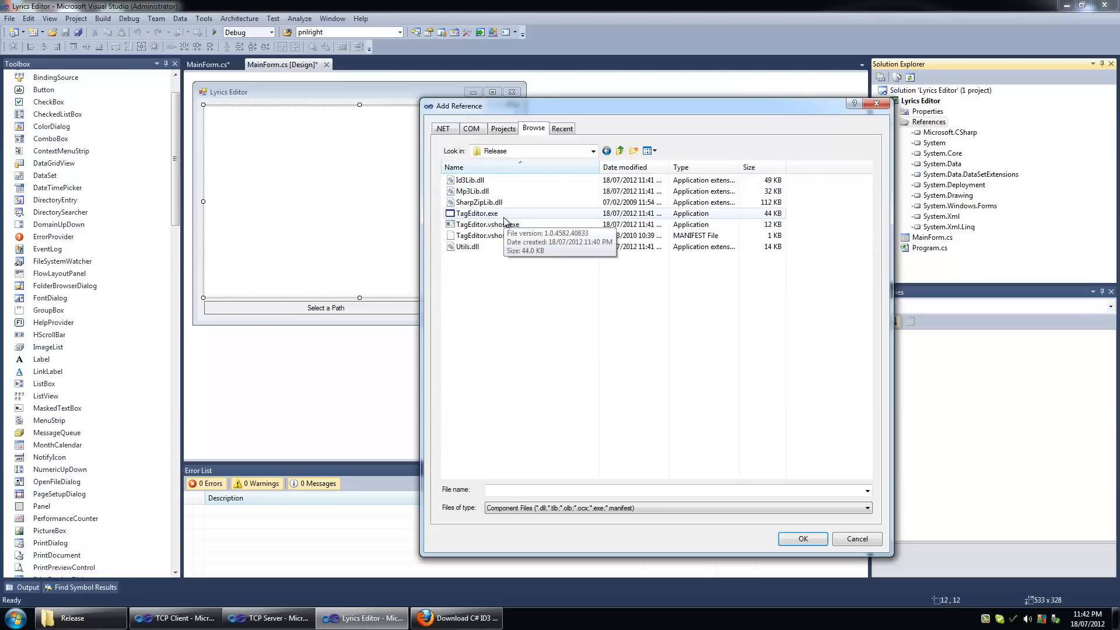
key(ctrl+a)
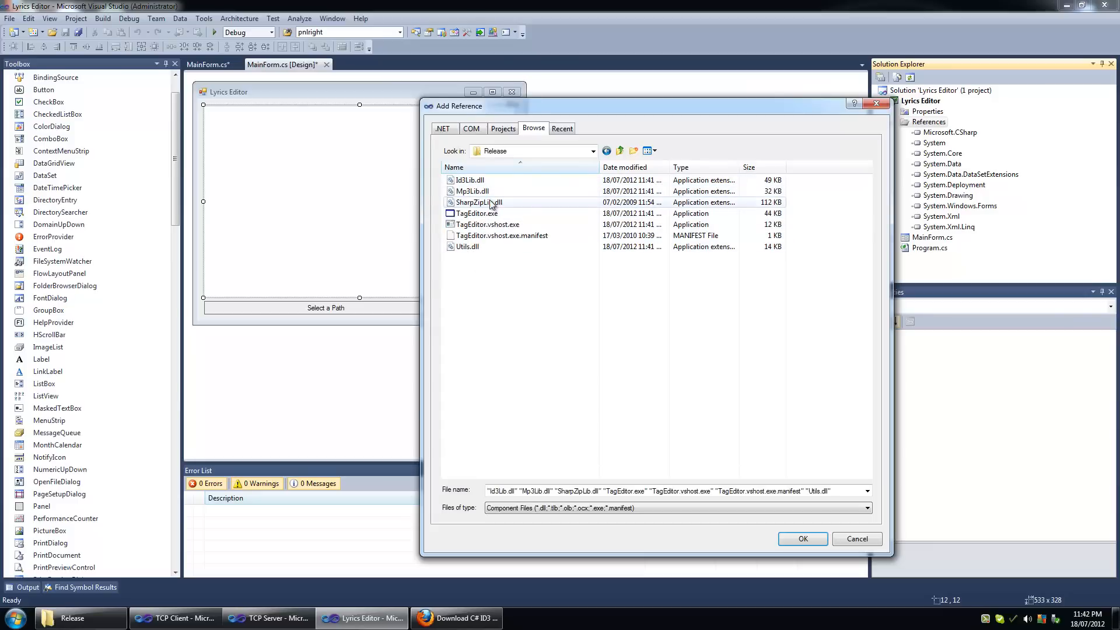
click(478, 202)
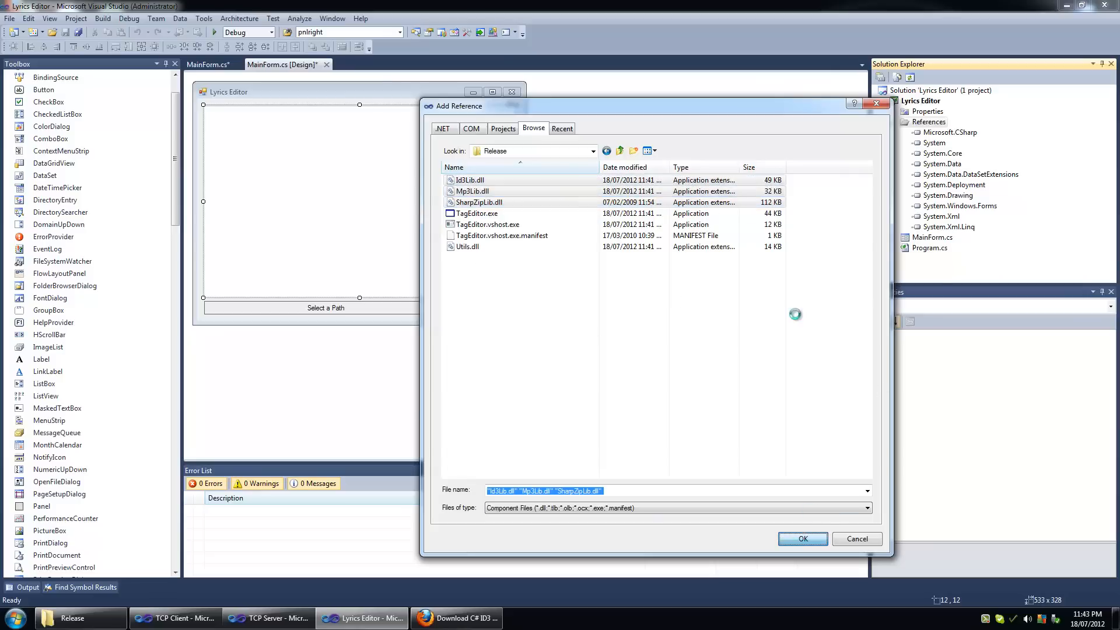
click(801, 539)
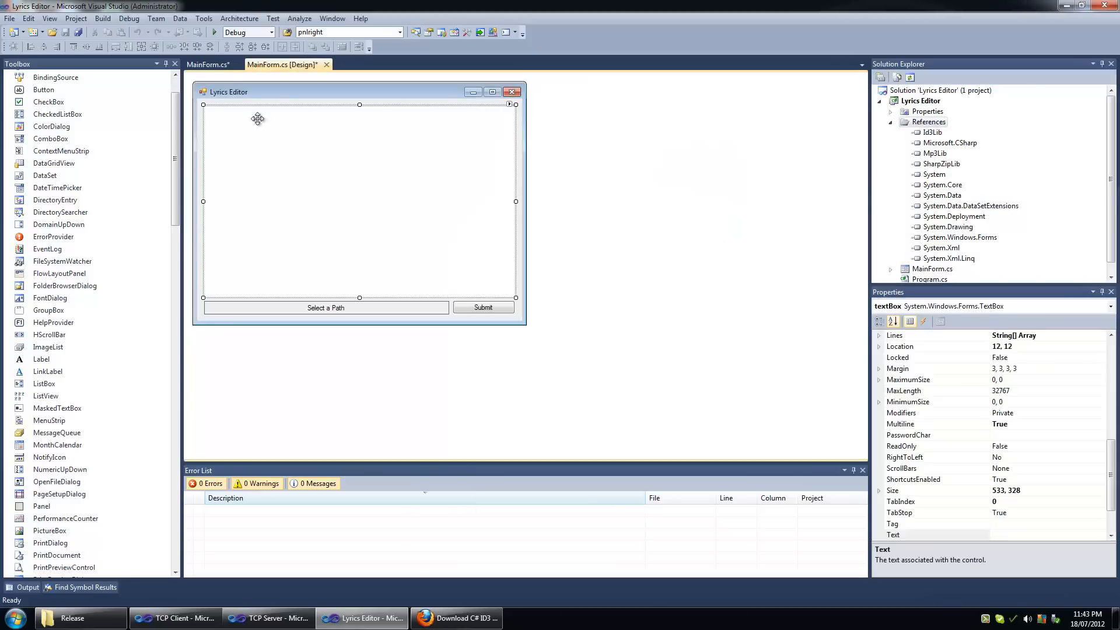
In MainForm.cs constructor, start typing 'Mp3Lib.Mp3File file = new Mp3Lib.Mp3File('
click(207, 64)
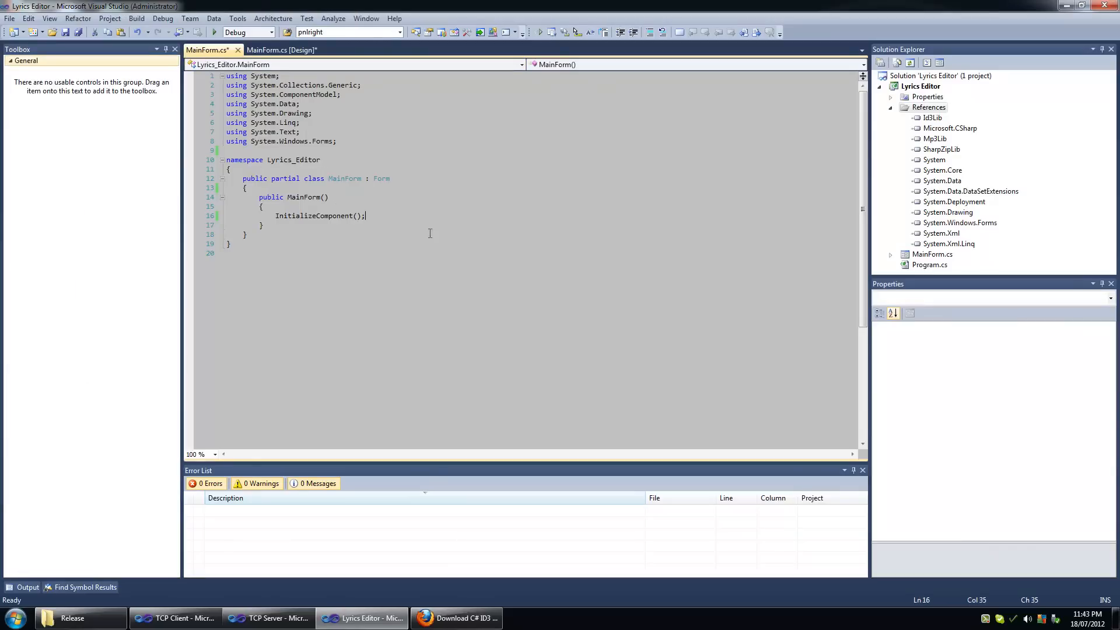
text(Id3Lib)
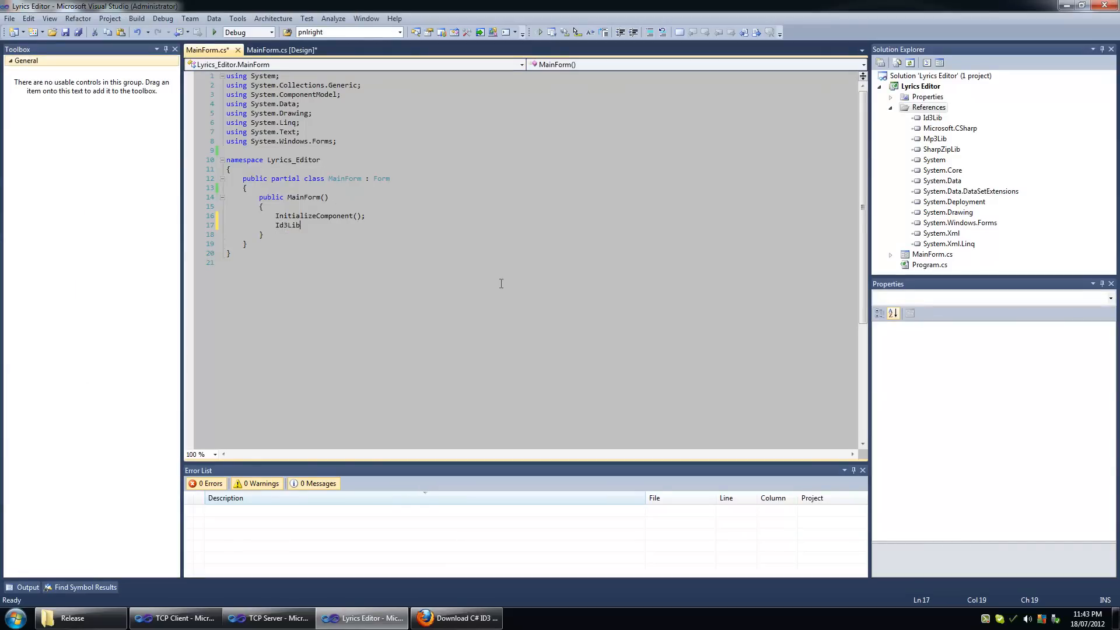
text(.Mp3File file =)
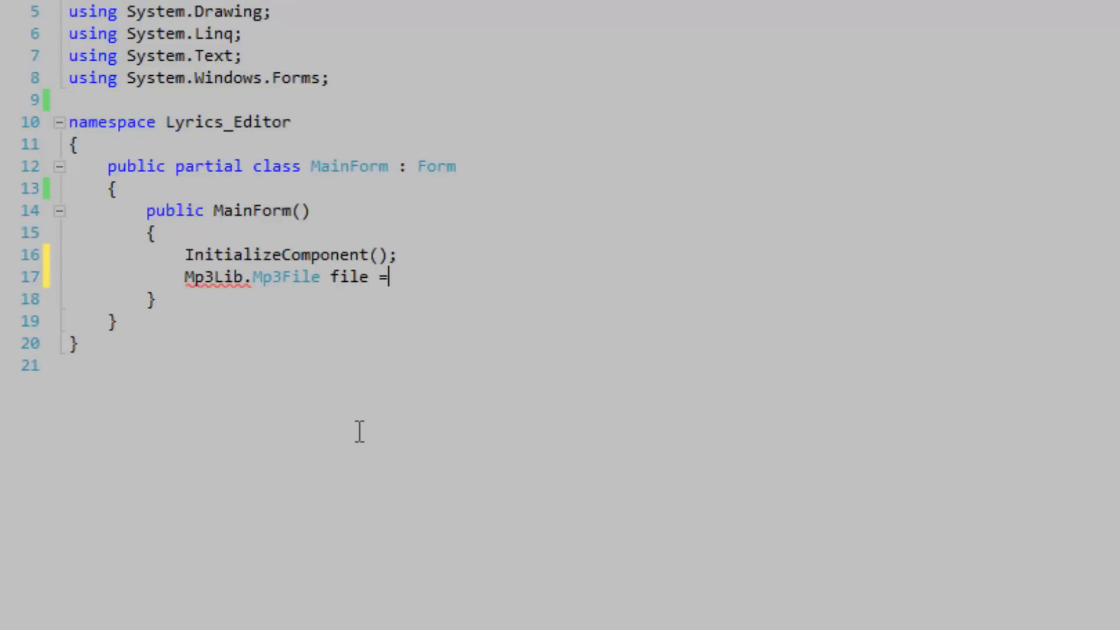
text(new Mp3Lib.Mp3File()
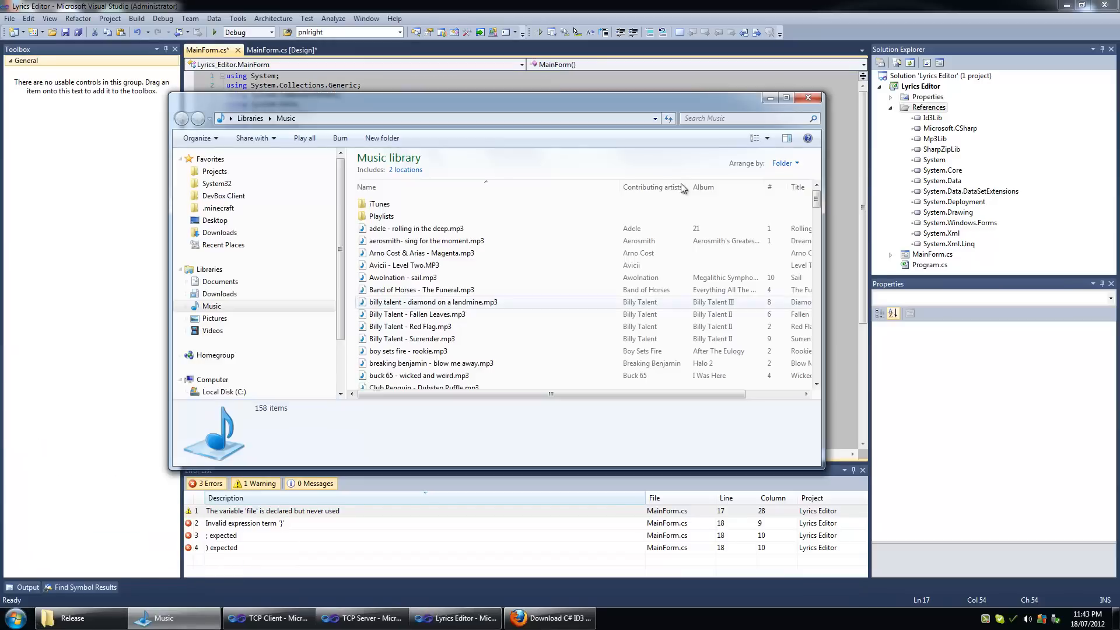
View the Properties of Awolnation - sail.mp3 in the Music library to find its location
click(401, 277)
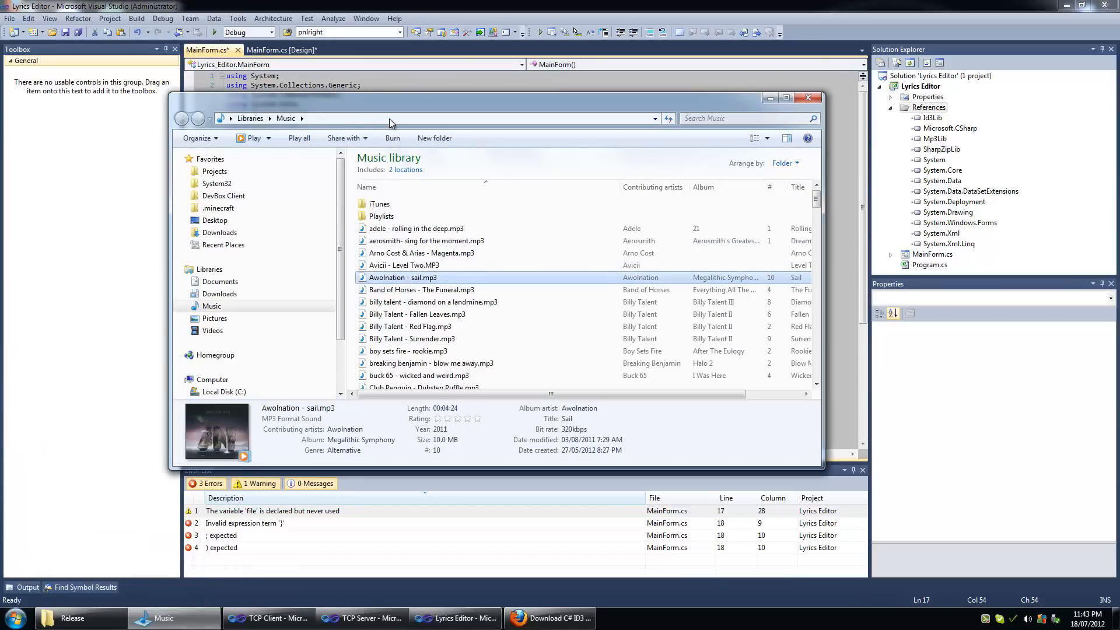
right_click(402, 277)
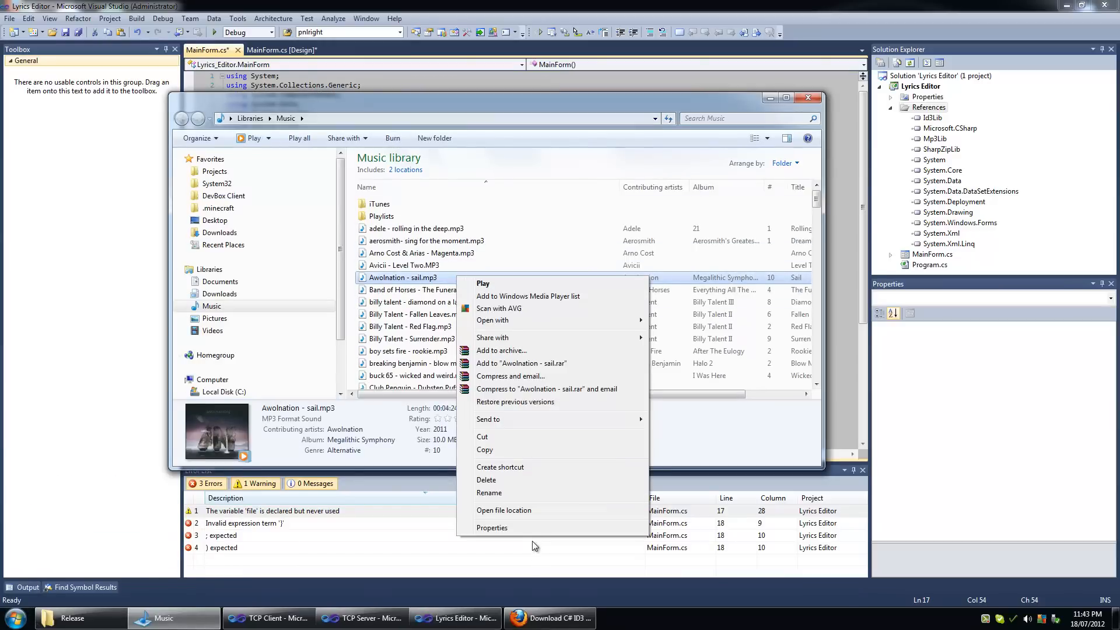
click(491, 527)
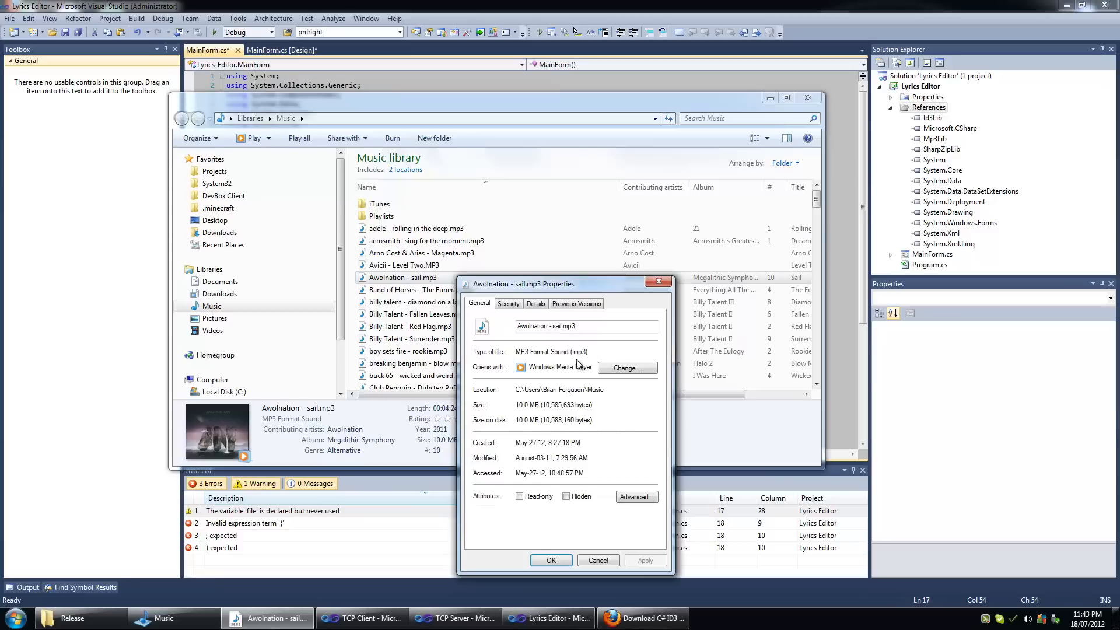
mouse_move(502, 348)
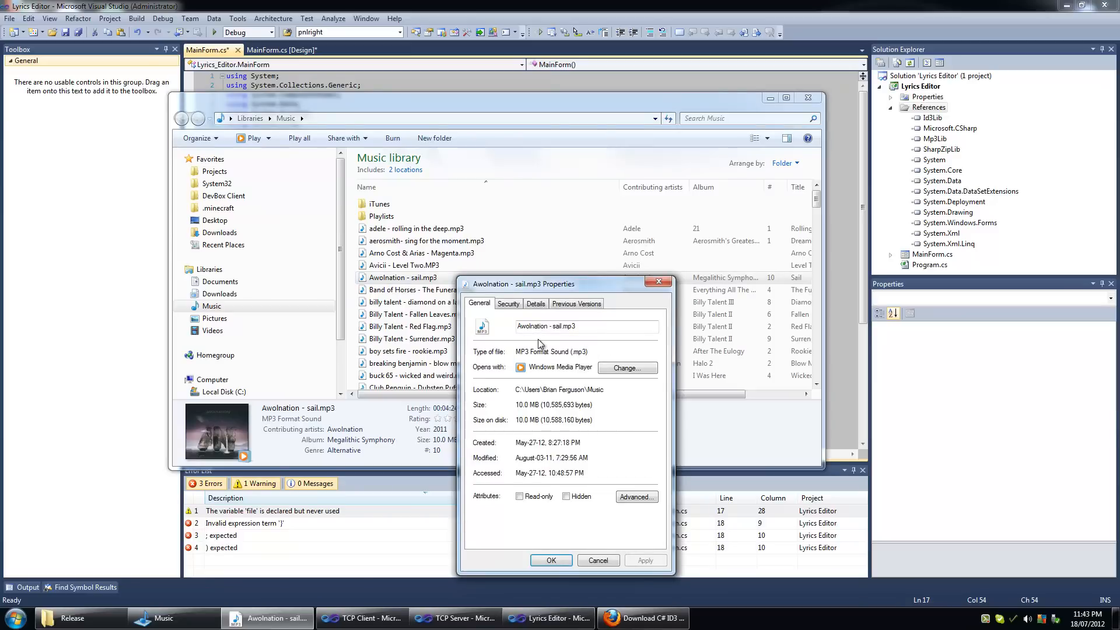
double_click(546, 351)
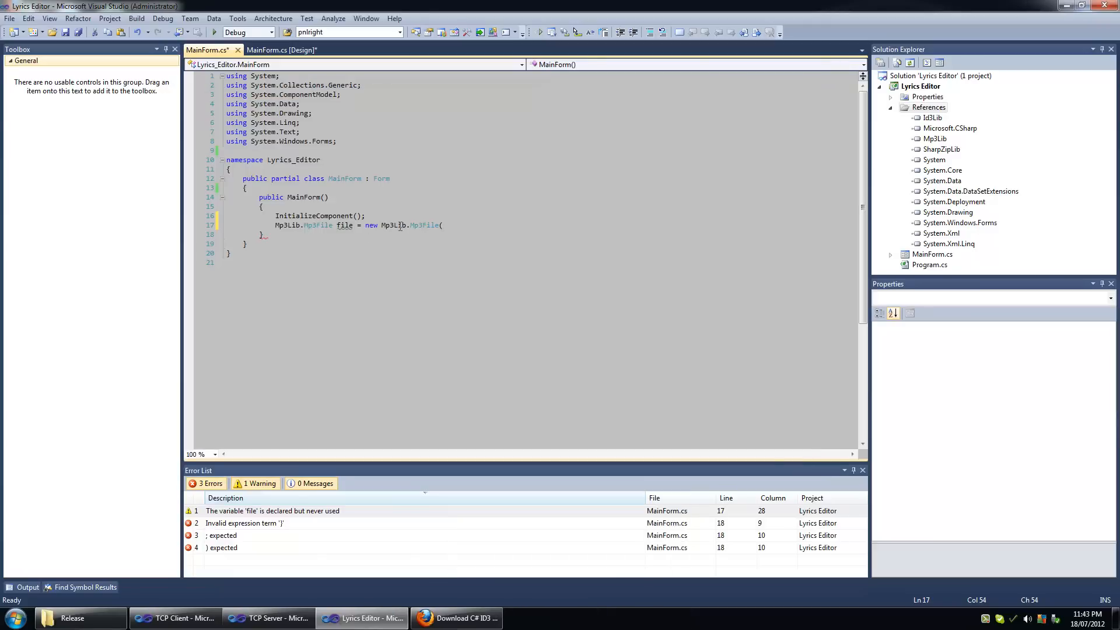
mouse_move(689, 246)
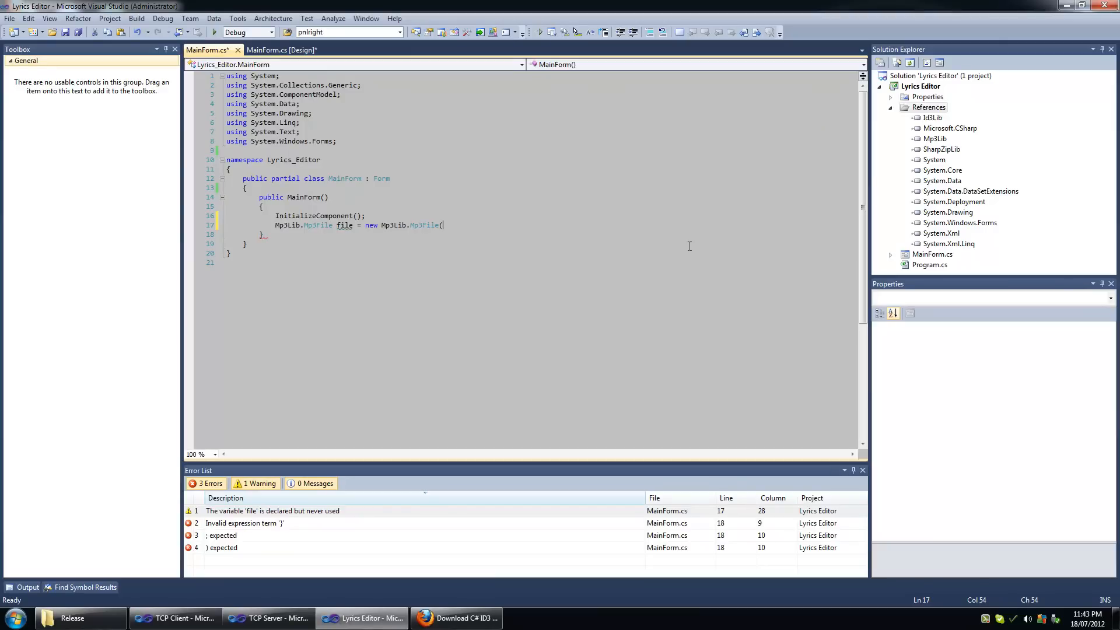
Pass @"C:\Users\Brian Ferguson\Music\Awolnation - sail.mp3" to Mp3File and begin a 'file.' line
text(@"C:\Users\Brian Ferguson\Music)
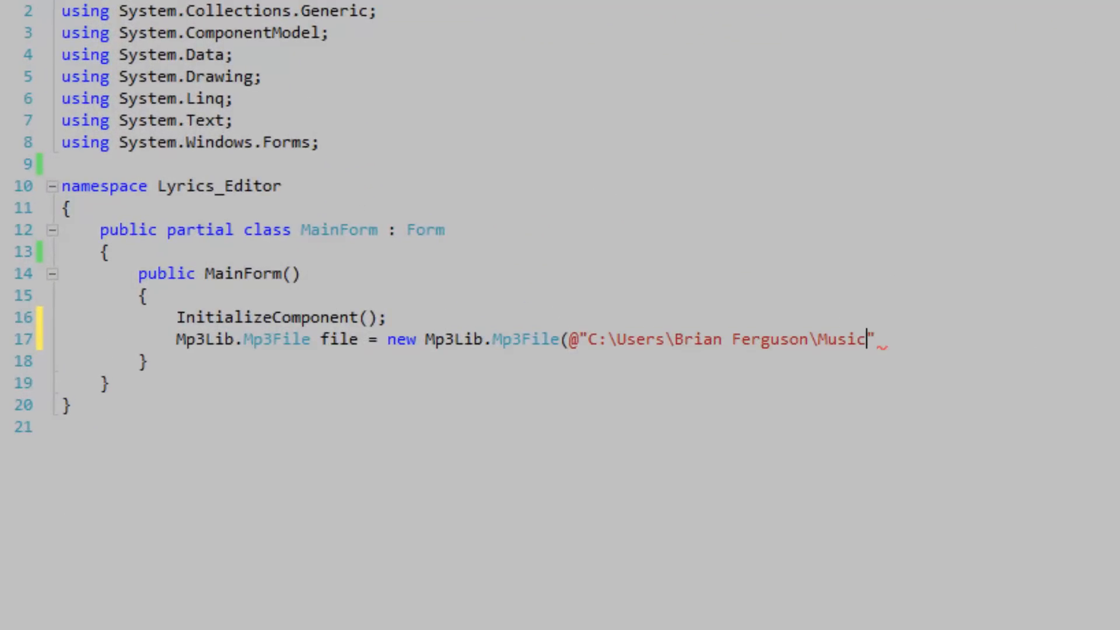
text(\A)
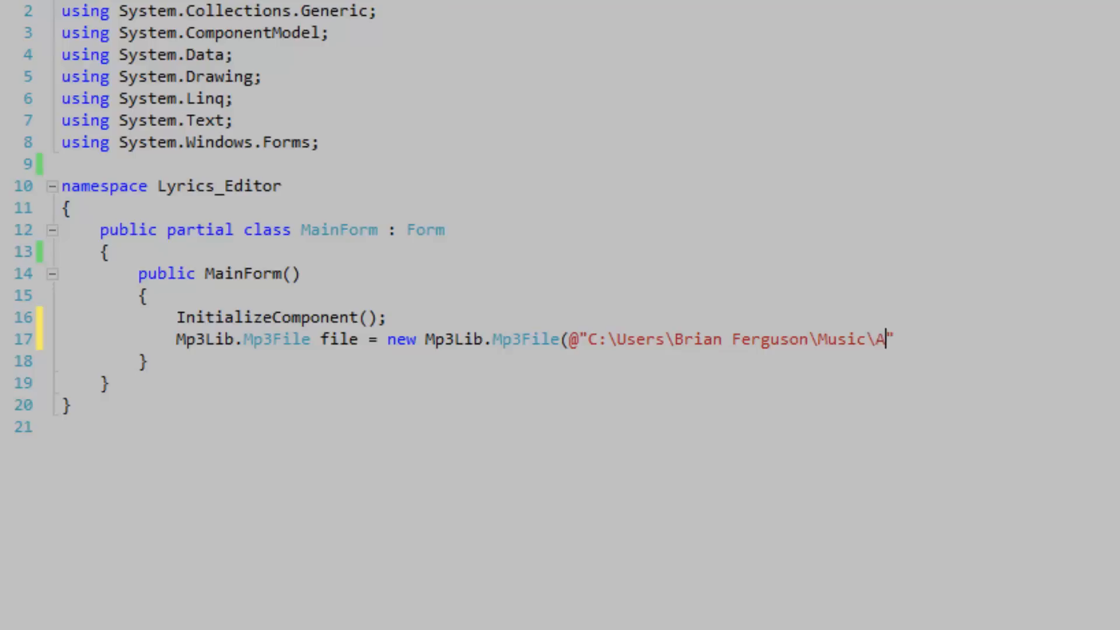
text(wolnation -)
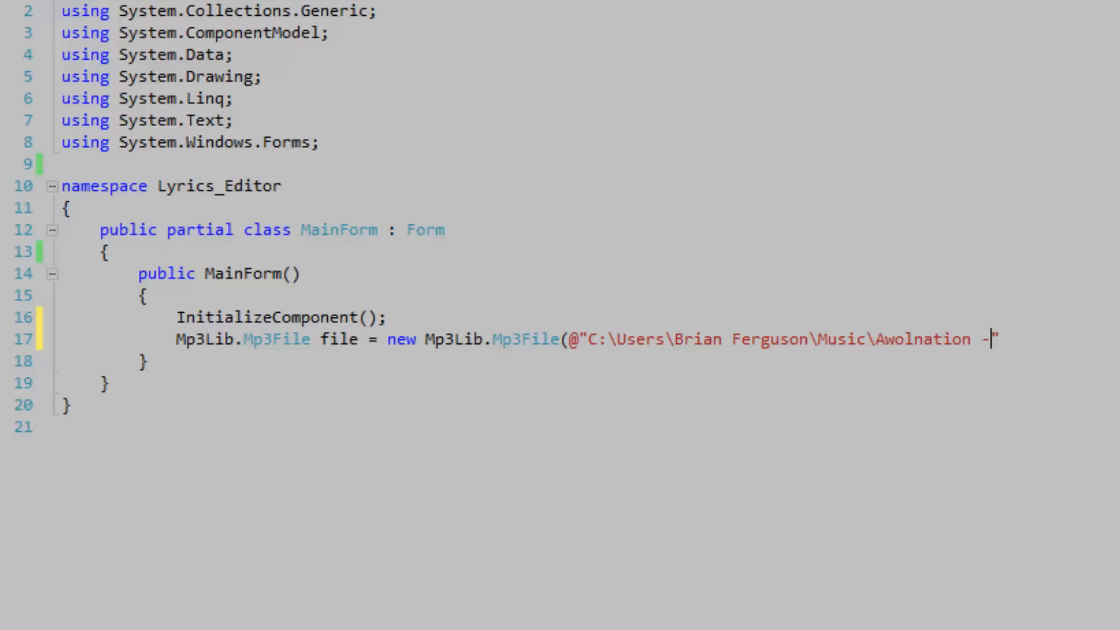
text(sail.)
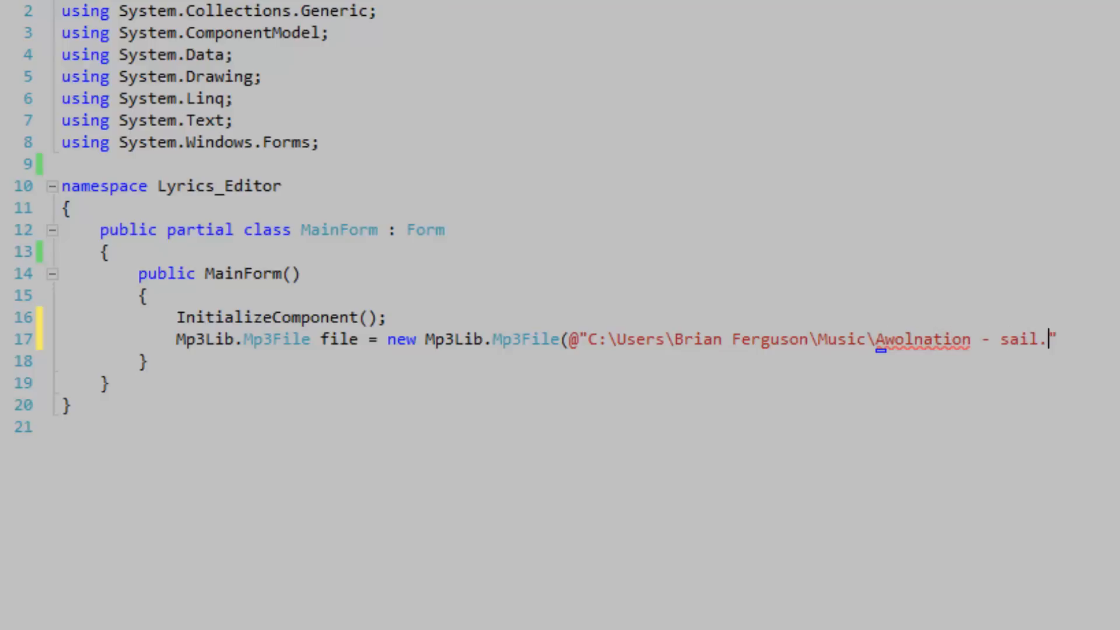
text(mp3)
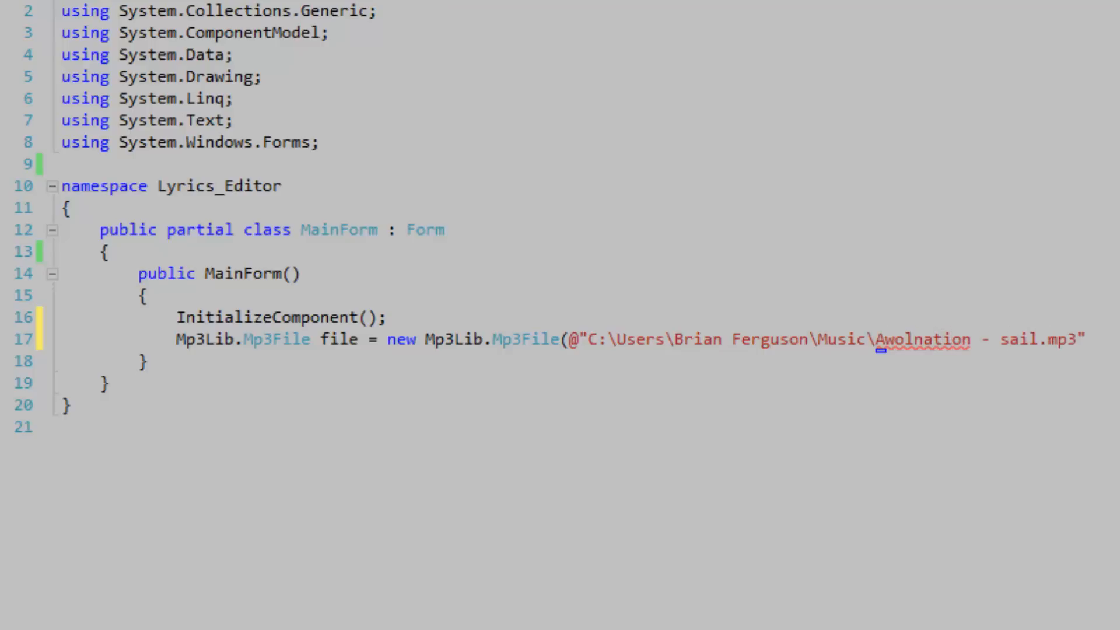
text();)
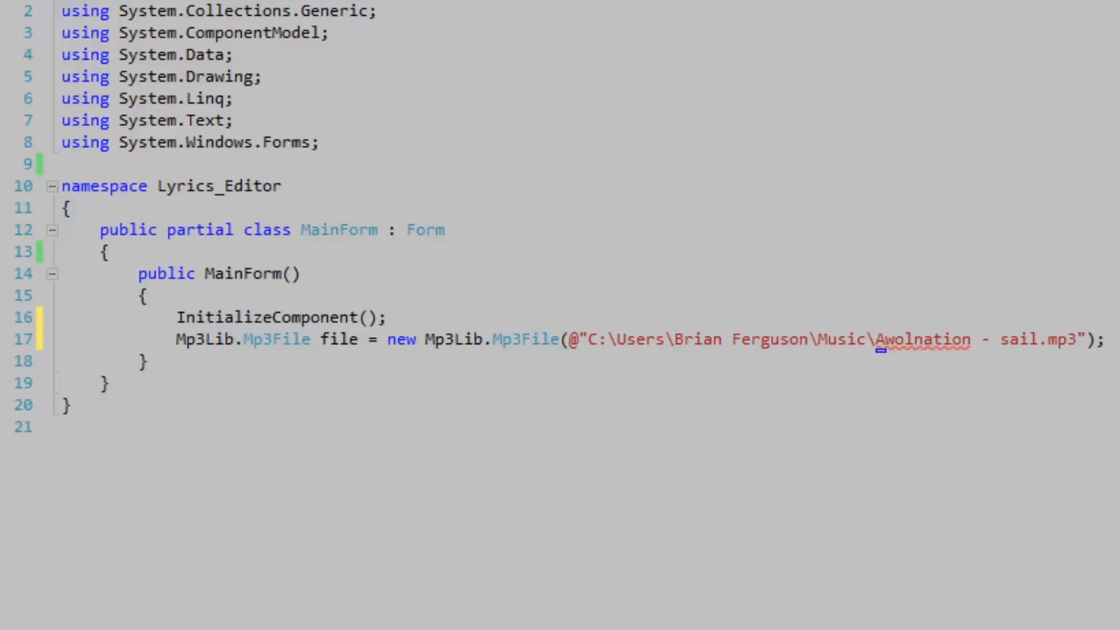
click(1104, 338)
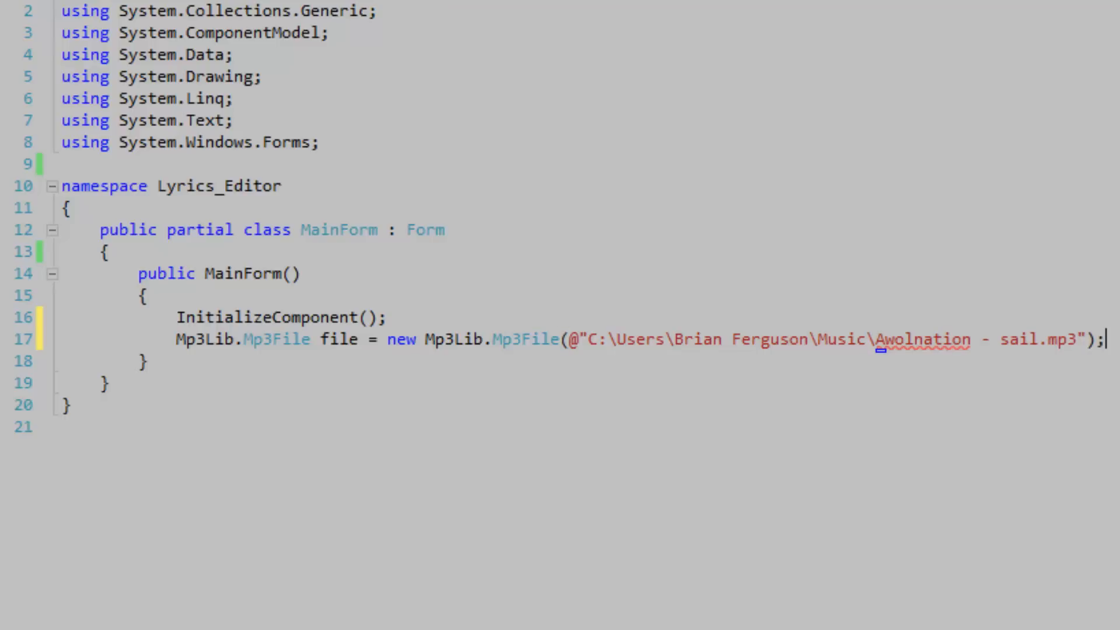
text(file.TagModel.)
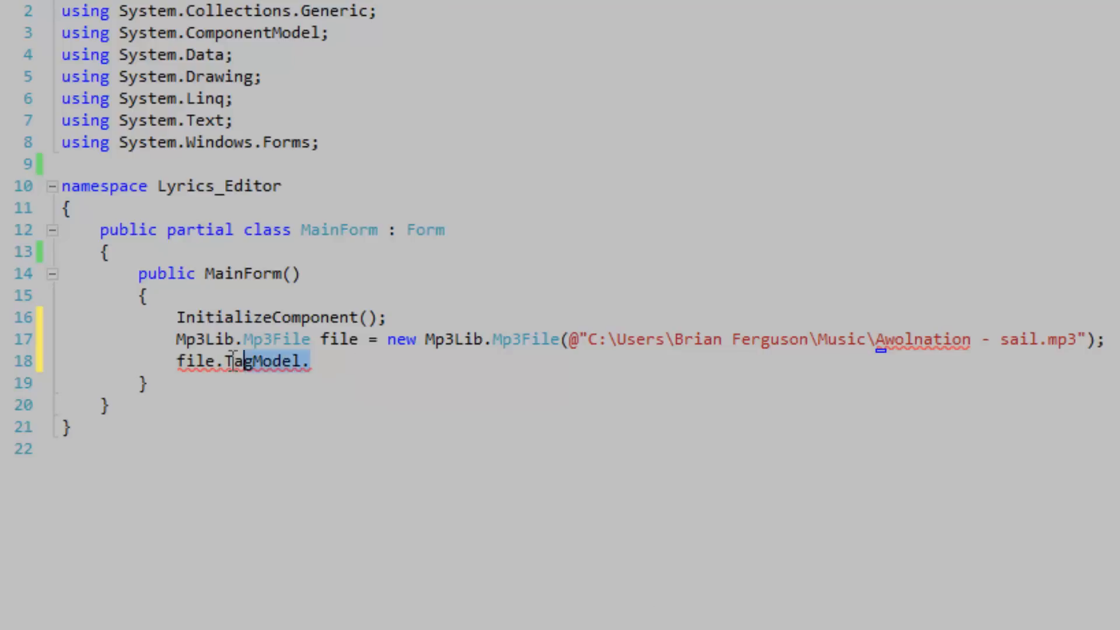
Write file.TagHandler.Lyrics = textBox.Text on line 18 using IntelliSense
key(Backspace)
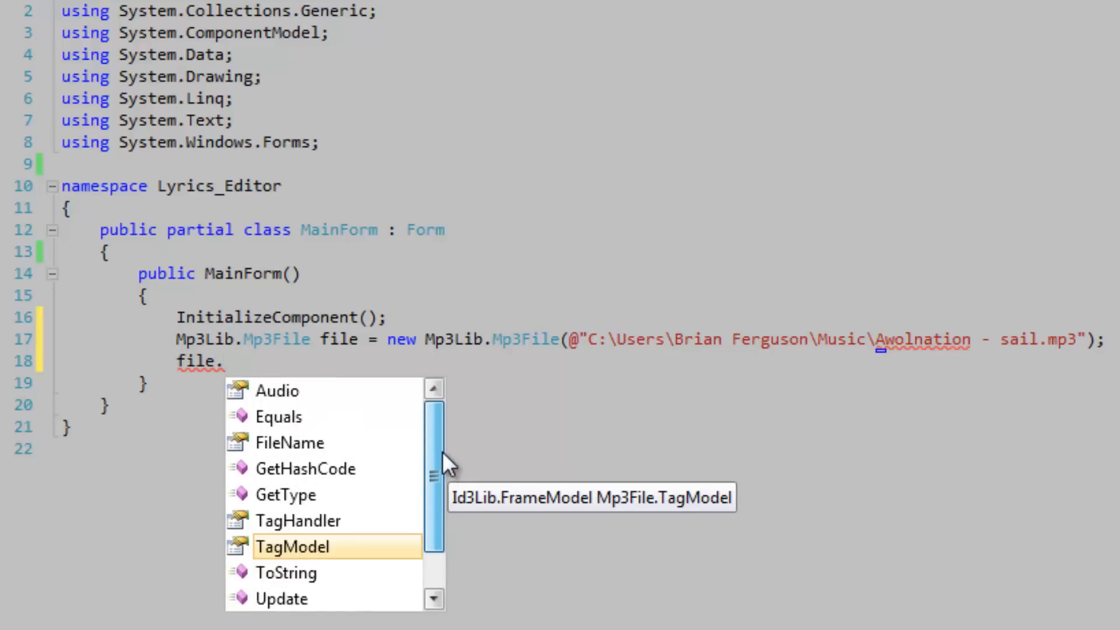
mouse_move(354, 535)
text(TagHandler.)
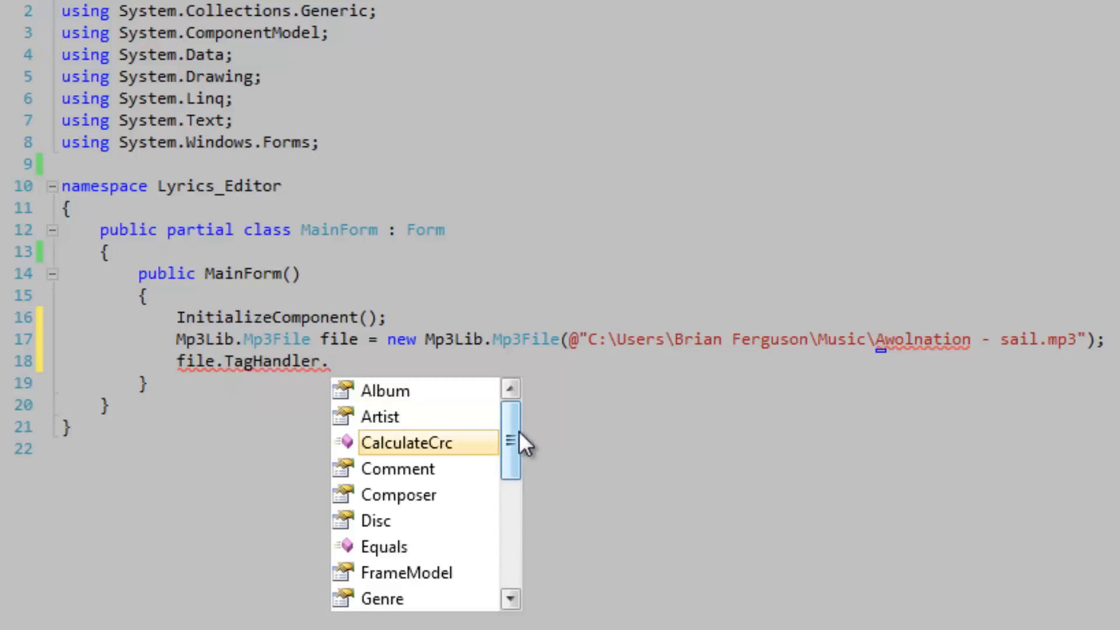
scroll(down, 3)
text(Lyrics = ")
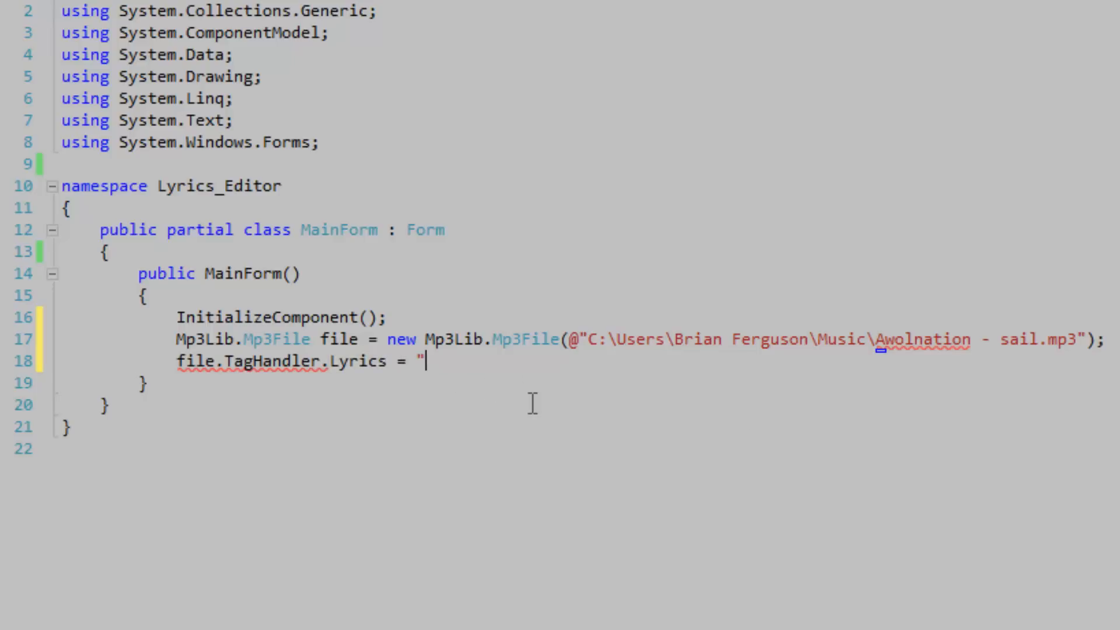
text(t)
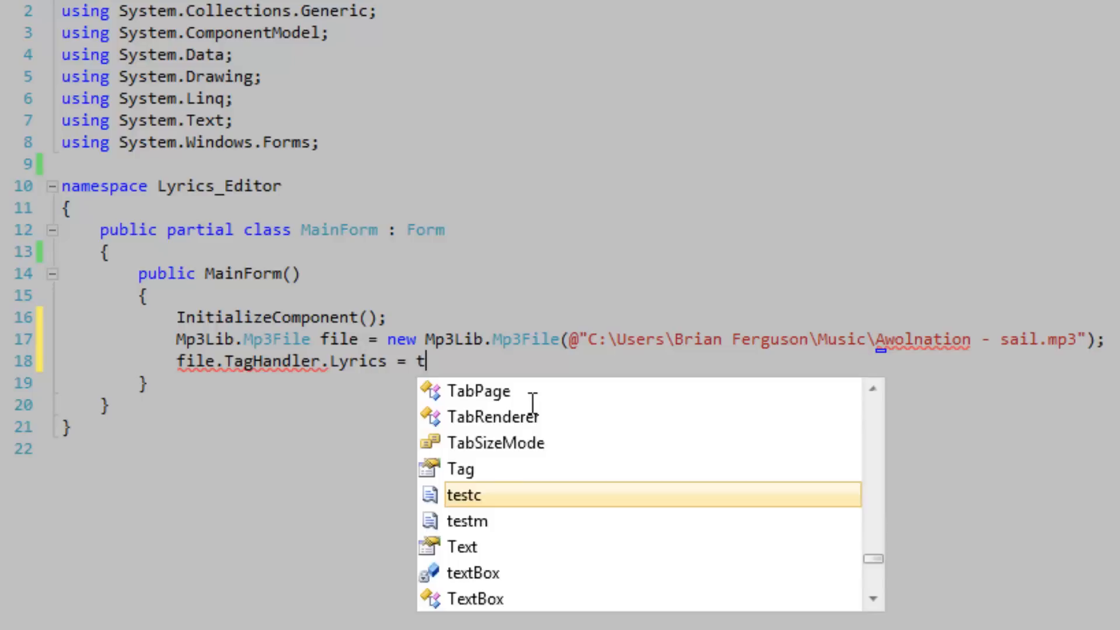
text(ex)
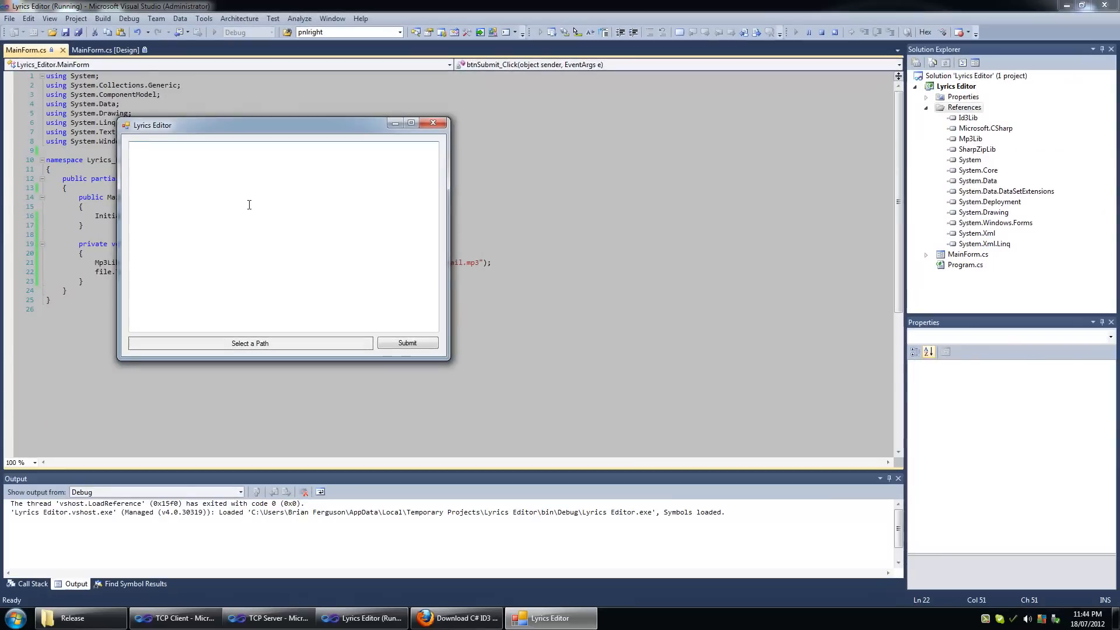
Enter the lyrics 'This is nice' in the running Lyrics Editor, then bring up the Start menu
text(This is)
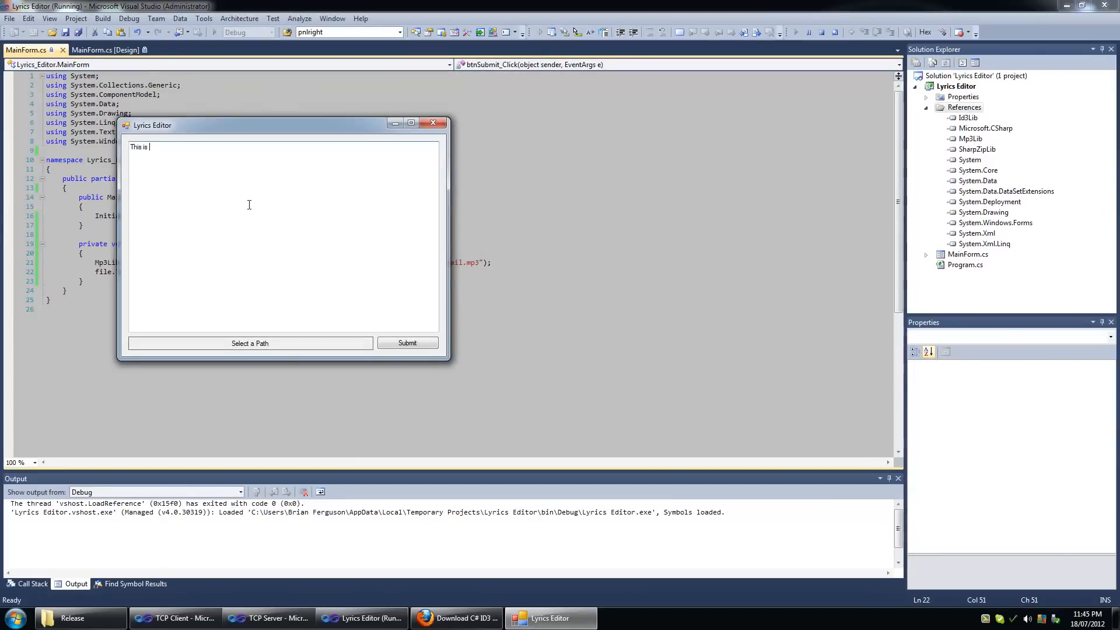
text(nice)
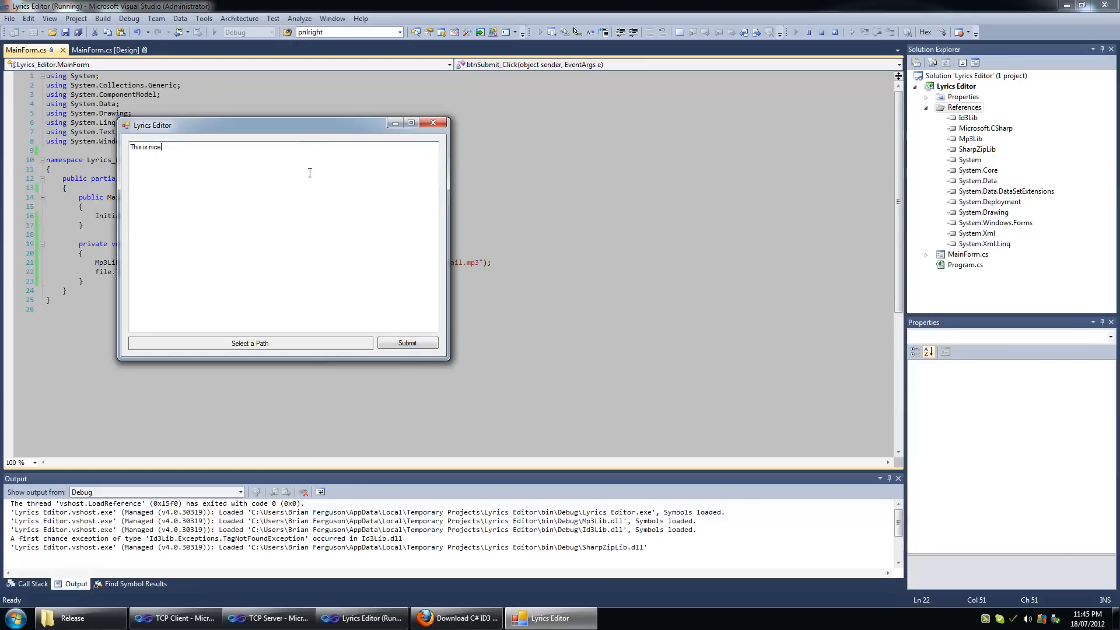
click(13, 617)
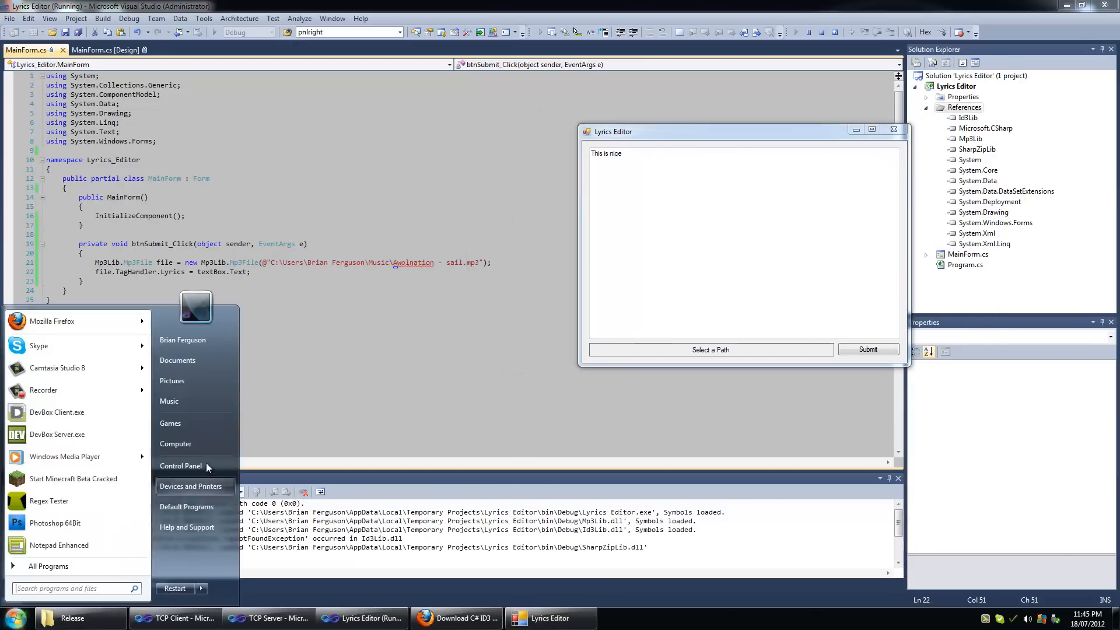
Open the Music library and scroll through Billy Talent - Surrender.mp3's tag details
click(169, 400)
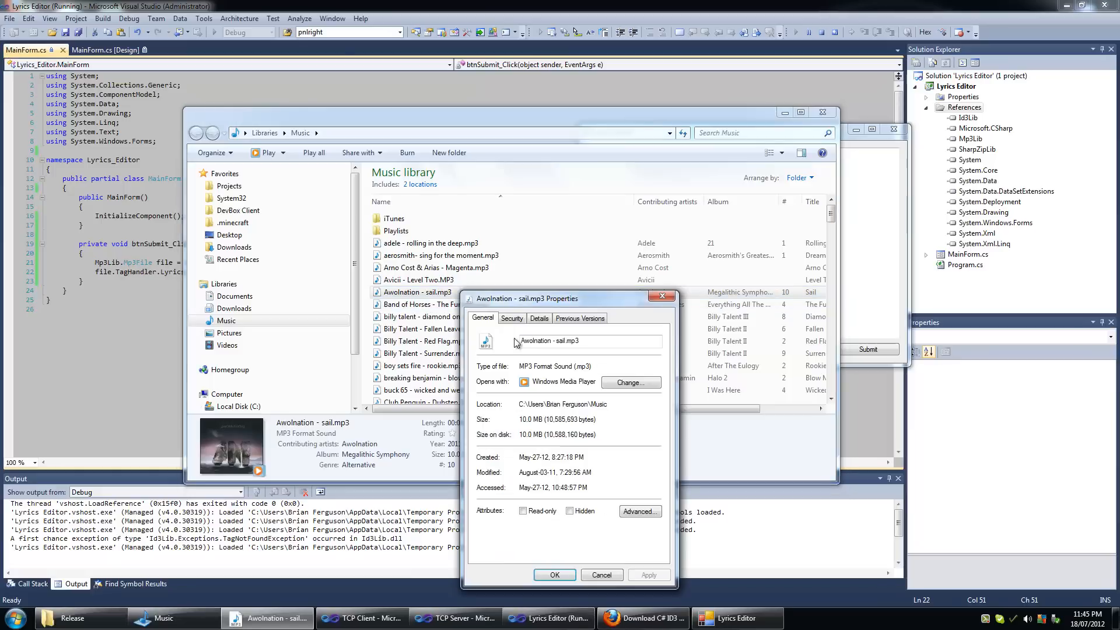
click(538, 318)
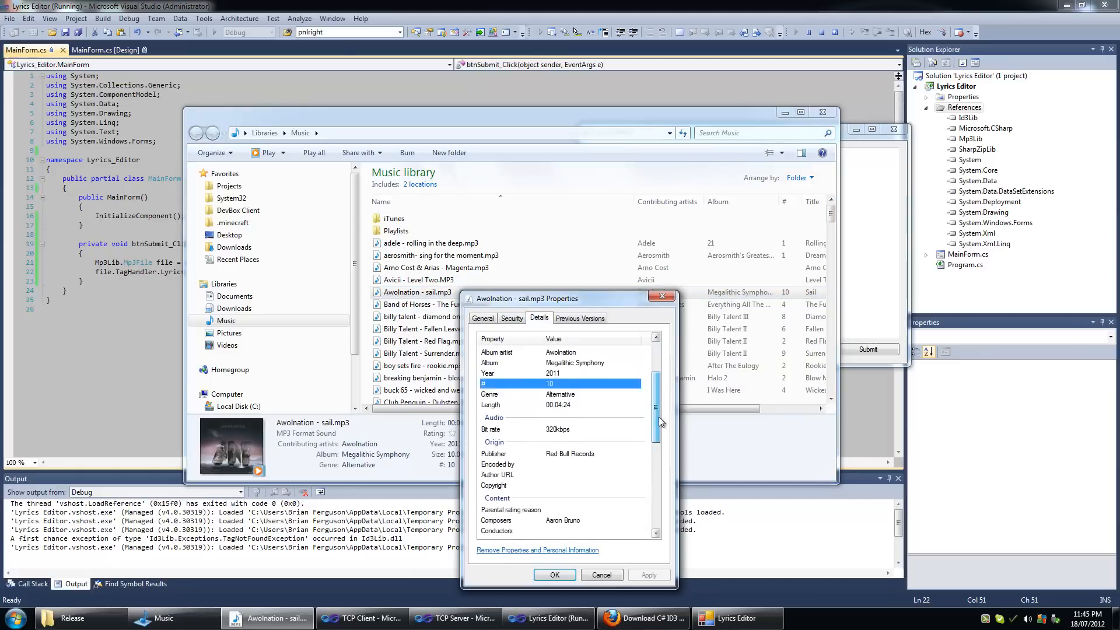
scroll(down, 3)
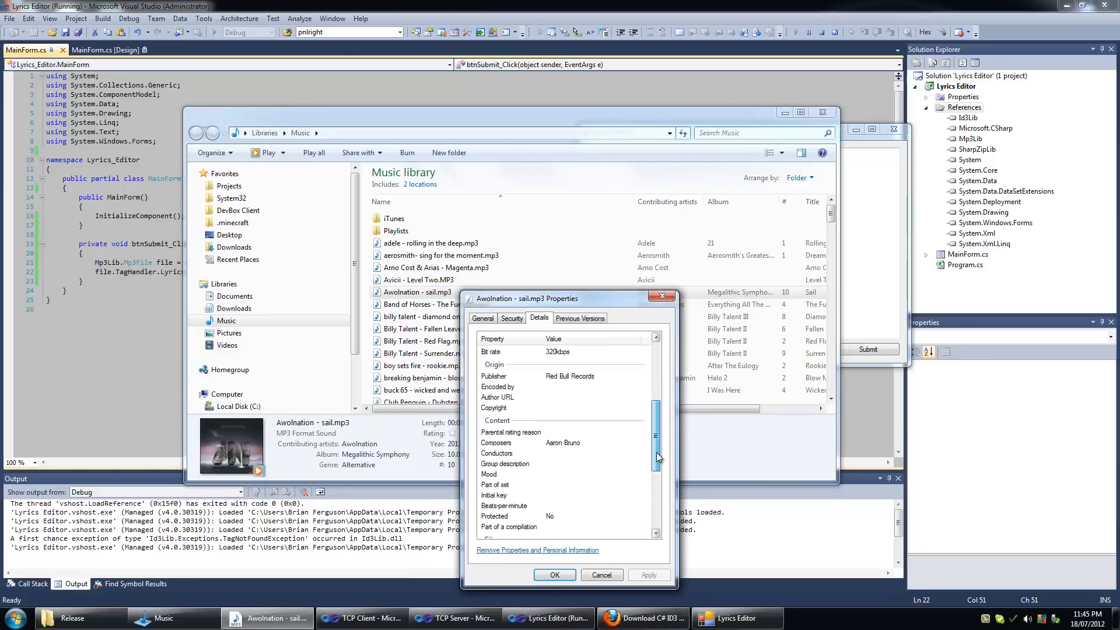
scroll(down, 3)
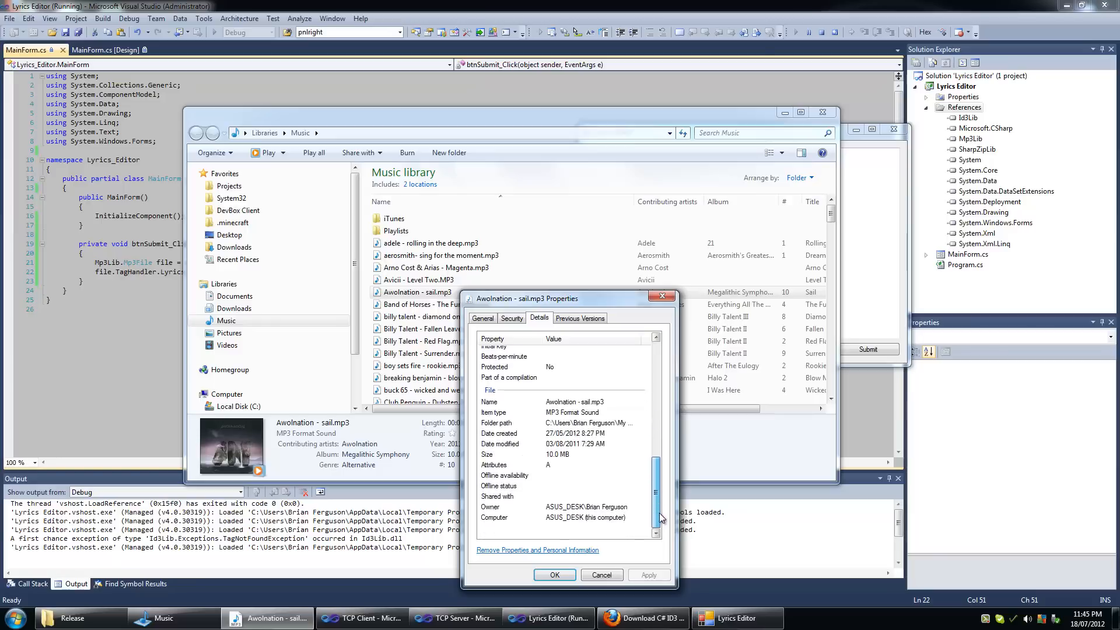
scroll(up, 3)
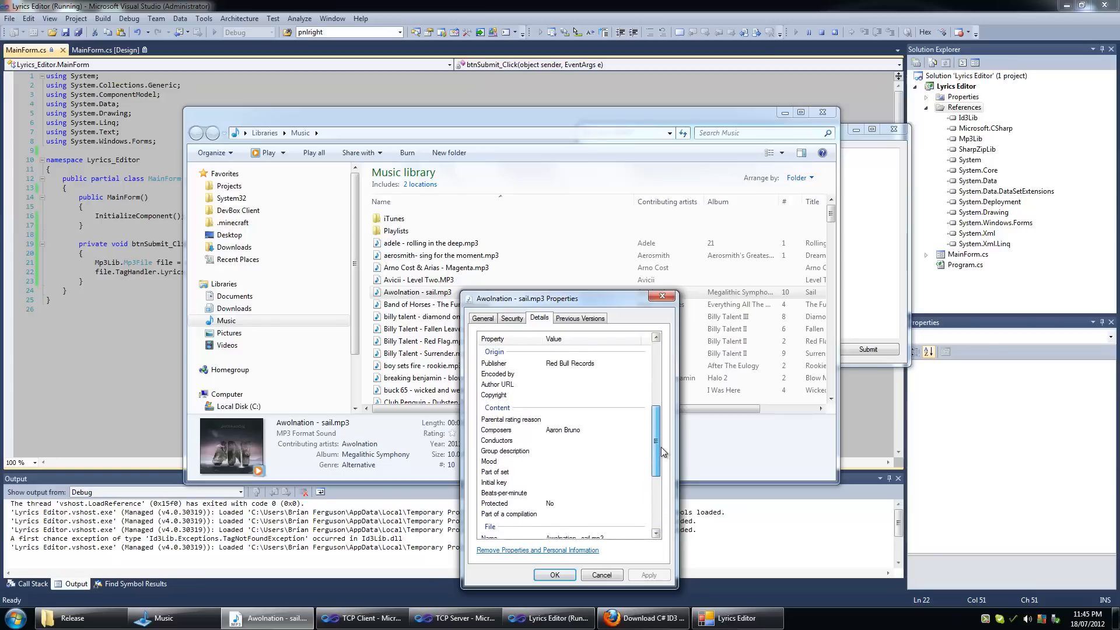
scroll(up, 3)
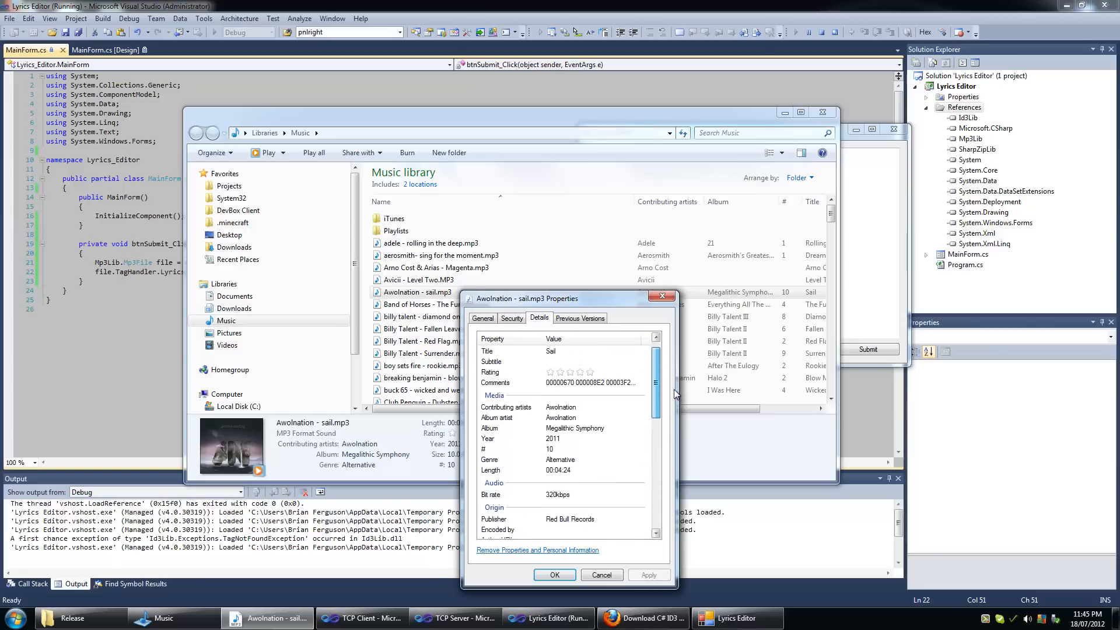
scroll(up, 3)
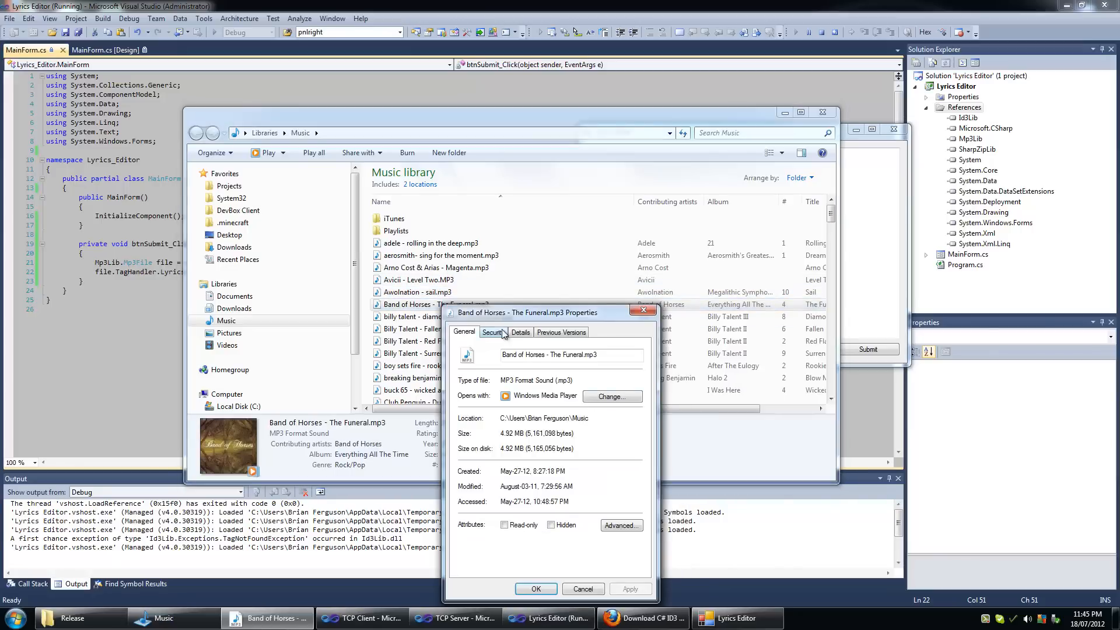
Inspect The Funeral track's tag details and close the Properties dialog
click(519, 331)
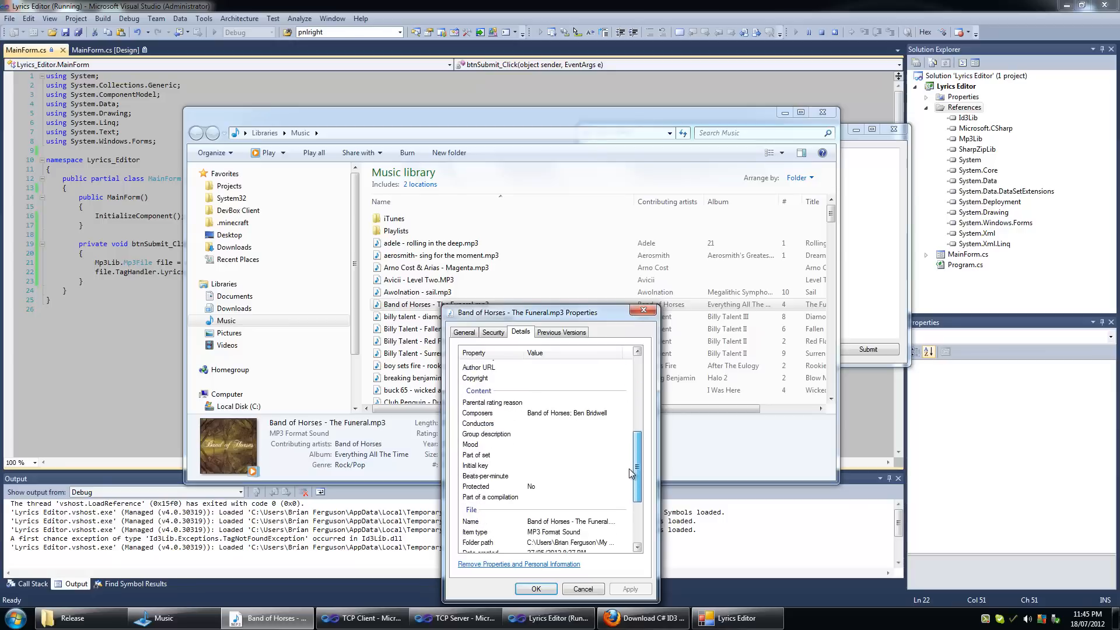
scroll(down, 3)
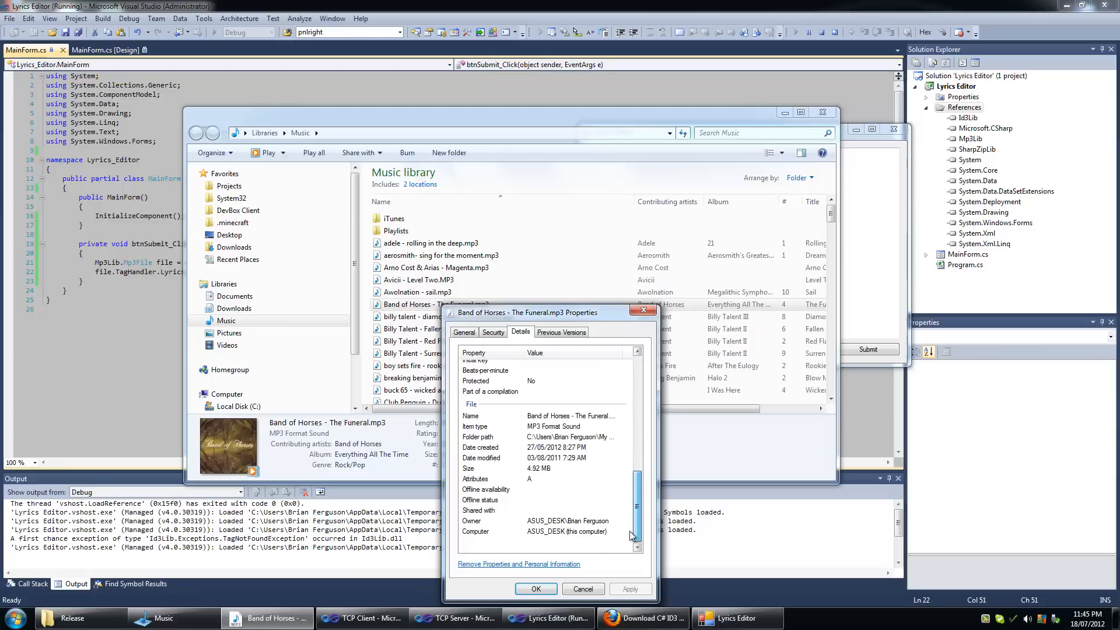
scroll(up, 3)
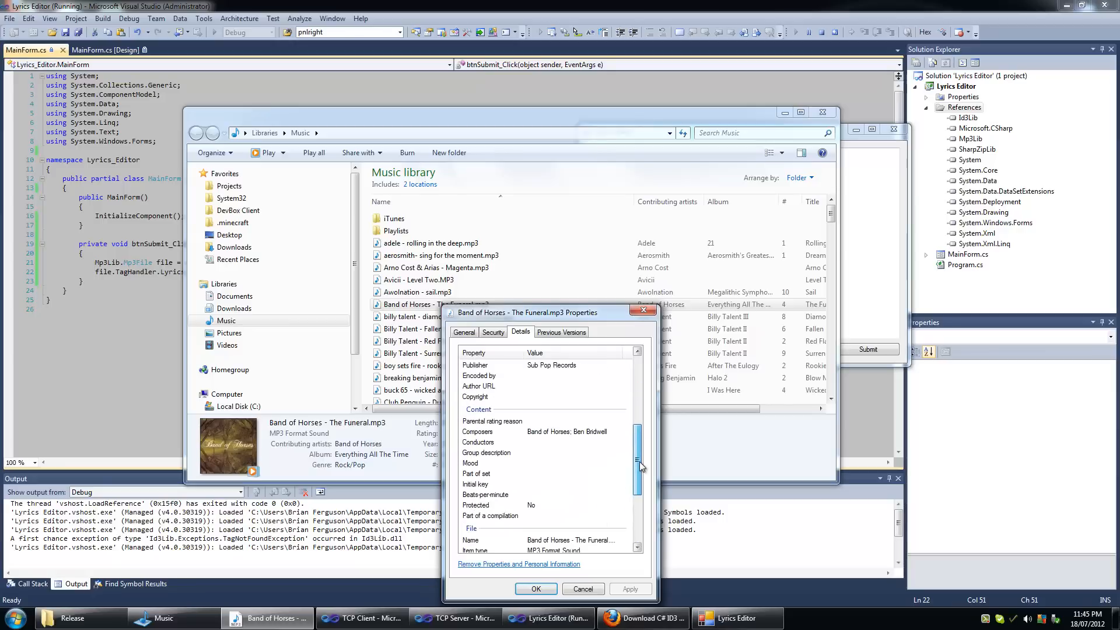
click(582, 589)
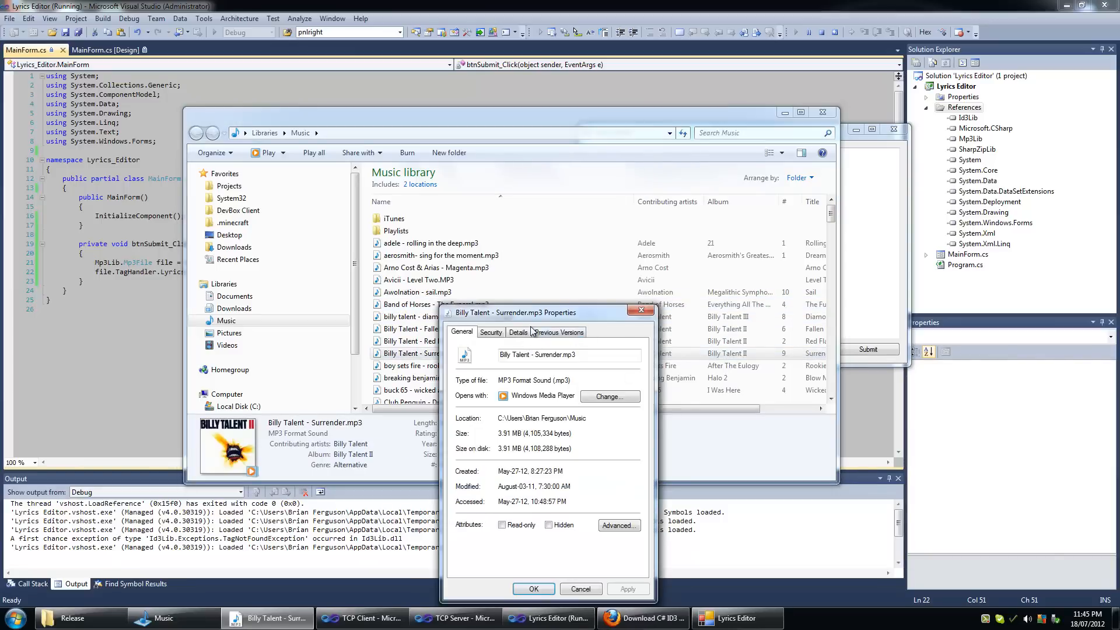
click(517, 331)
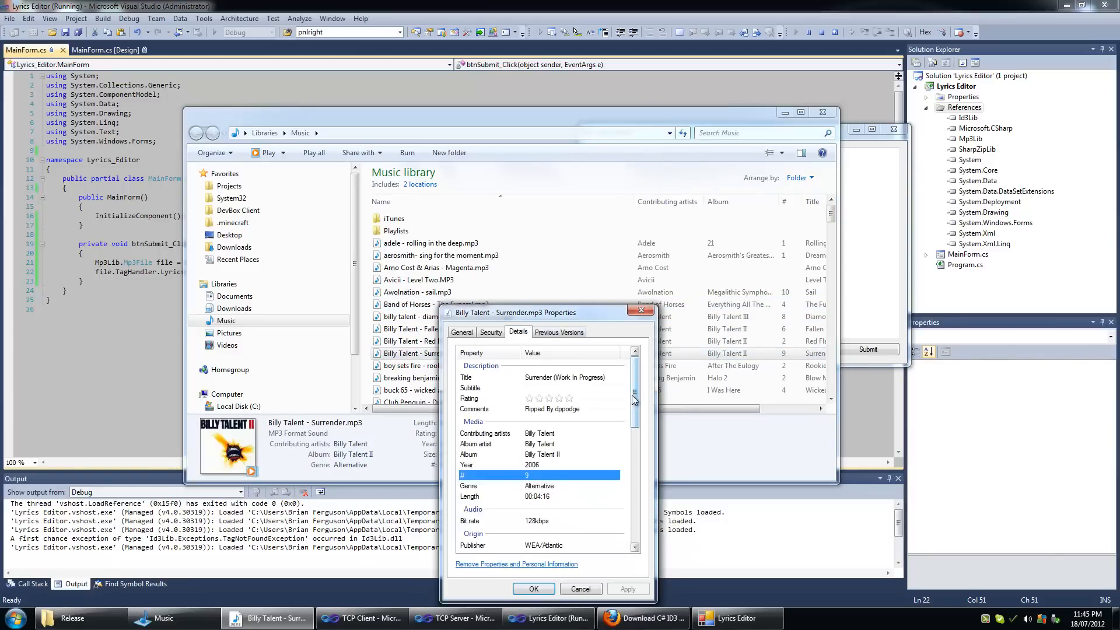
scroll(down, 3)
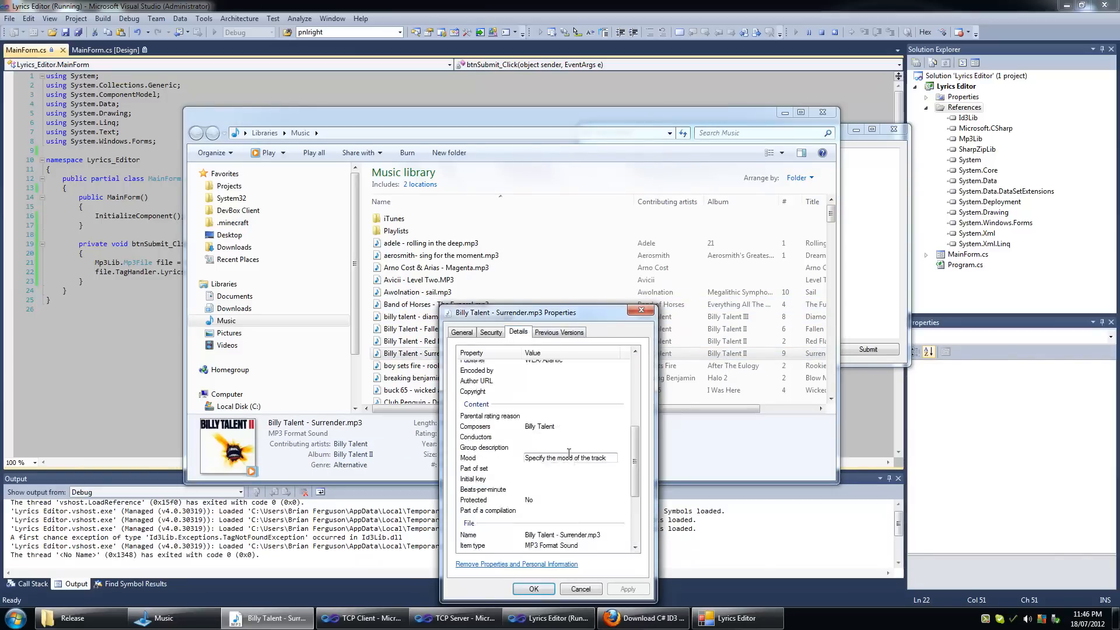
scroll(up, 3)
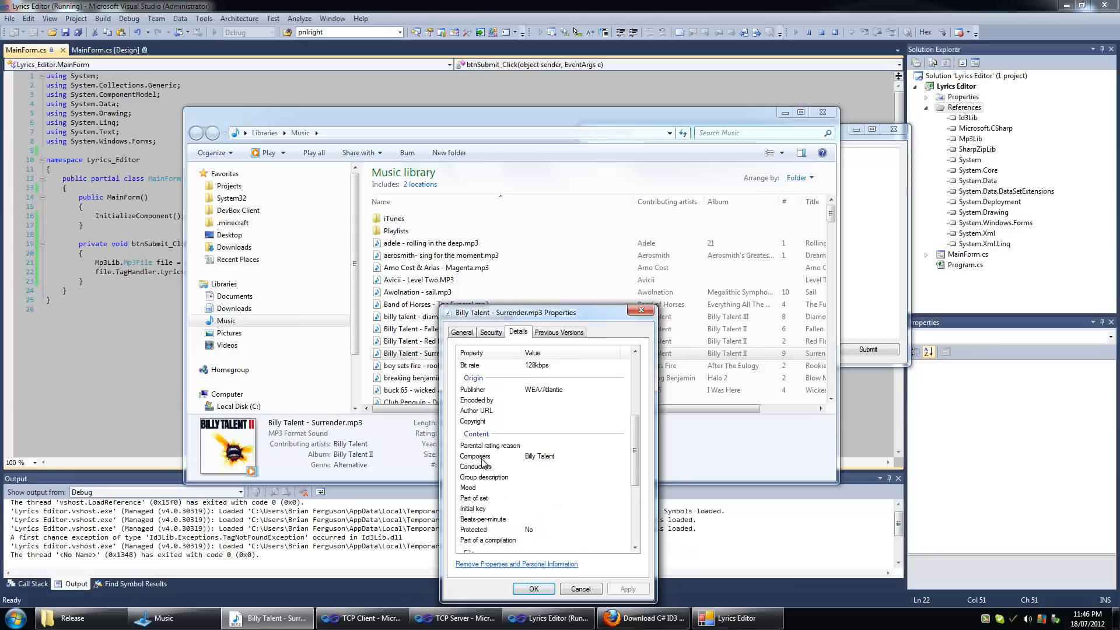
scroll(up, 3)
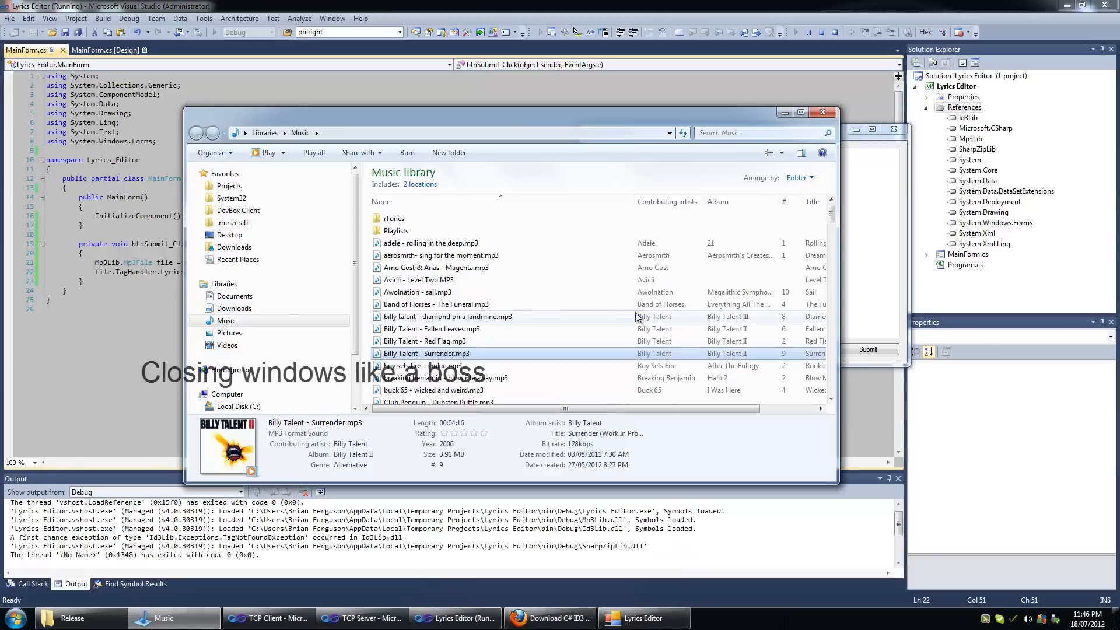
Close the Music library, replace the textbox text with 4000, and close Lyrics Editor
click(821, 112)
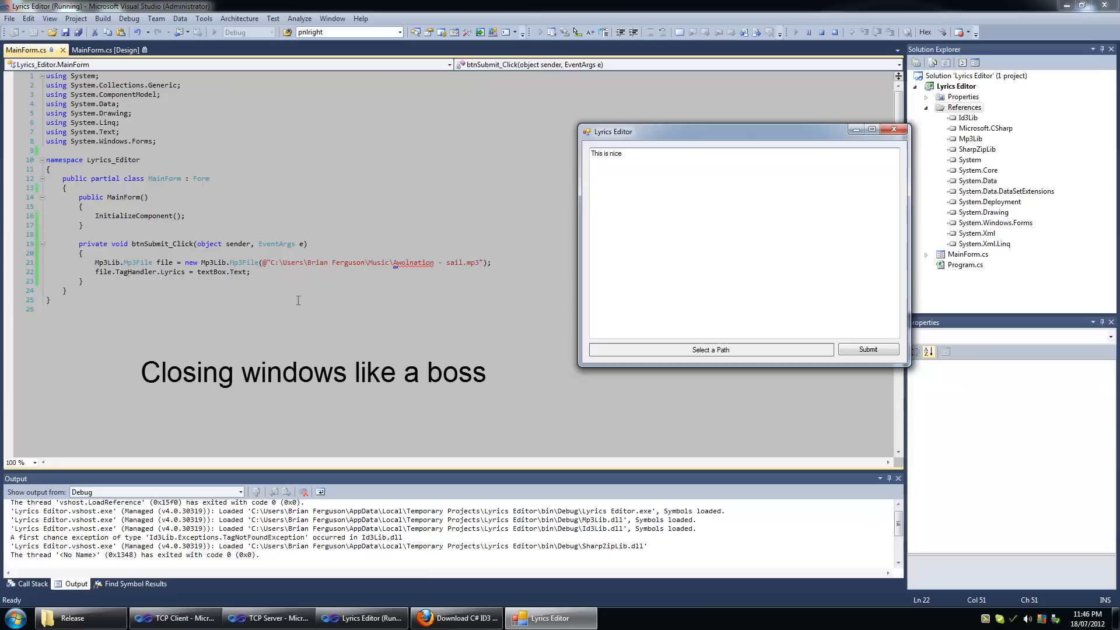
double_click(607, 153)
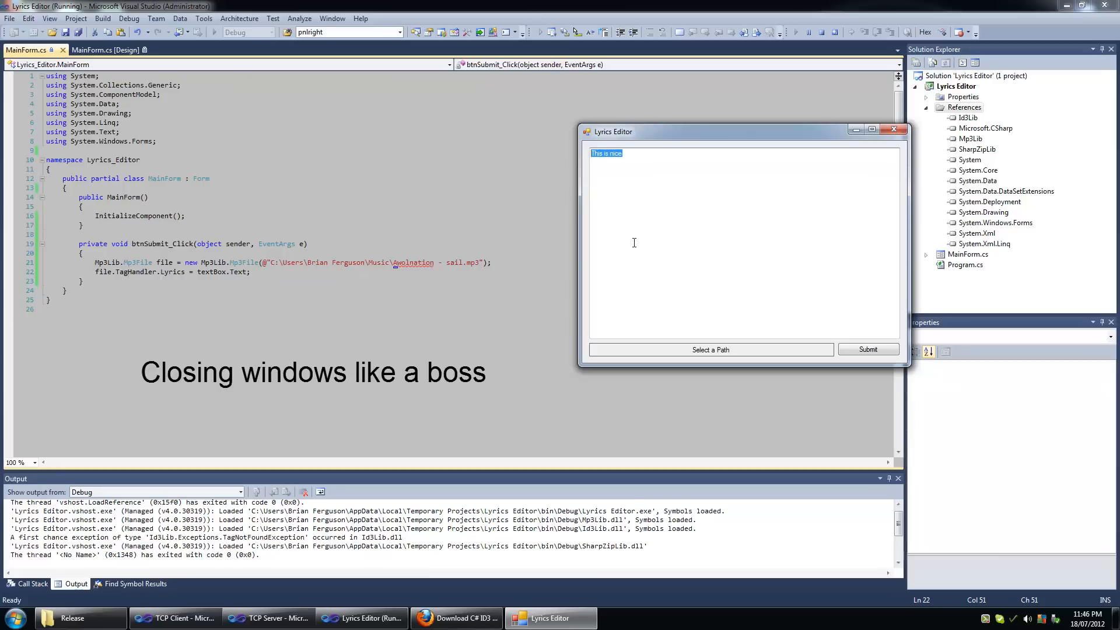
text(4000)
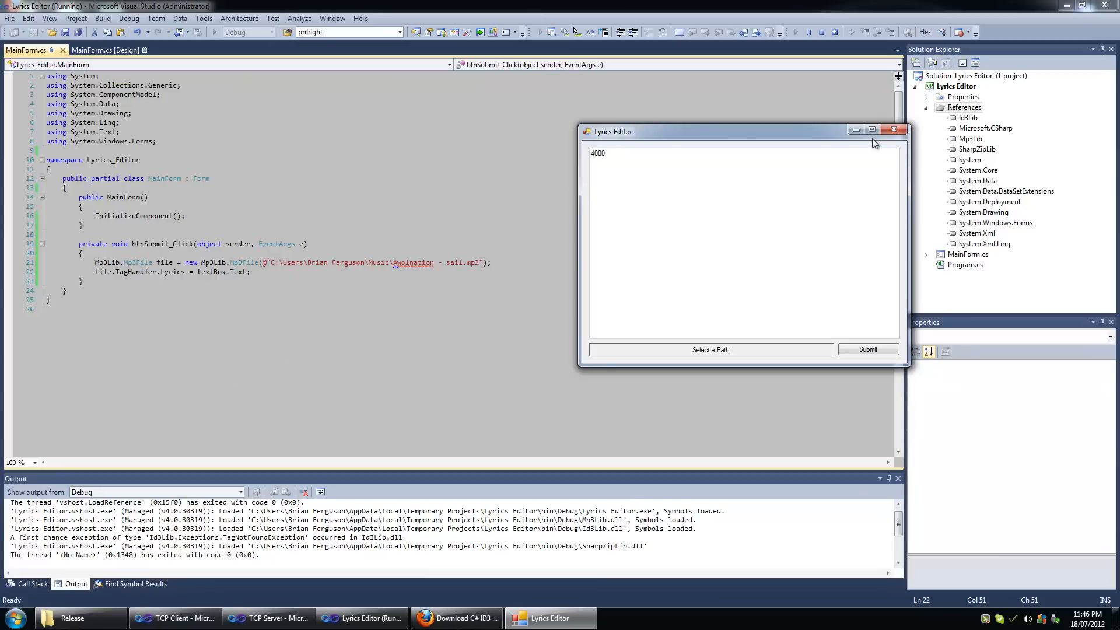
click(893, 129)
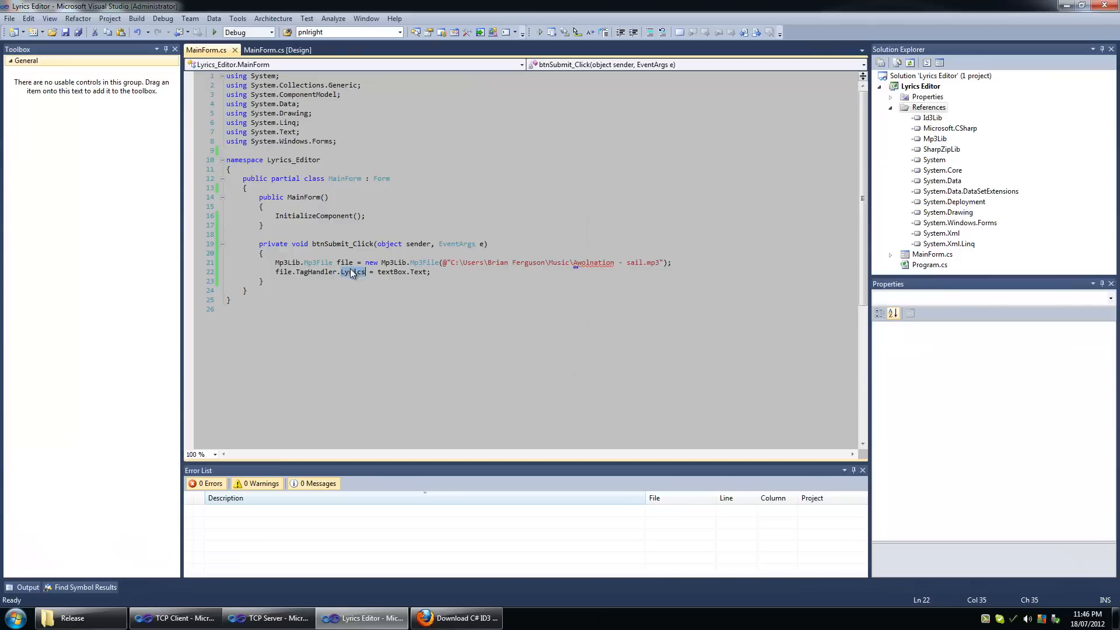
Change TagHandler.Lyrics to TagHandler.Year on line 22
text(Yea)
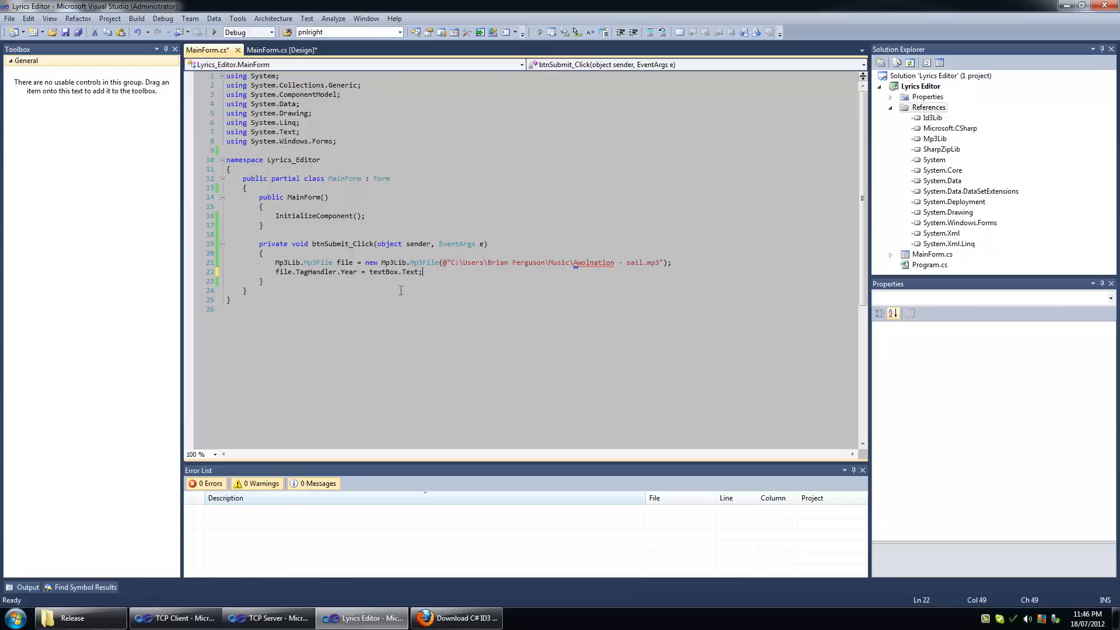
mouse_move(382, 303)
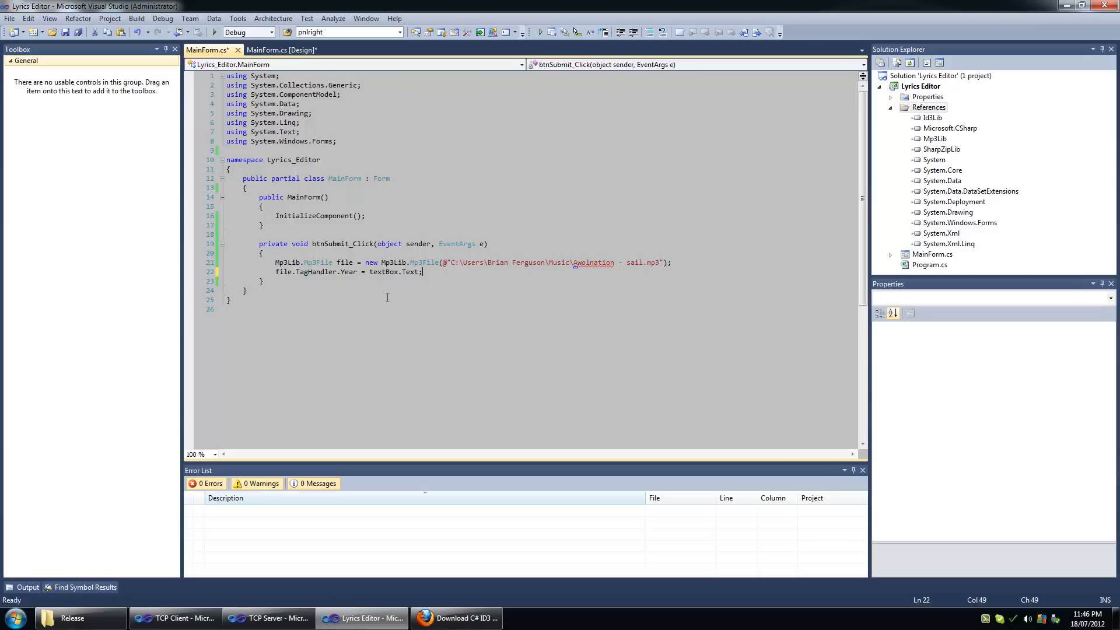
mouse_move(388, 302)
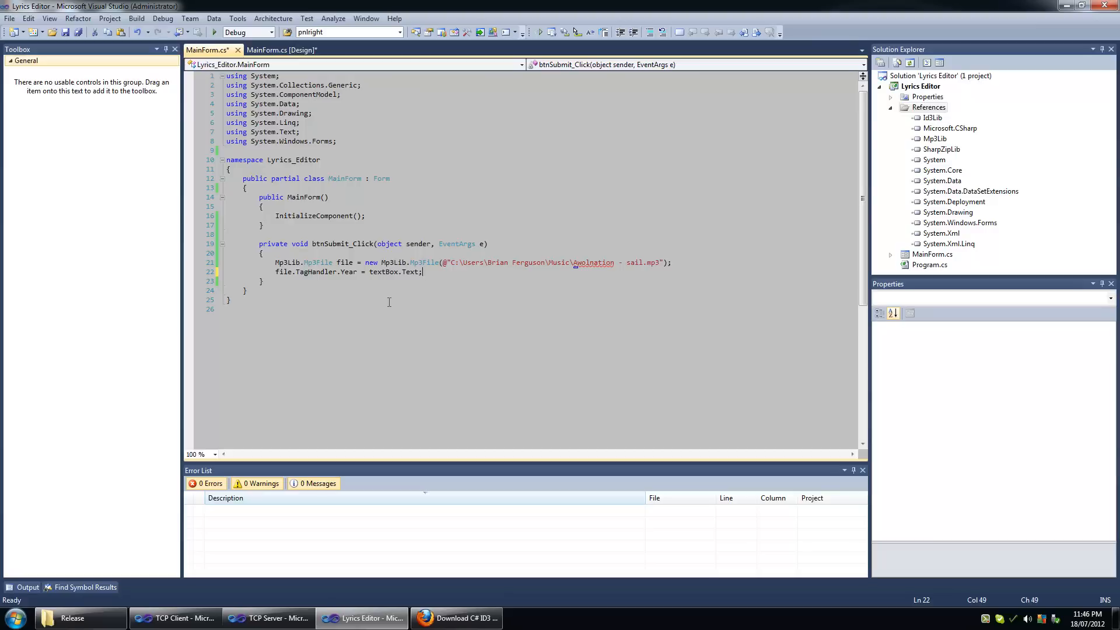
mouse_move(399, 284)
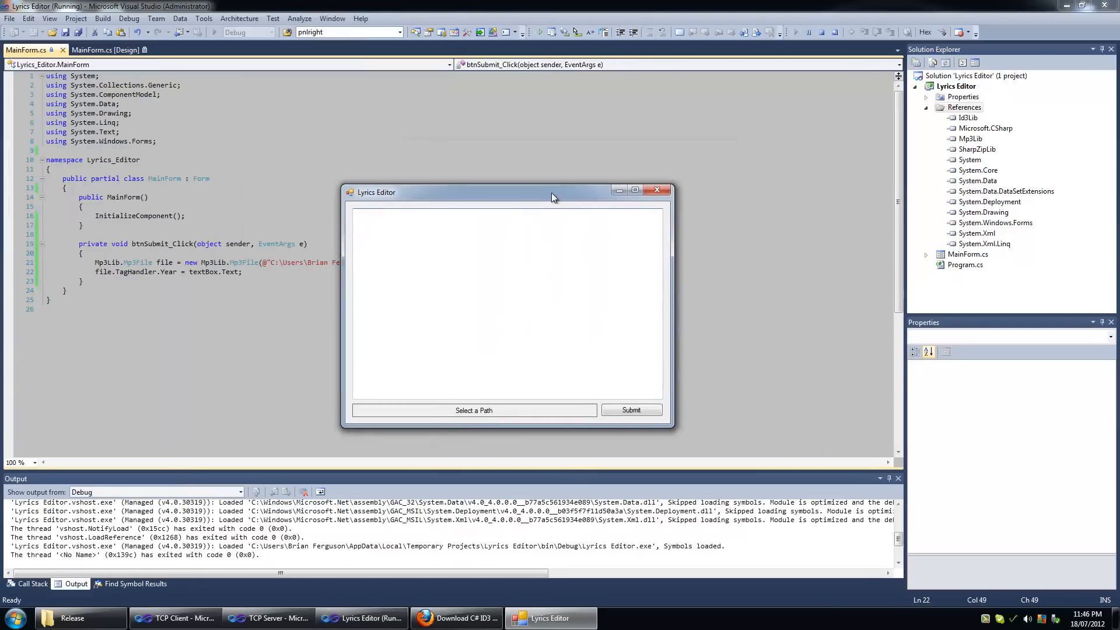
Submit year 4000, then check Awolnation - sail.mp3's Details still showing Year 2011
text(4000)
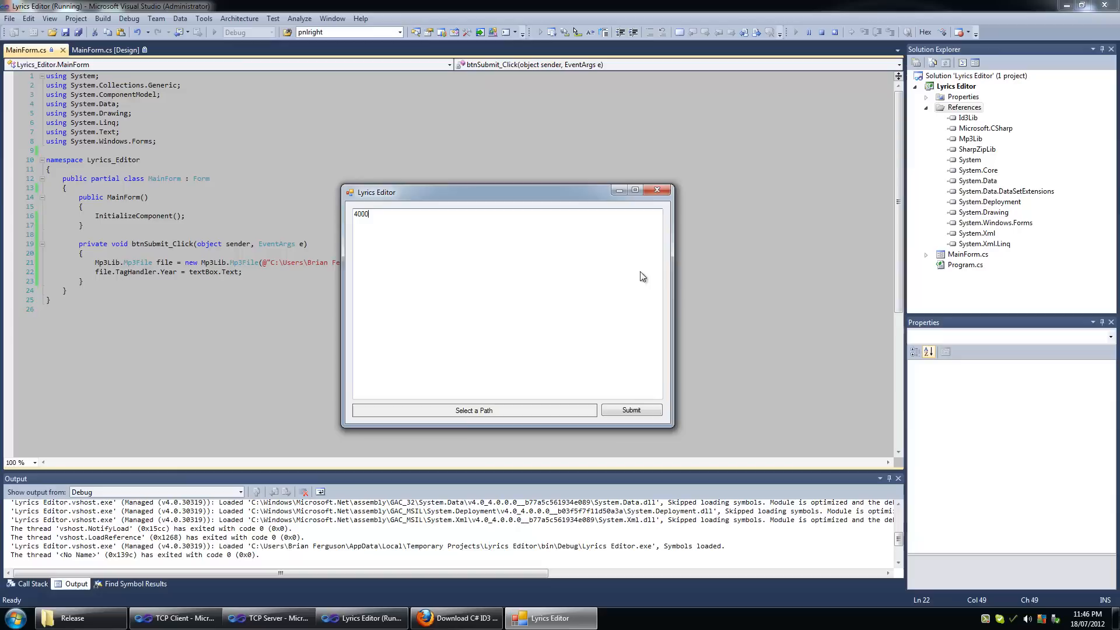
click(631, 410)
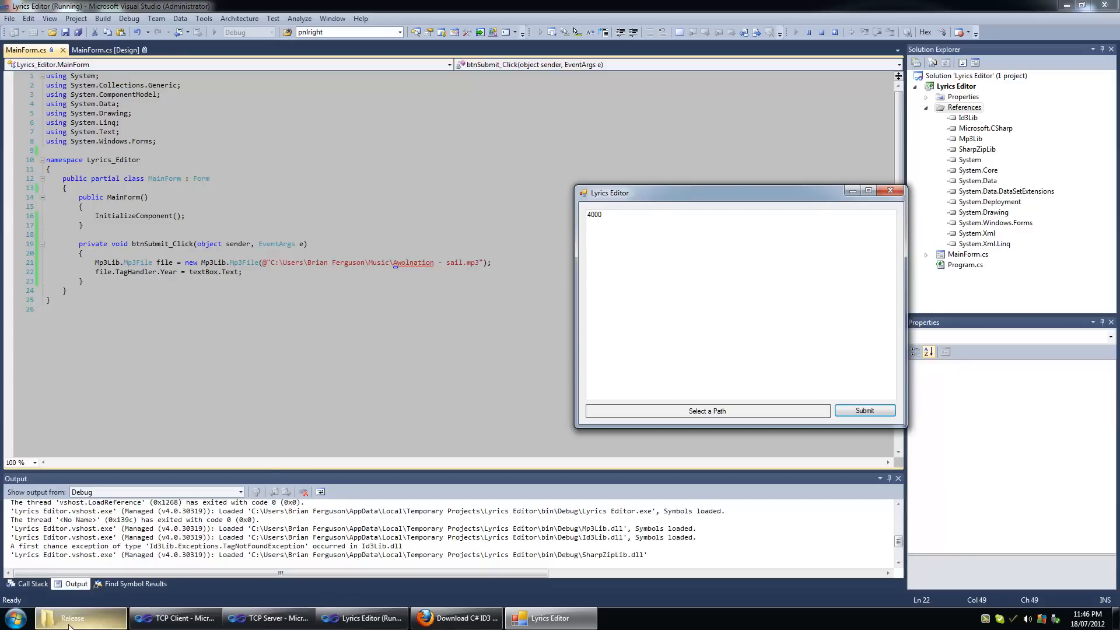
click(705, 410)
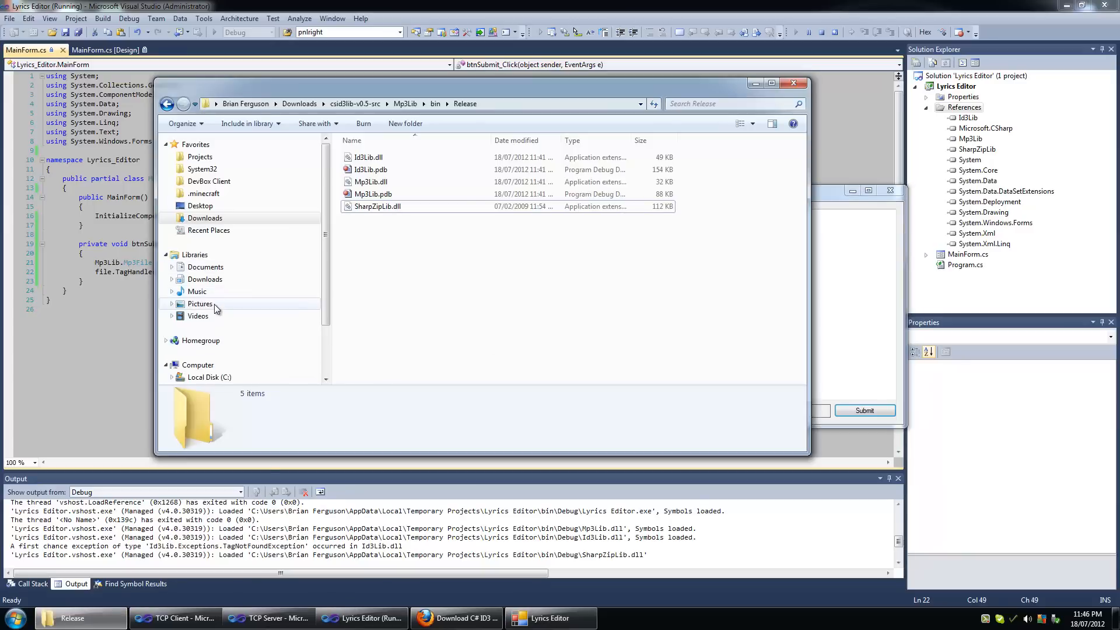
click(197, 292)
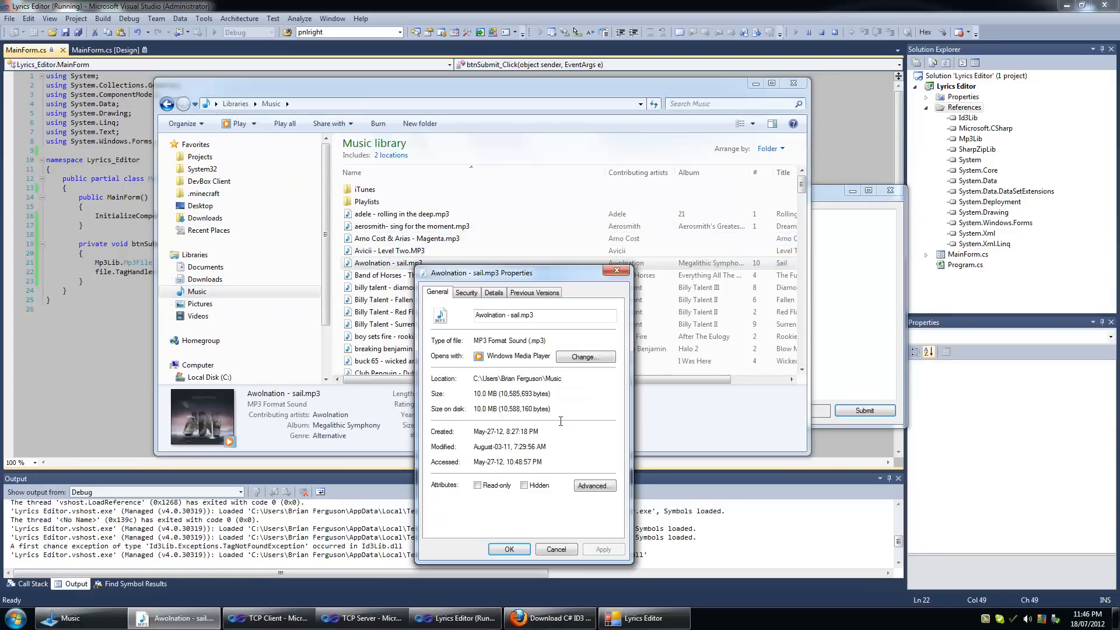
click(493, 292)
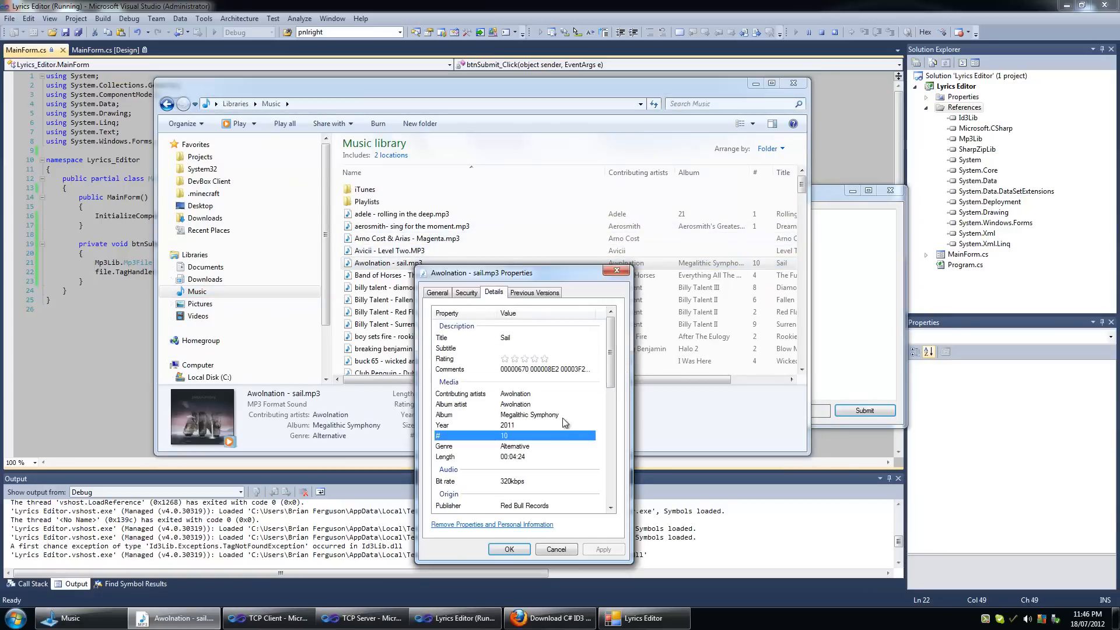
scroll(down, 3)
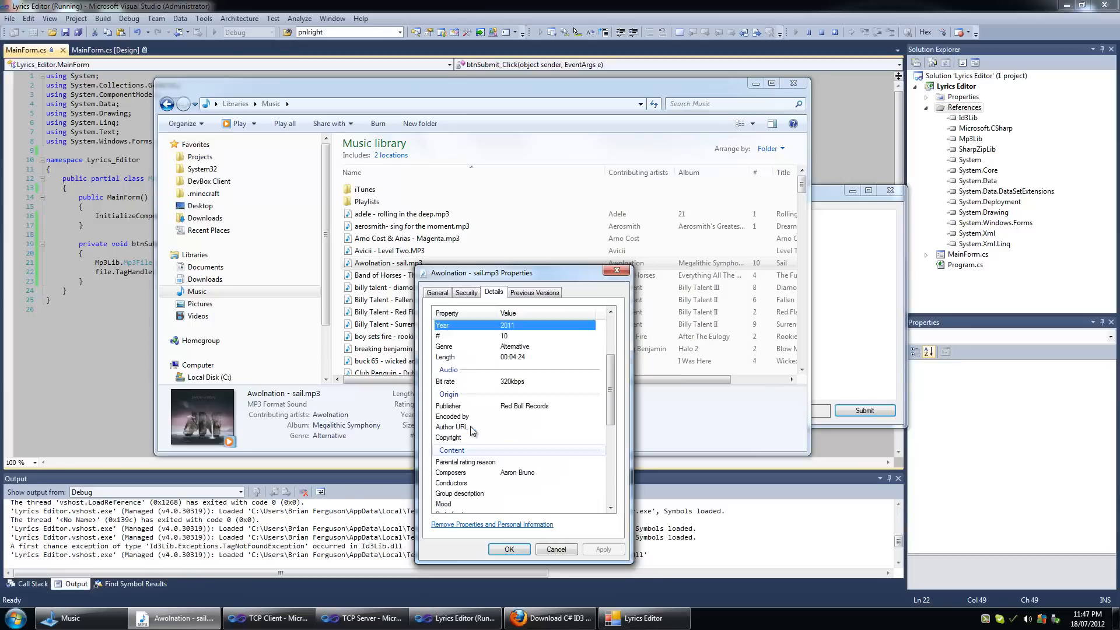
scroll(down, 3)
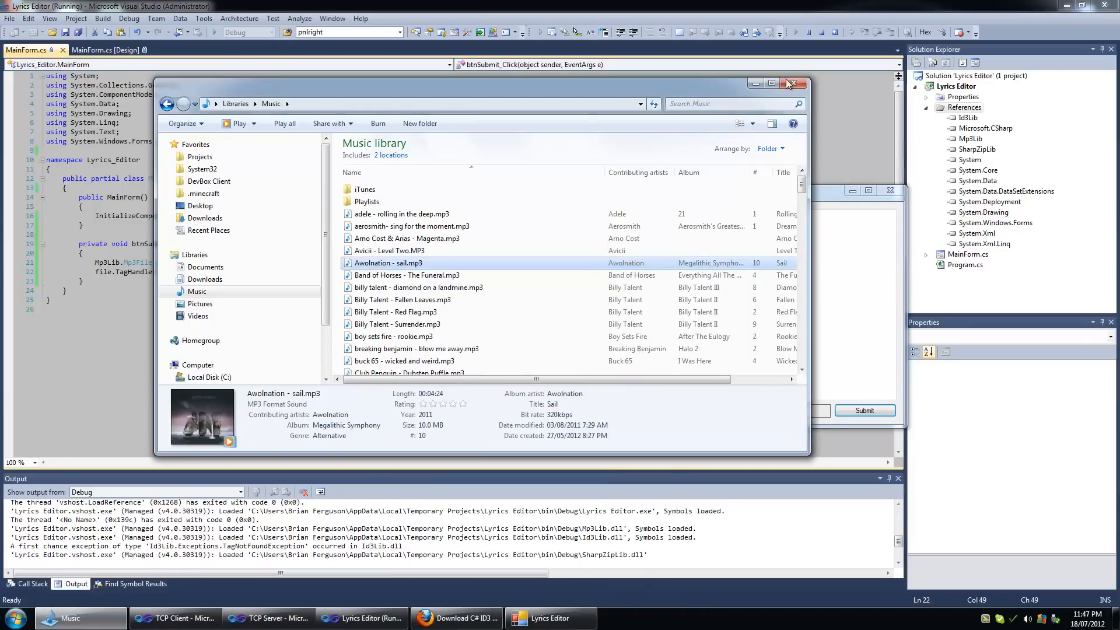
Close Explorer, add file.Update(); on line 23, and relaunch Lyrics Editor
click(792, 84)
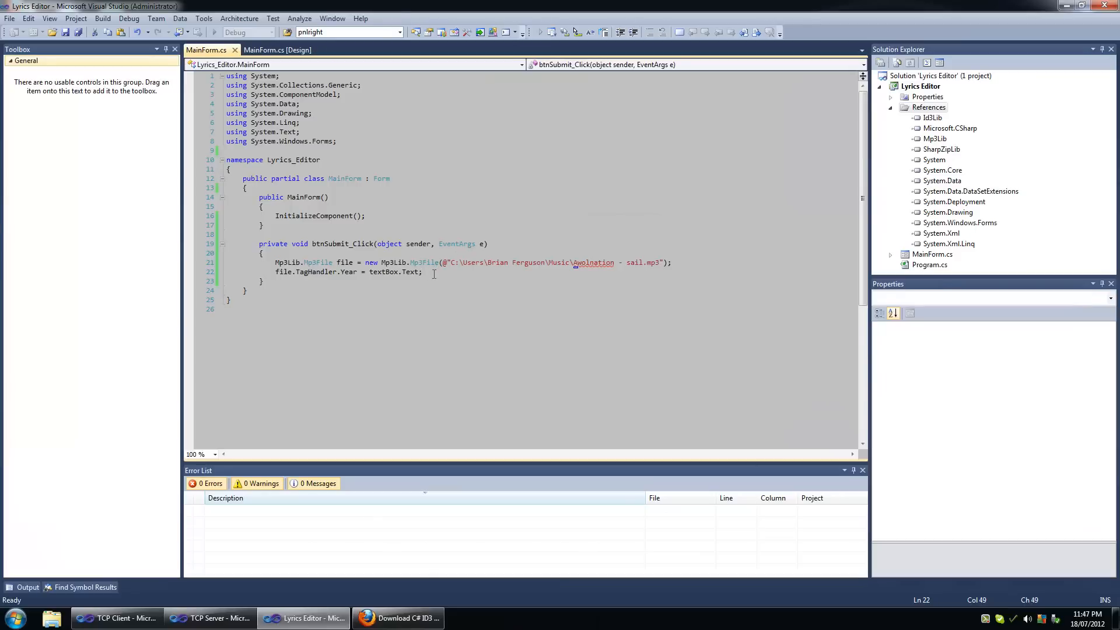
text(file)
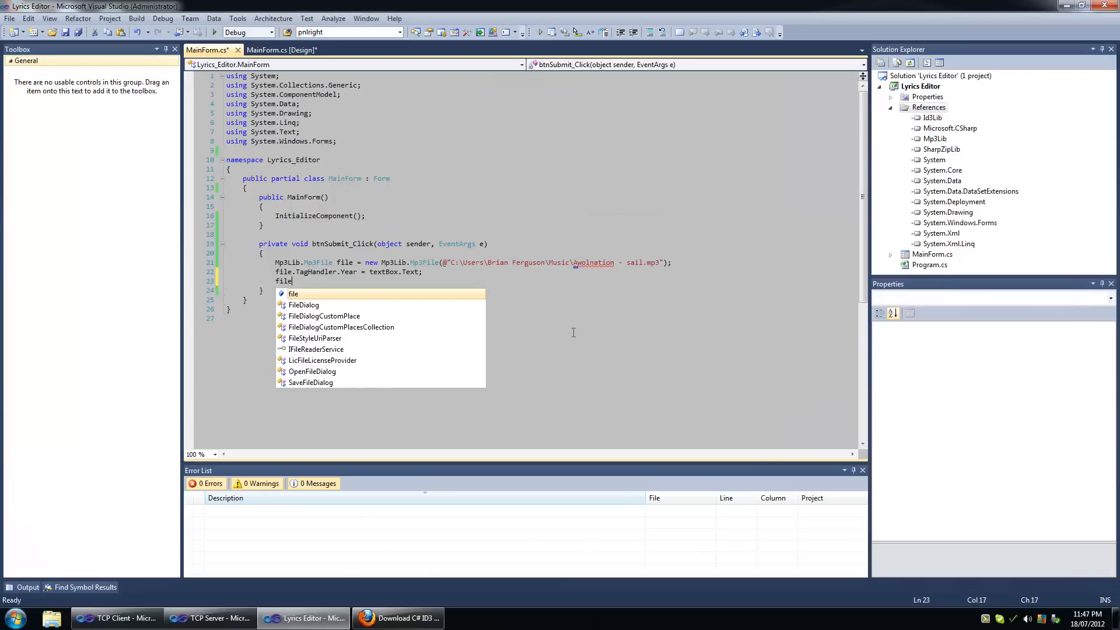
text(.)
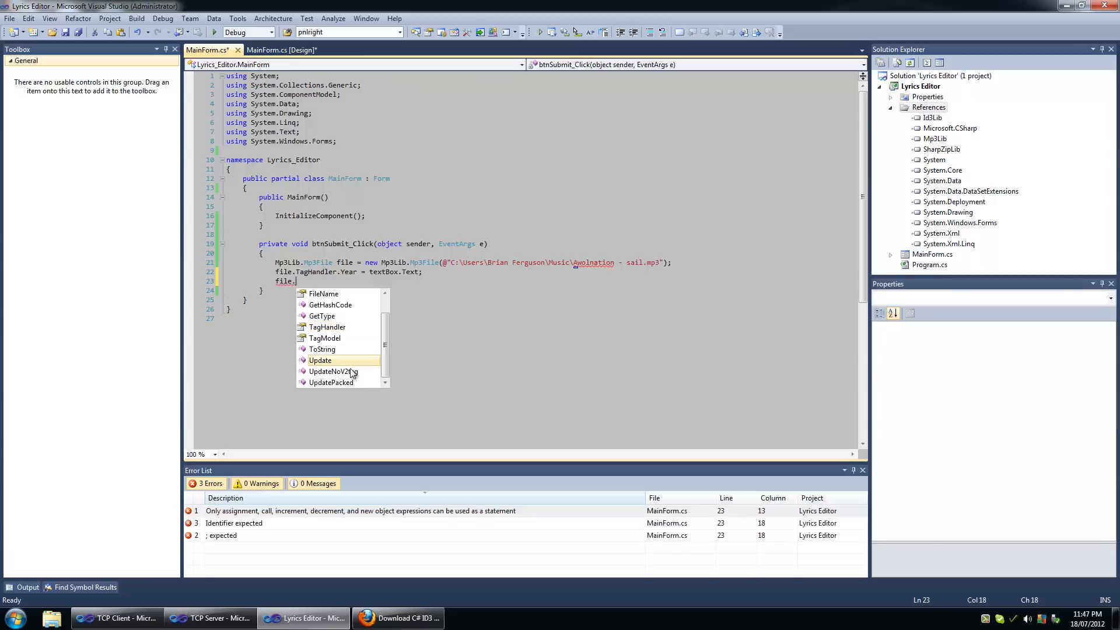
mouse_move(343, 359)
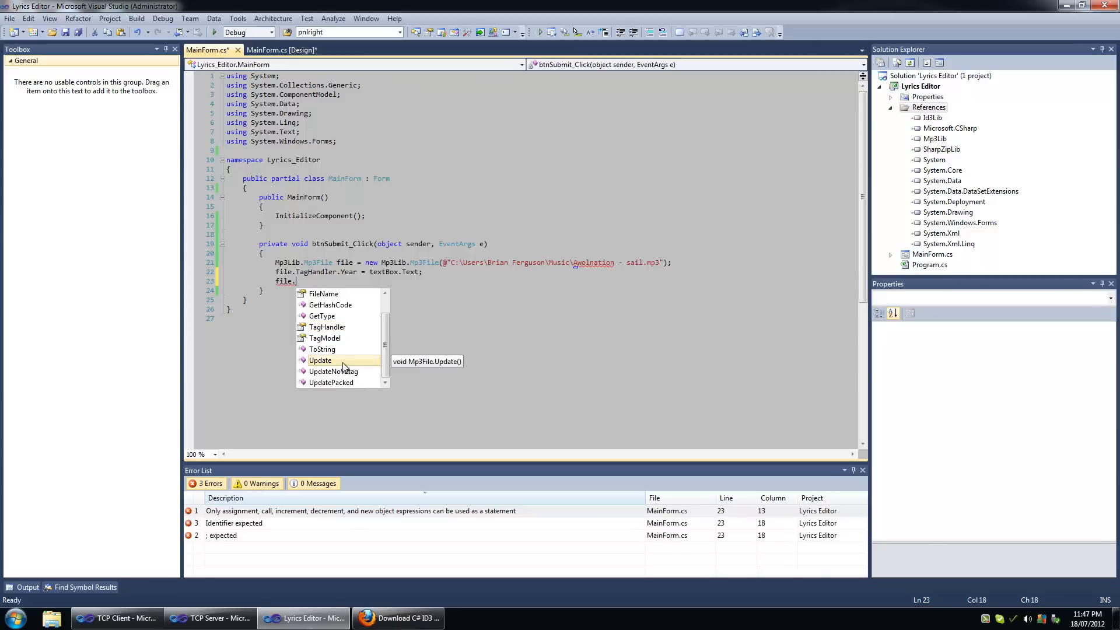
mouse_move(346, 363)
text(Update();)
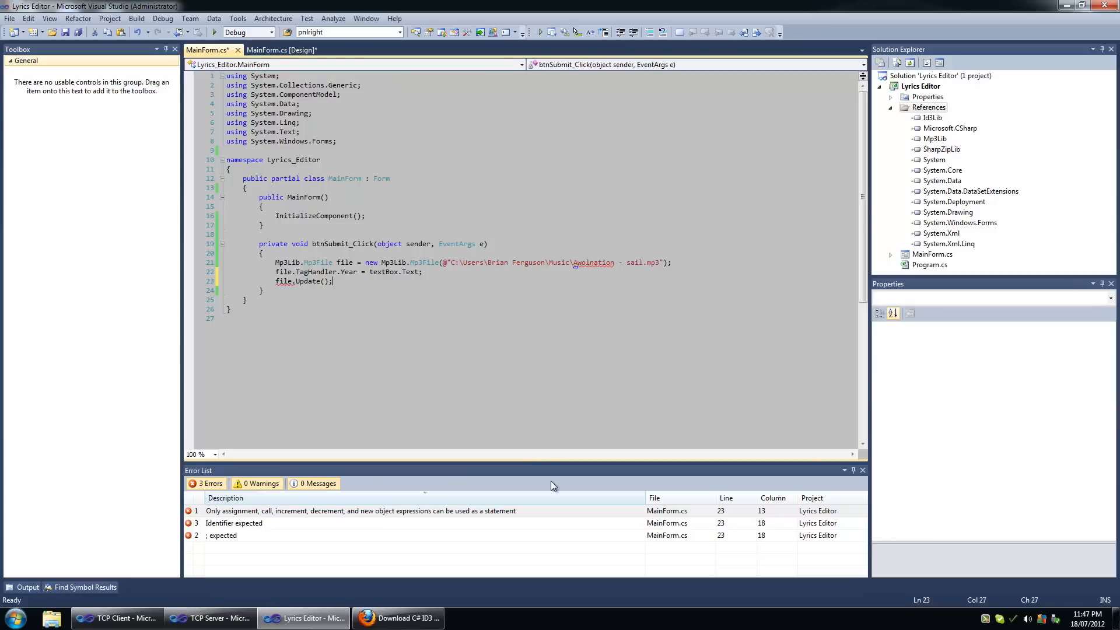
click(542, 31)
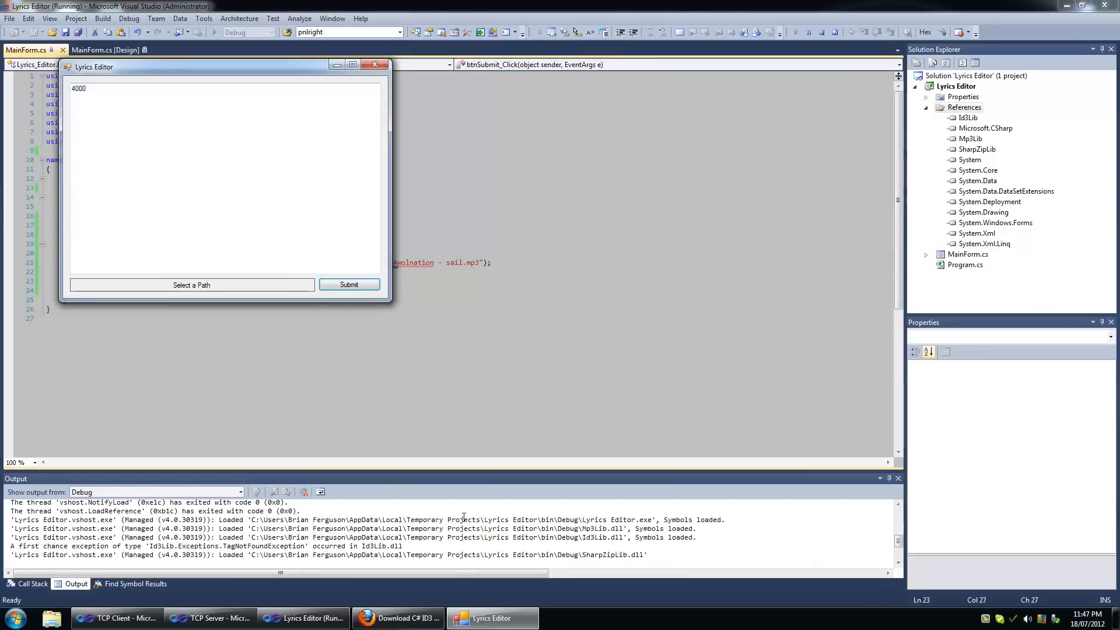
Dismiss the Music library properties and view sail.mp3's Details, where Year is blank
click(191, 284)
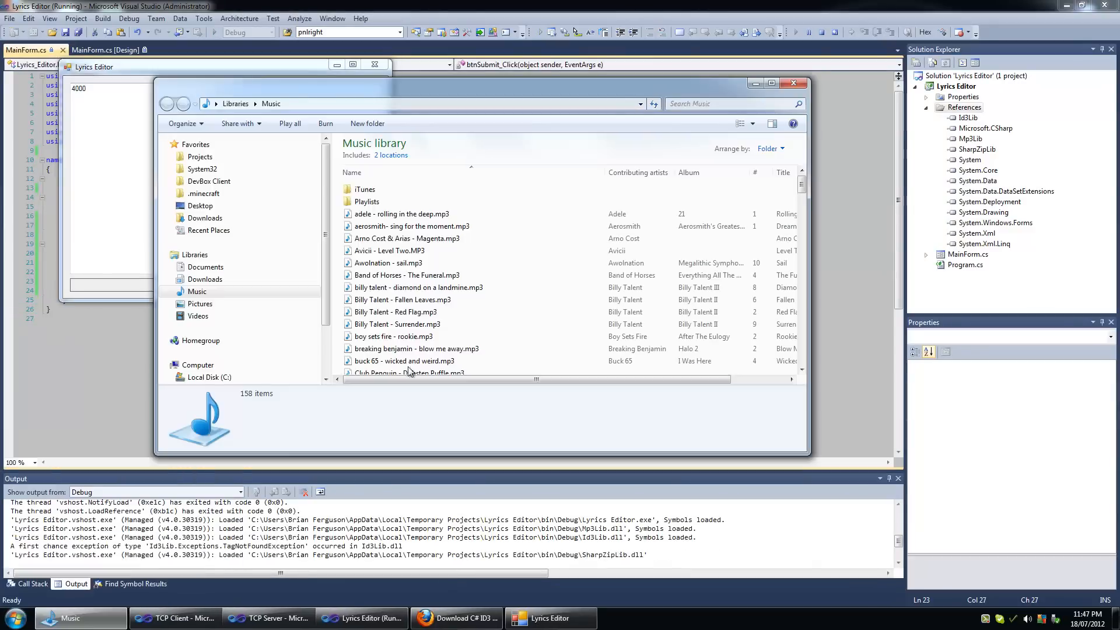
right_click(410, 372)
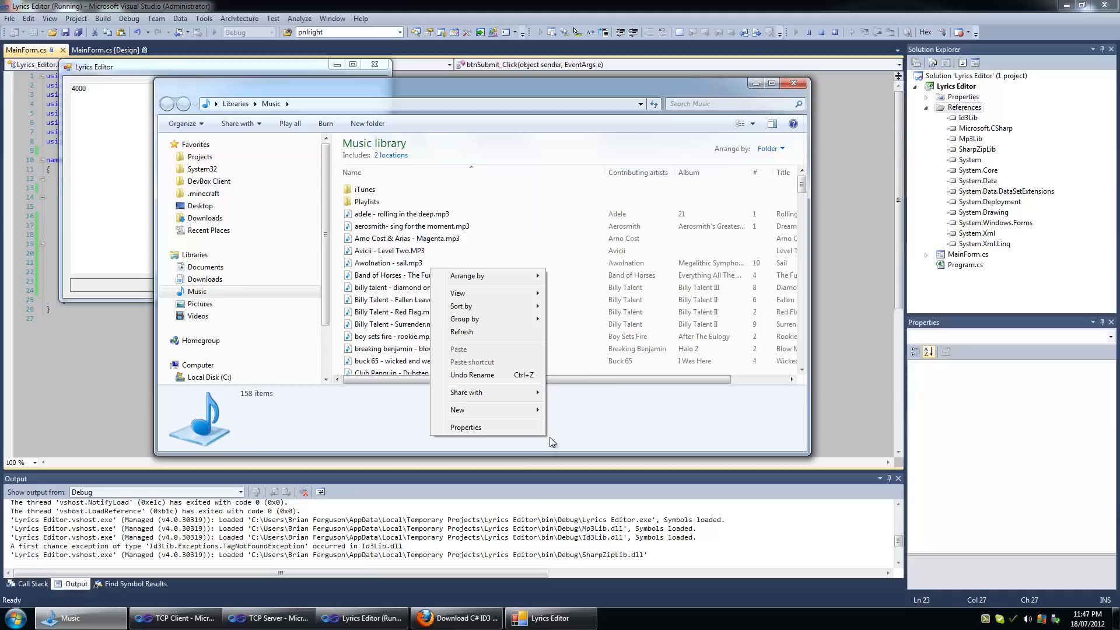
click(465, 427)
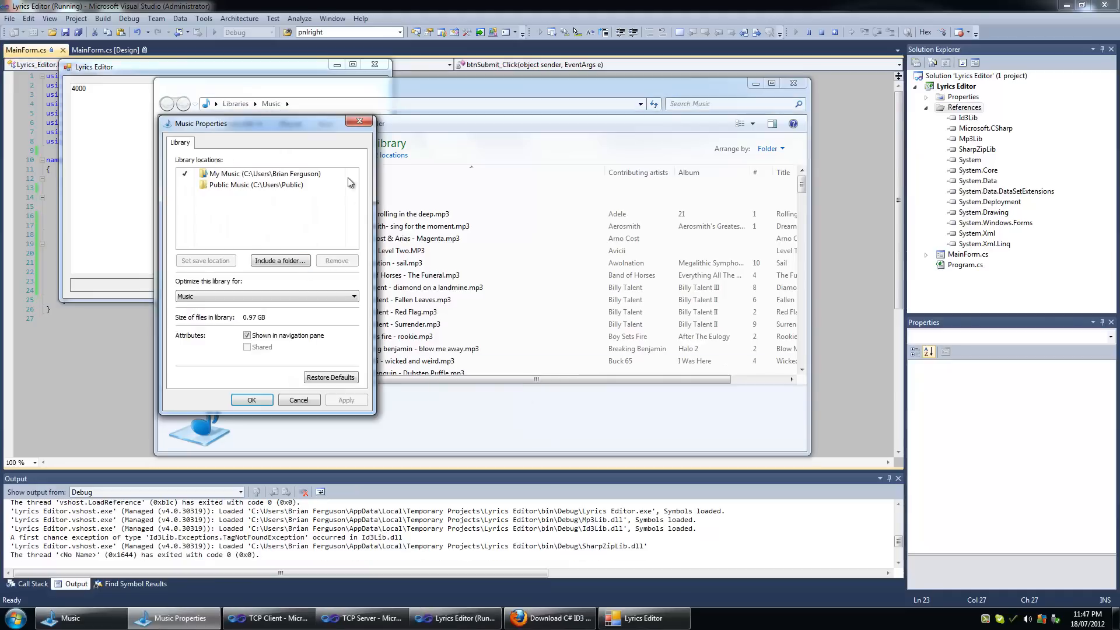
click(298, 399)
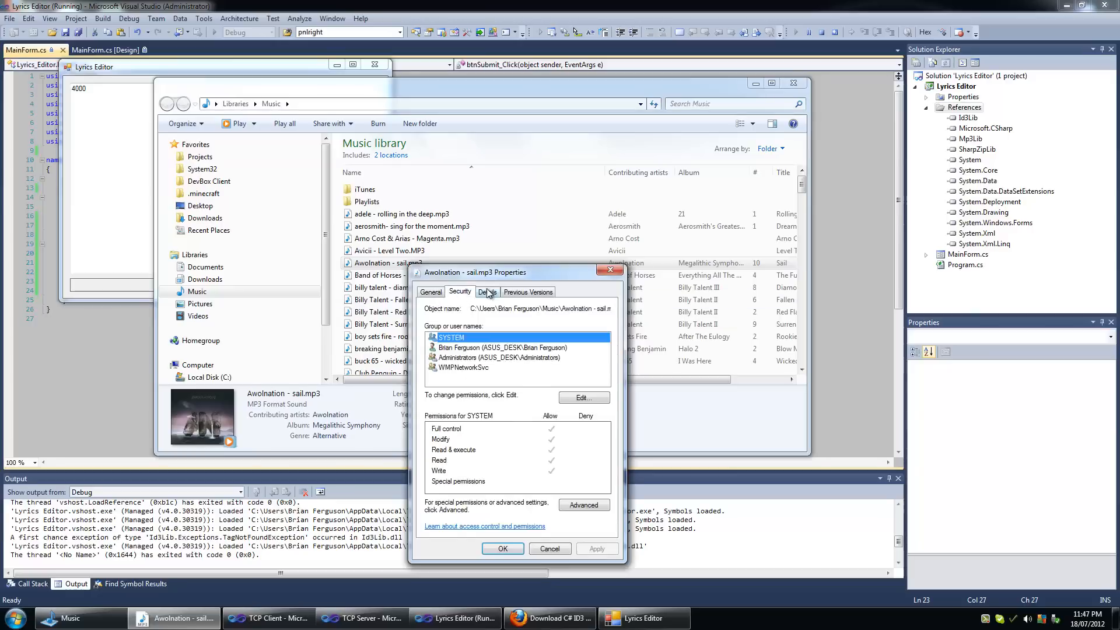
click(486, 292)
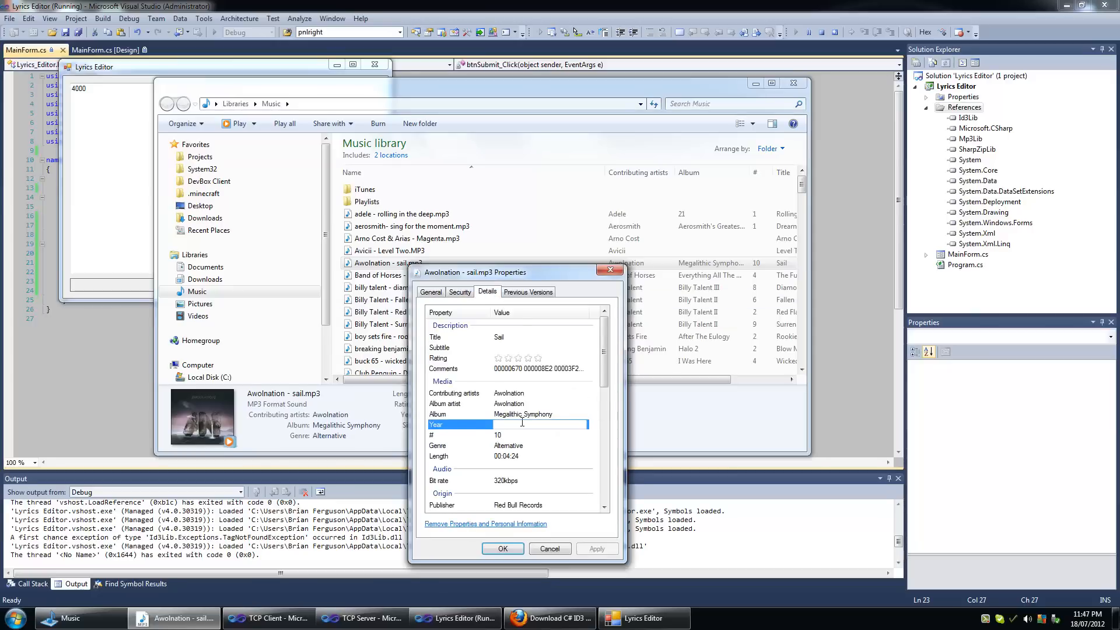
scroll(down, 3)
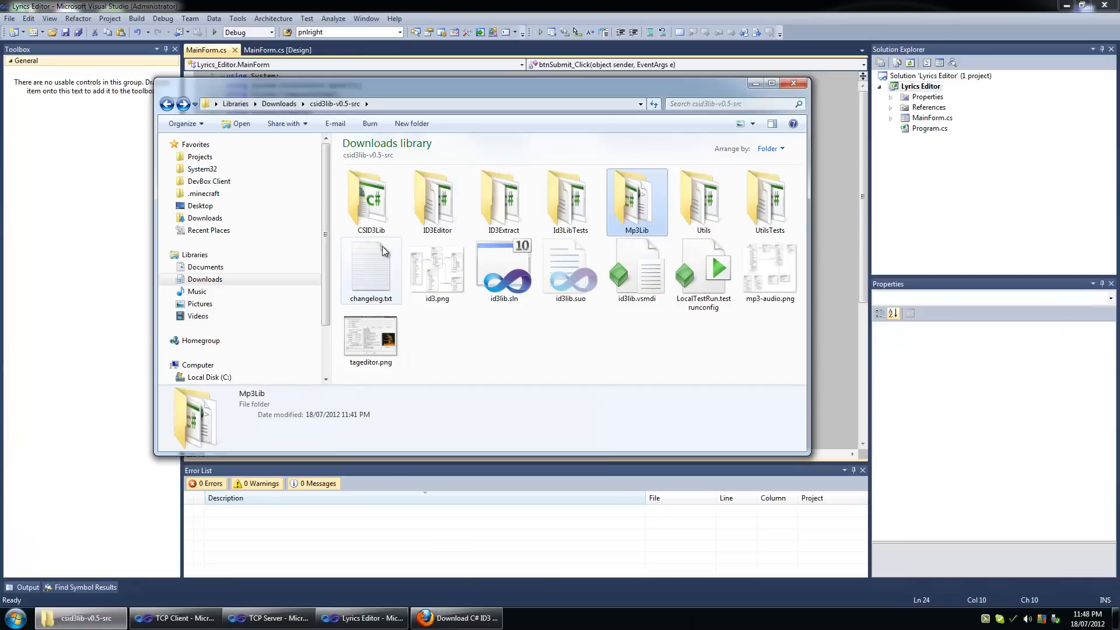
click(370, 200)
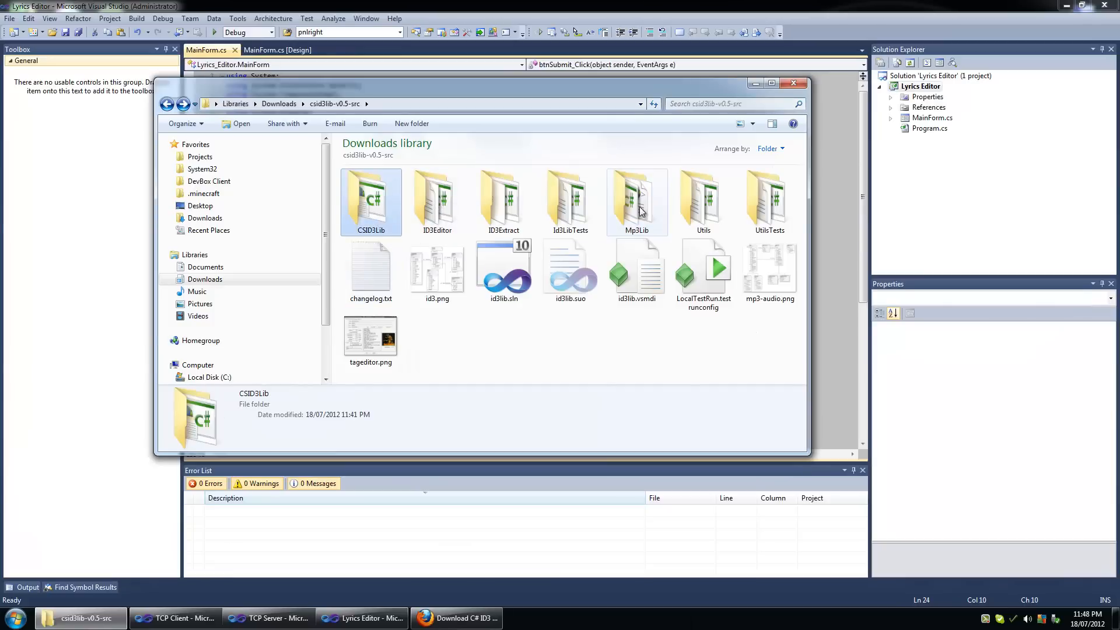
click(635, 200)
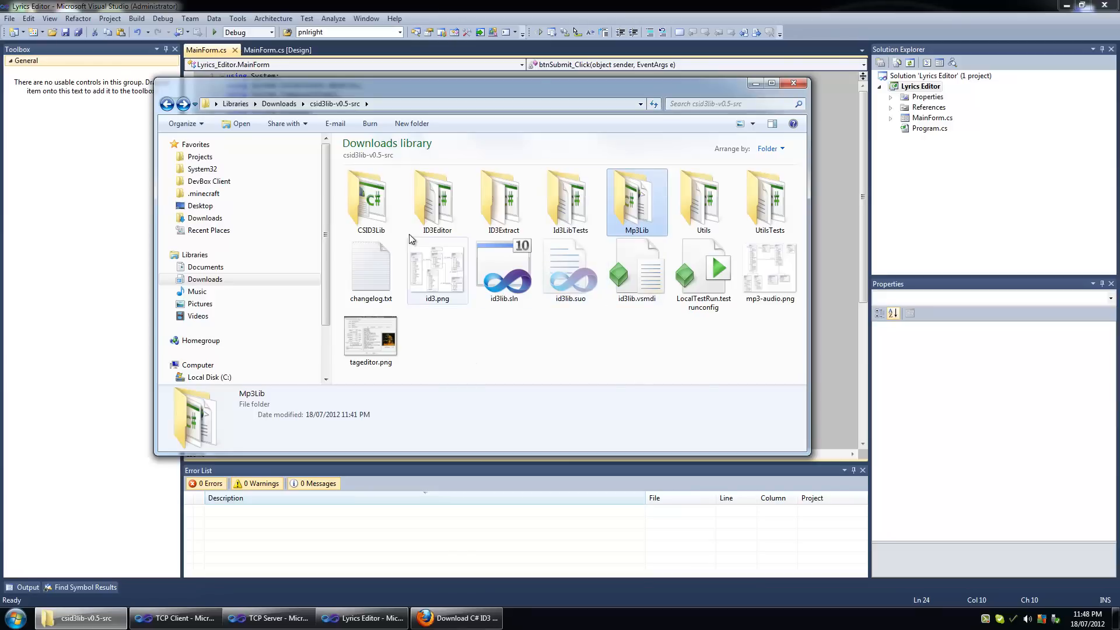
click(436, 202)
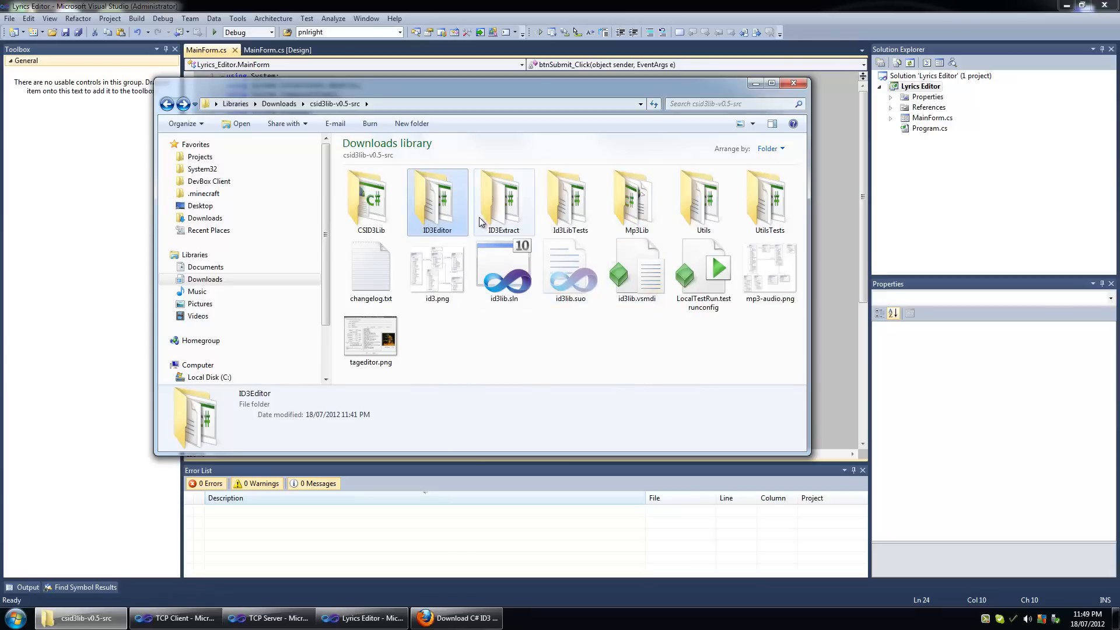
click(702, 202)
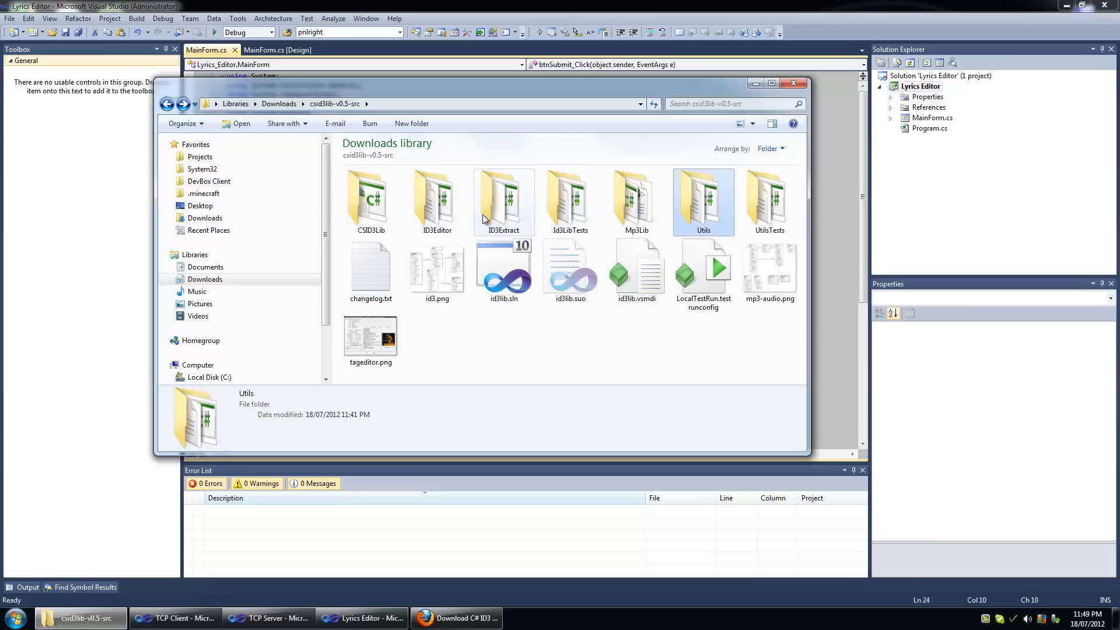
click(503, 203)
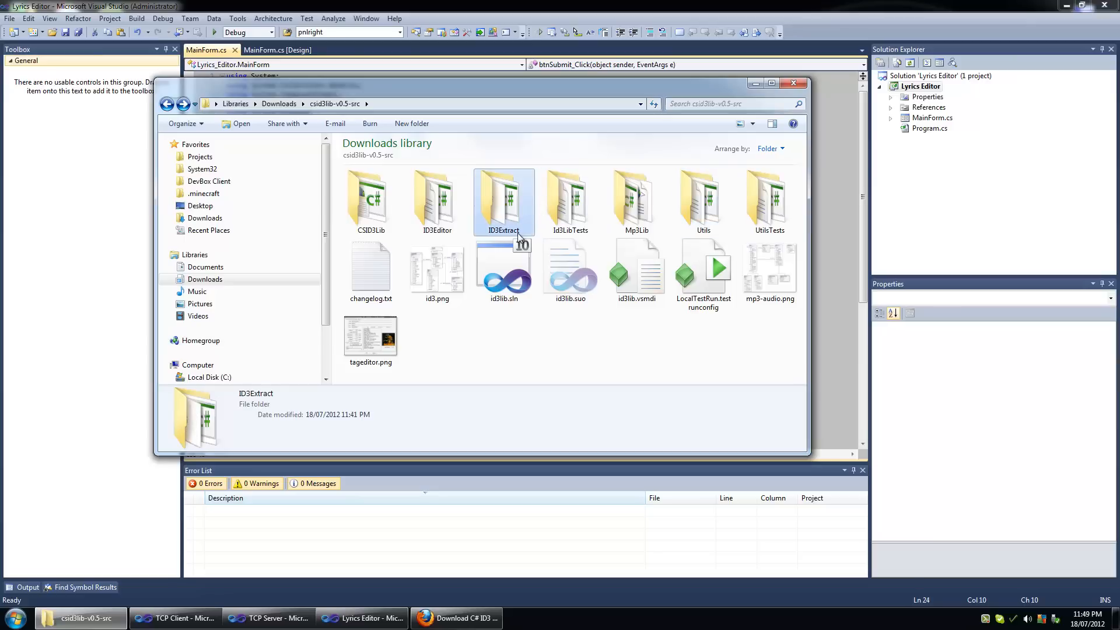
click(569, 202)
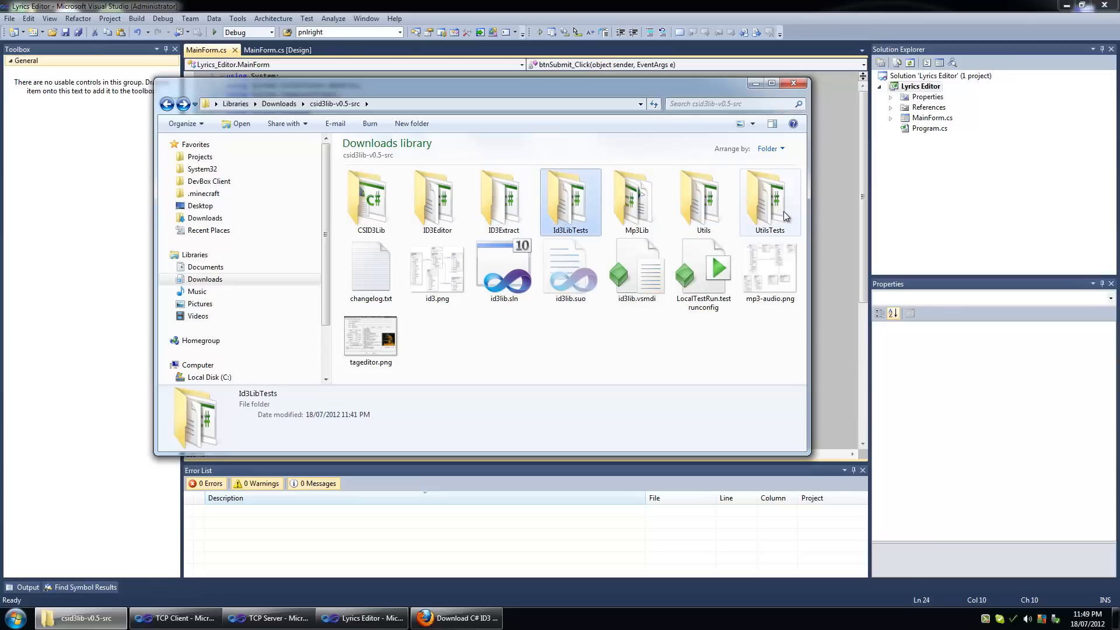
click(769, 203)
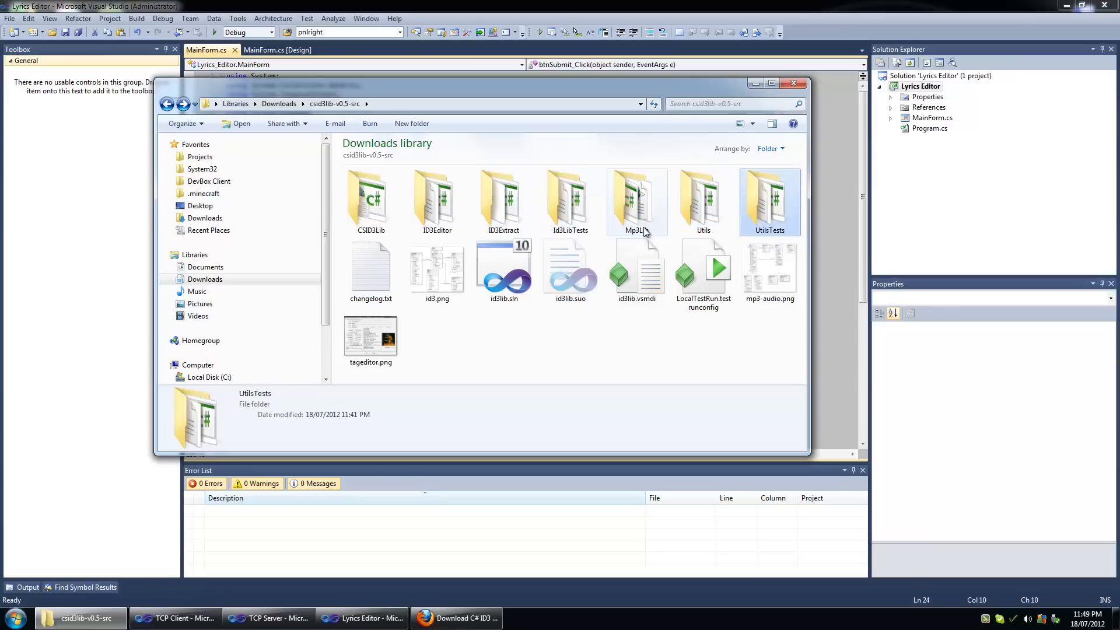
click(636, 202)
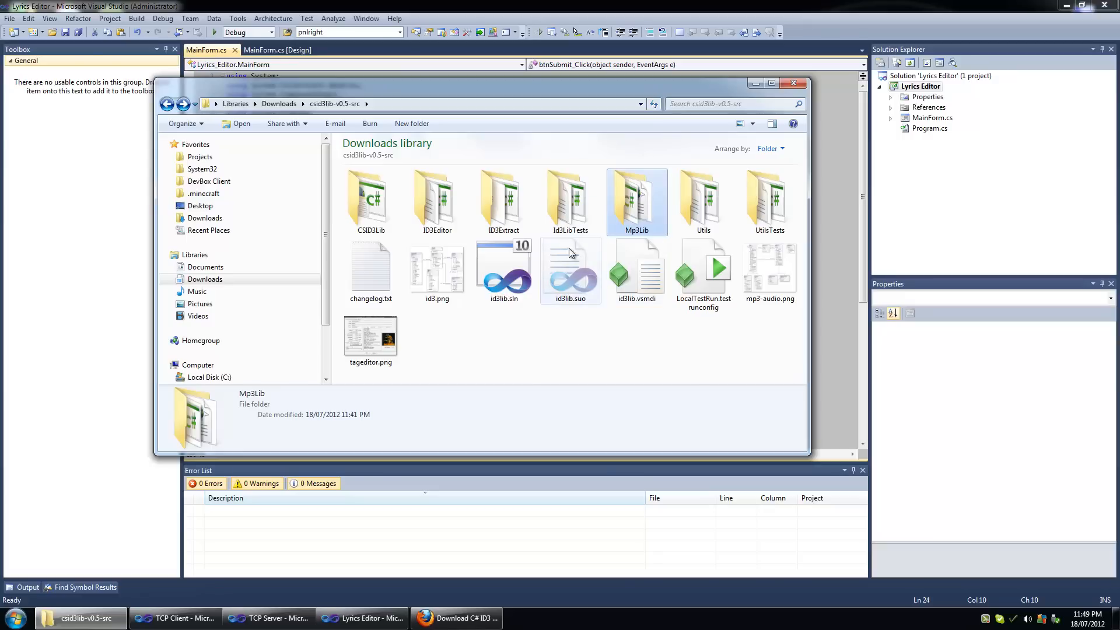
mouse_move(649, 220)
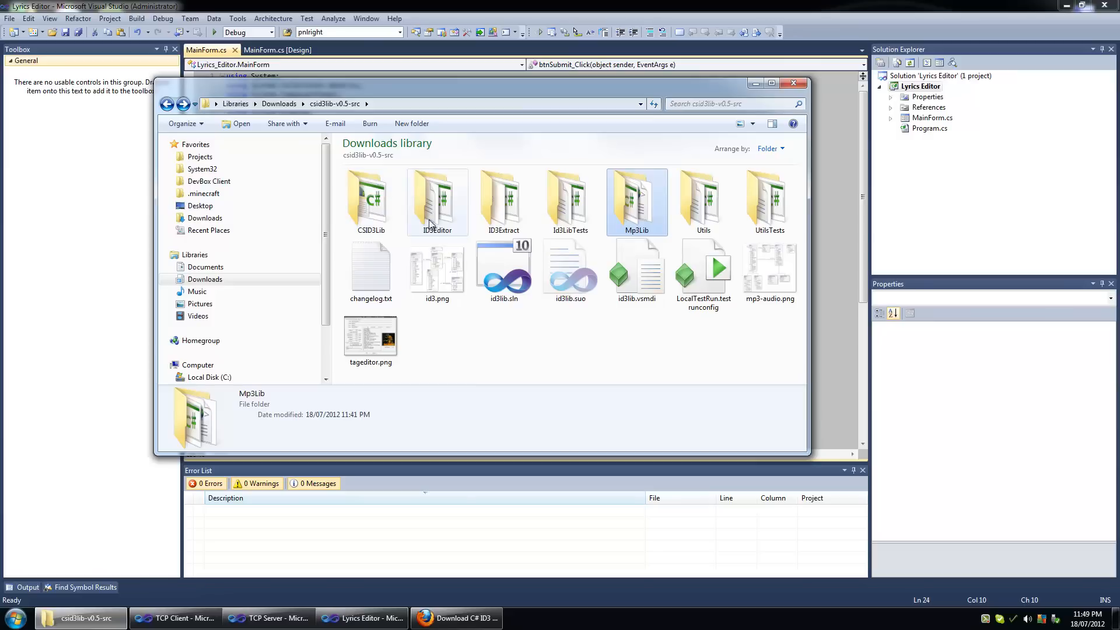
mouse_move(380, 200)
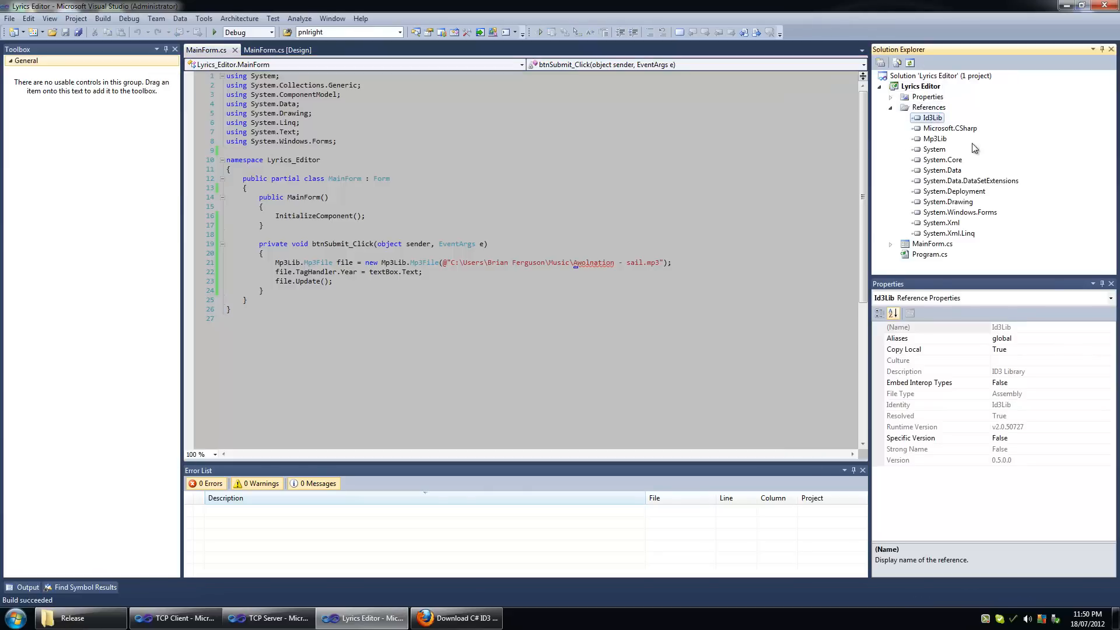
click(934, 139)
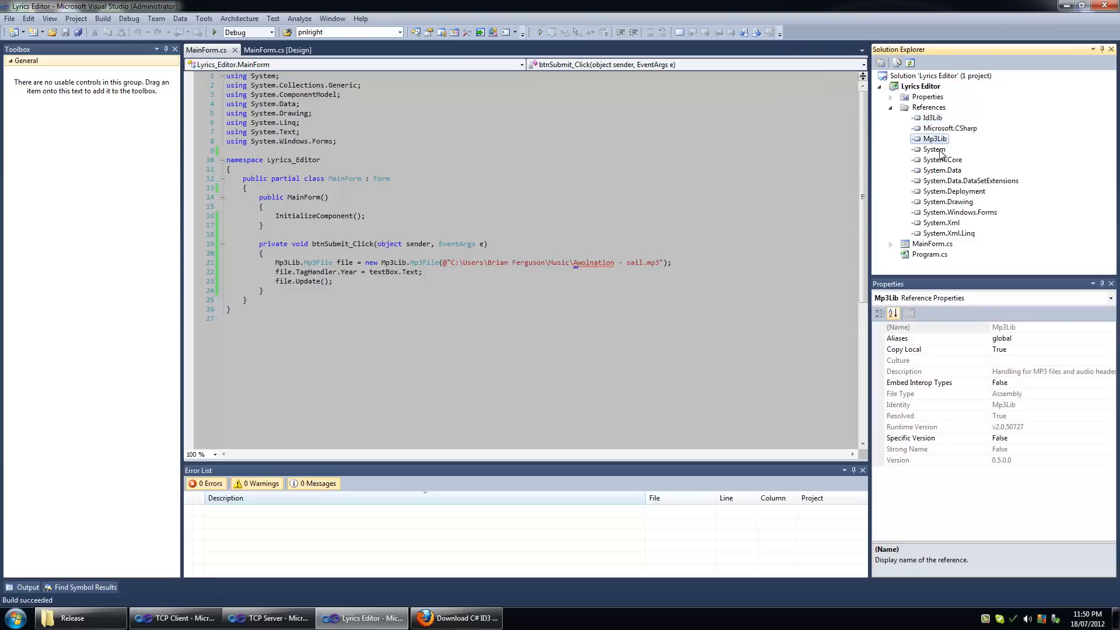
mouse_move(930, 146)
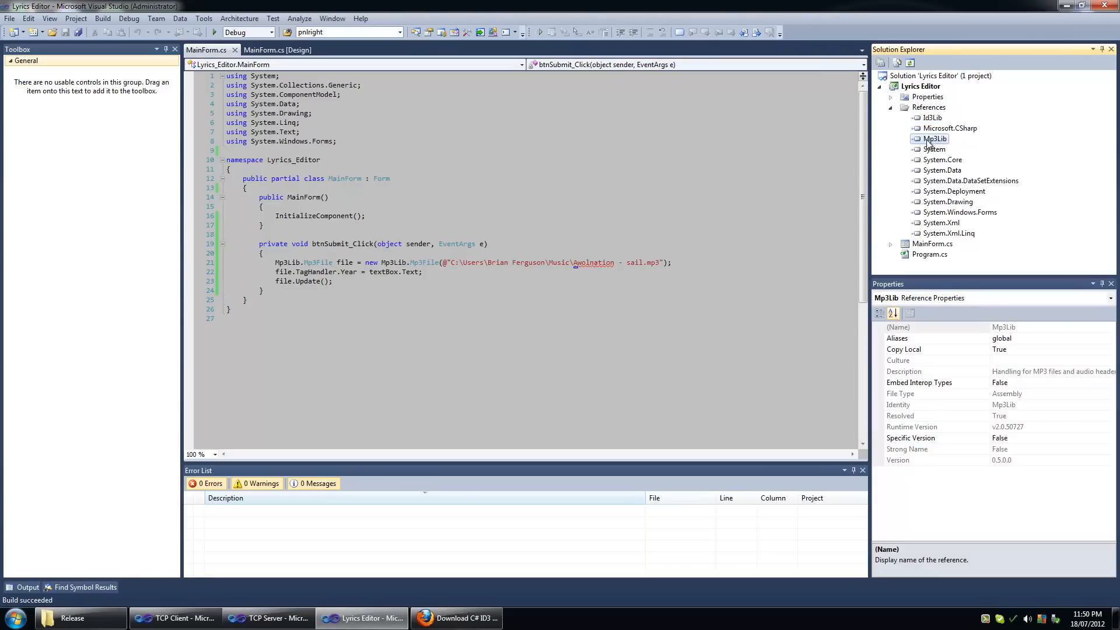
mouse_move(923, 121)
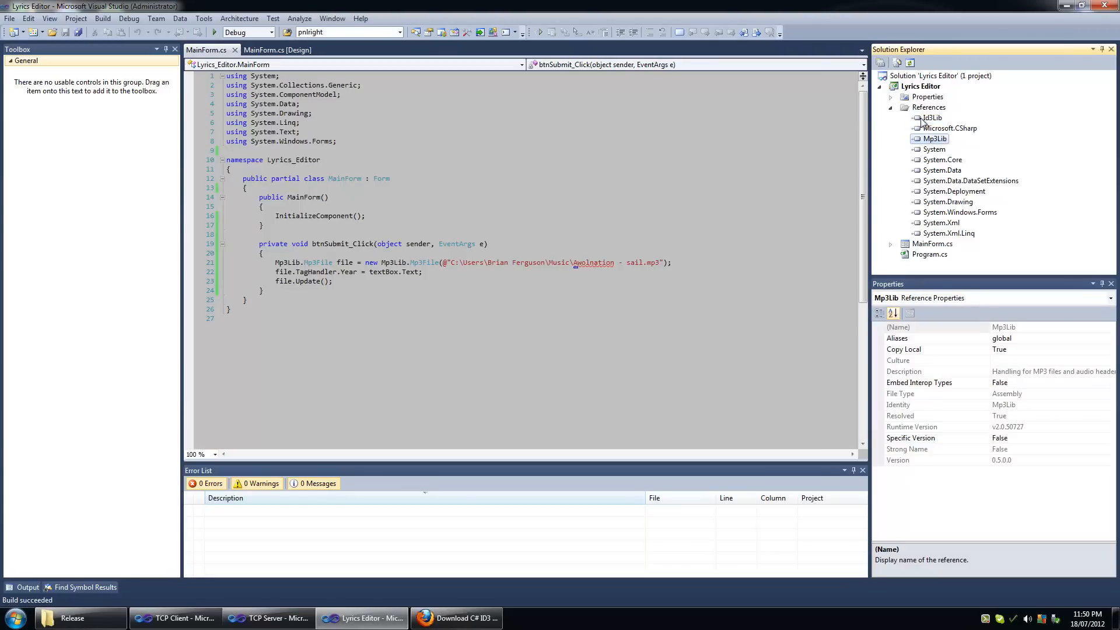
click(932, 117)
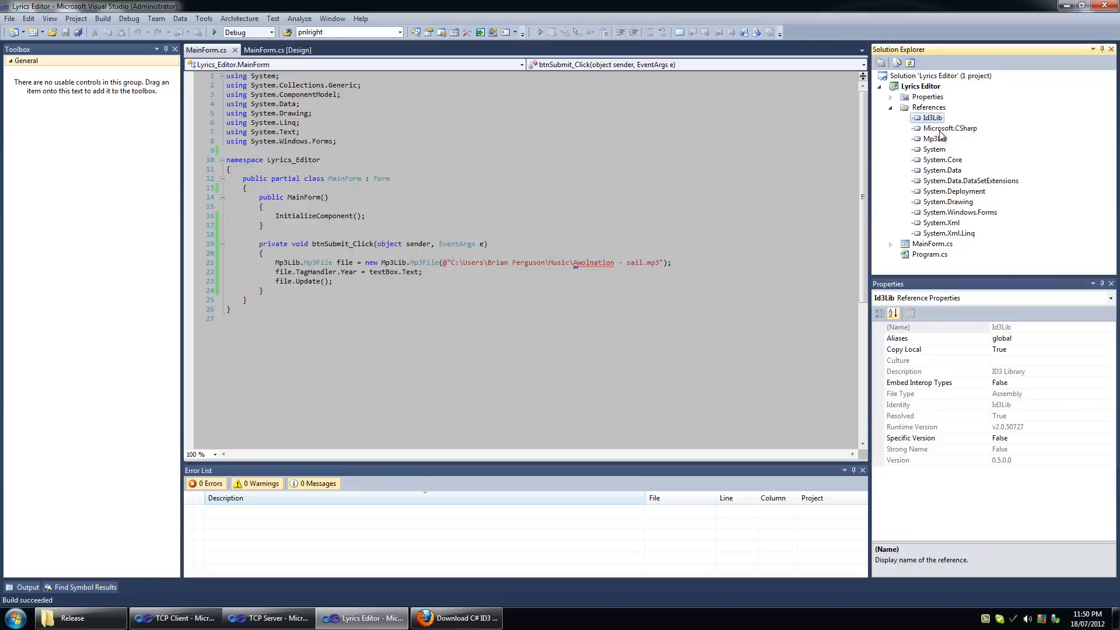
mouse_move(941, 137)
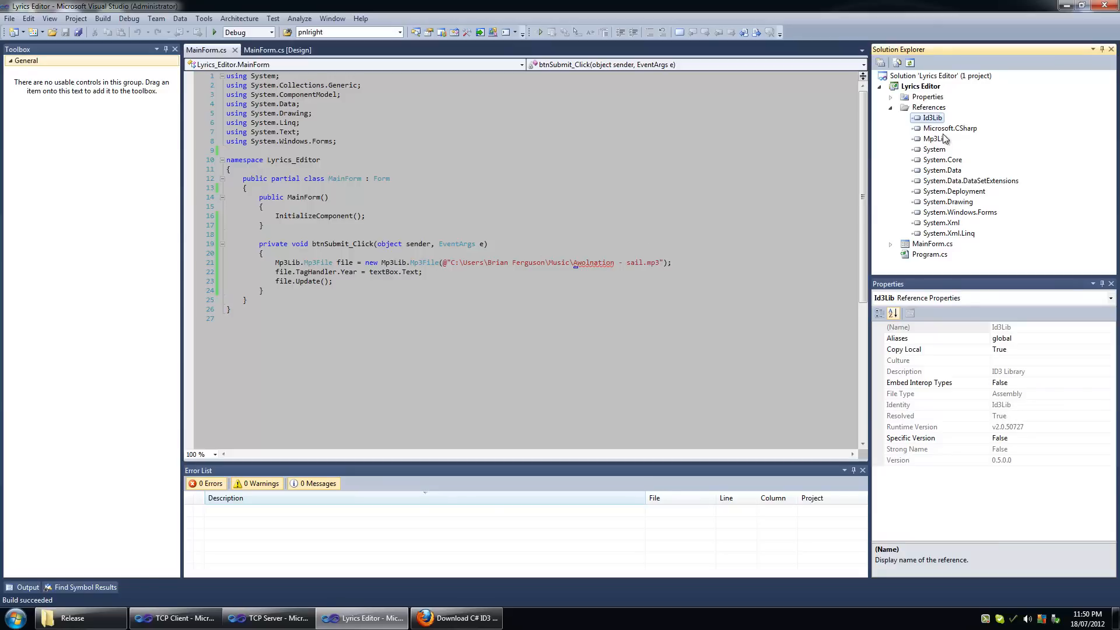
click(933, 139)
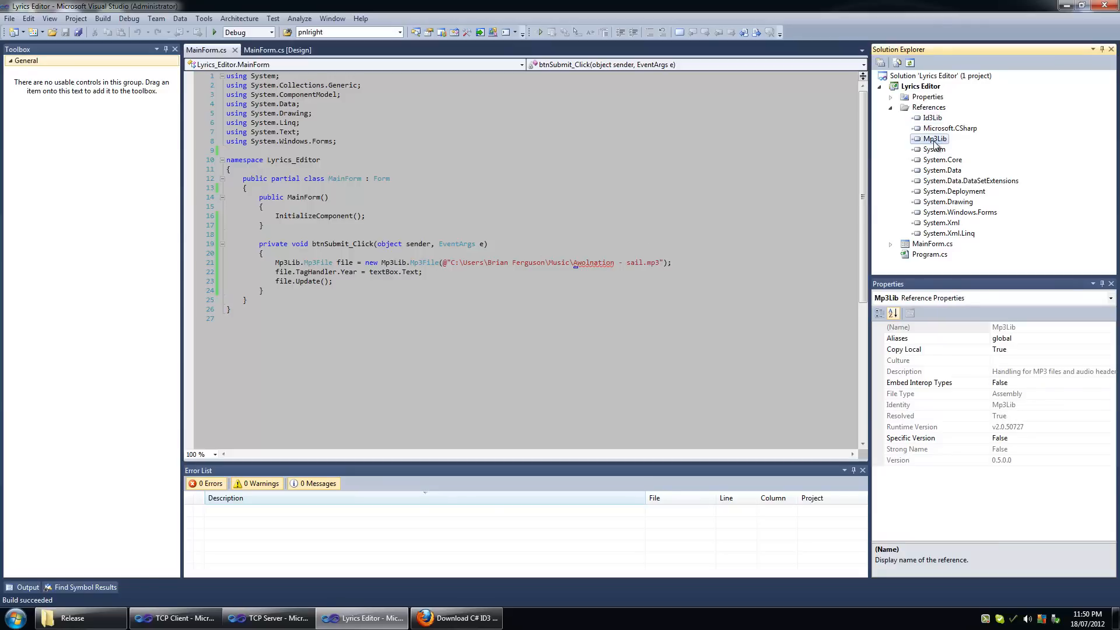
mouse_move(980, 88)
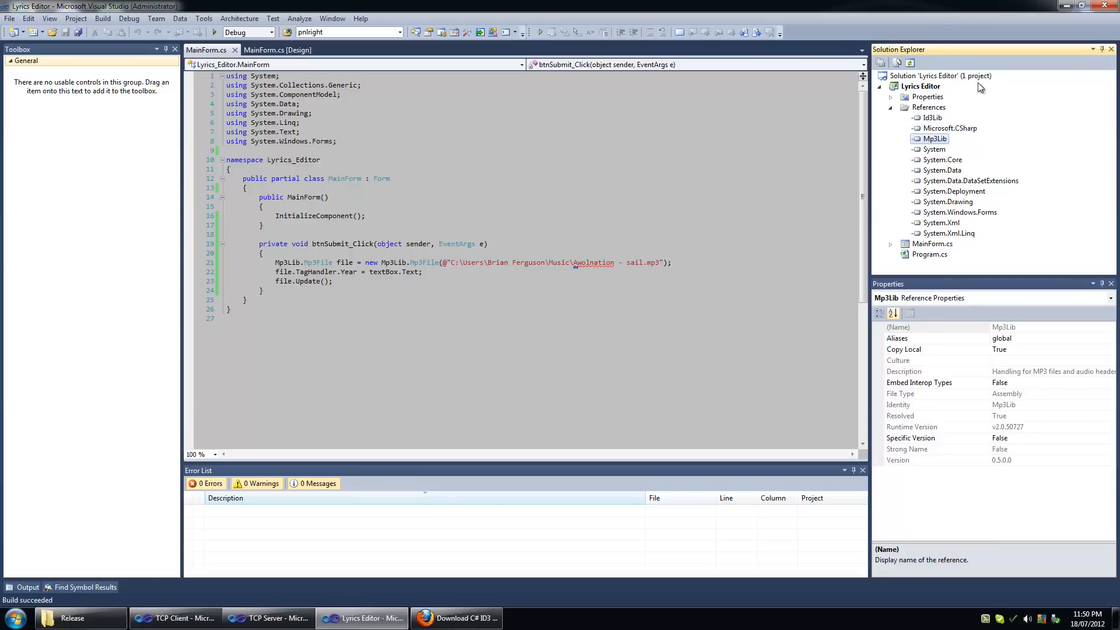
click(929, 107)
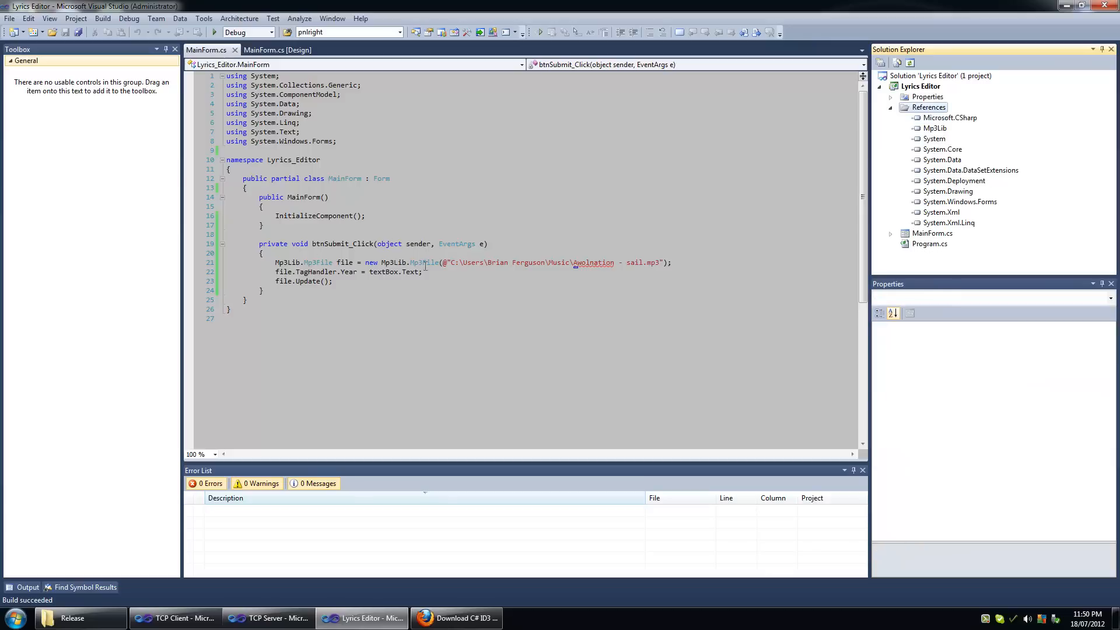
mouse_move(424, 262)
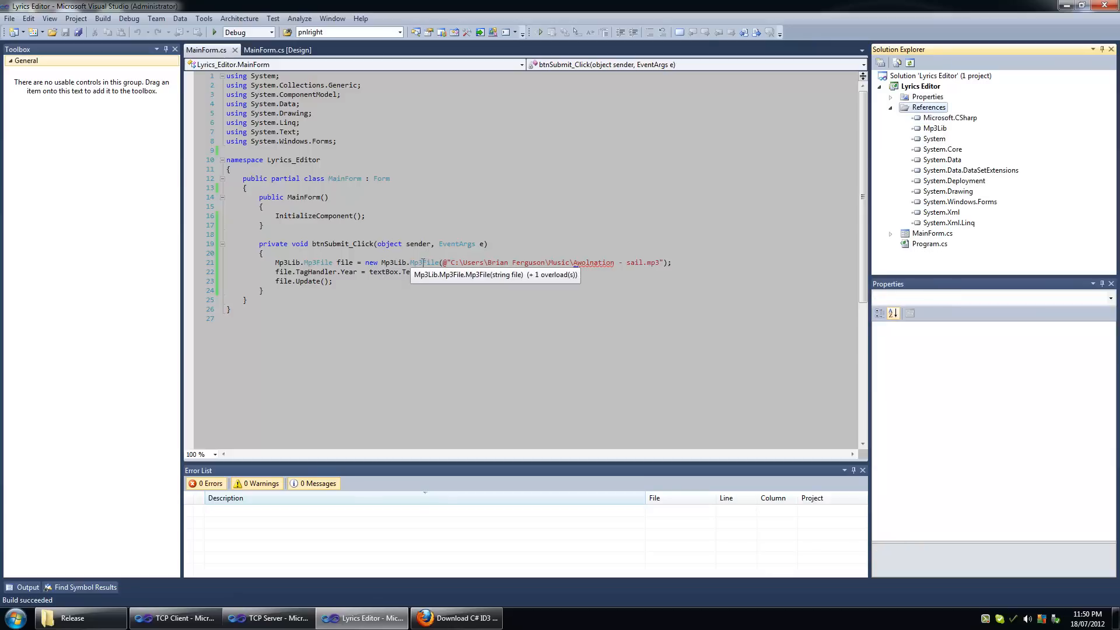
mouse_move(287, 261)
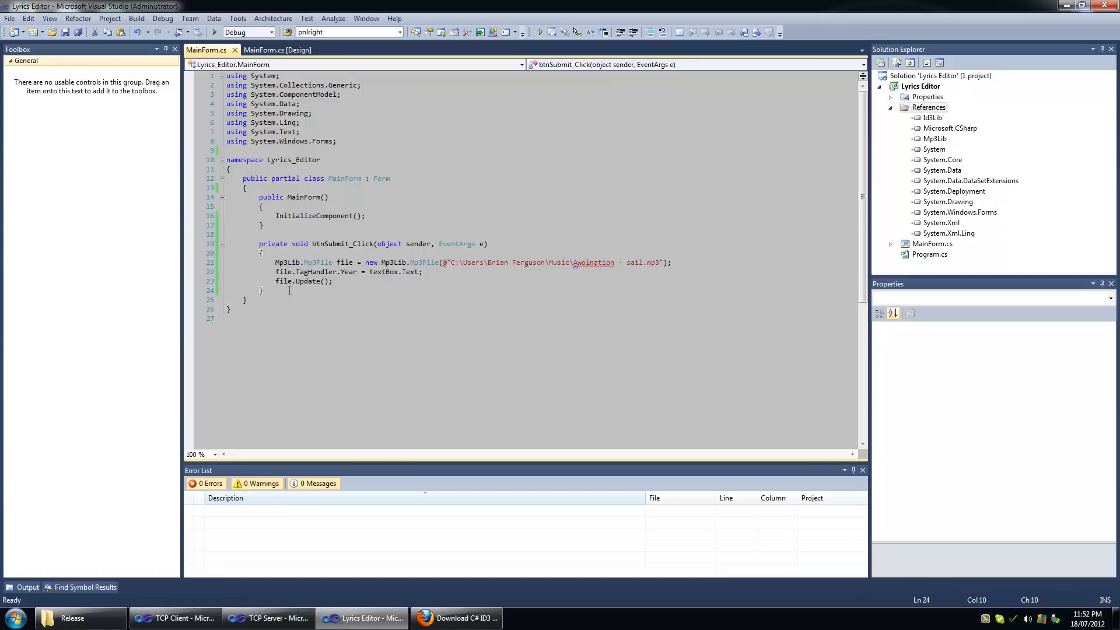
mouse_move(426, 365)
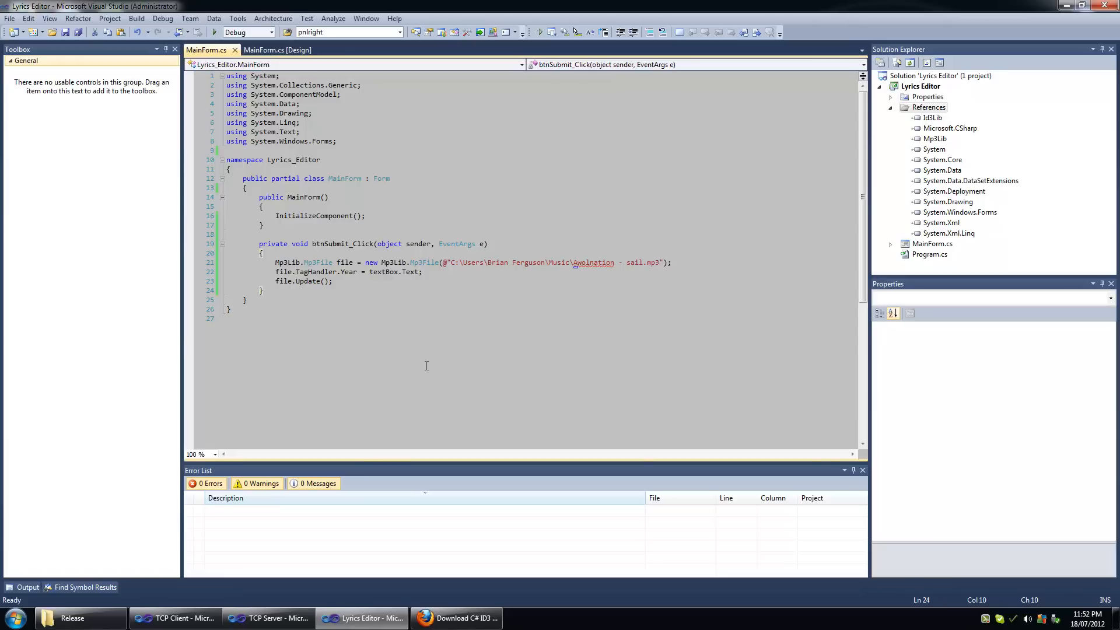